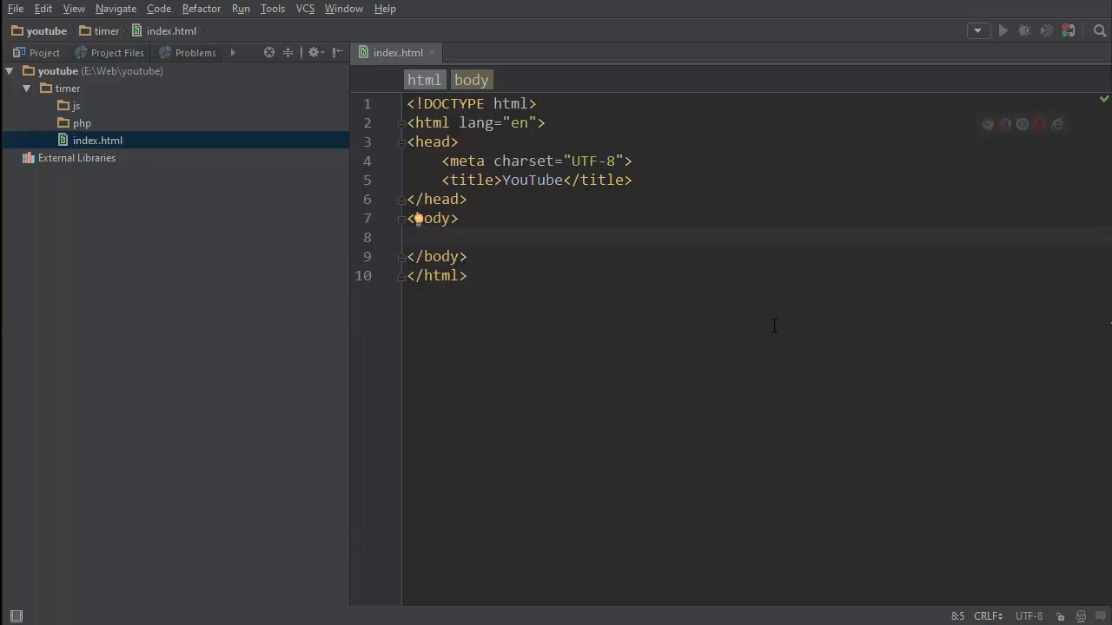
{"action": "mouse_move", "coordinate": [501, 247]}
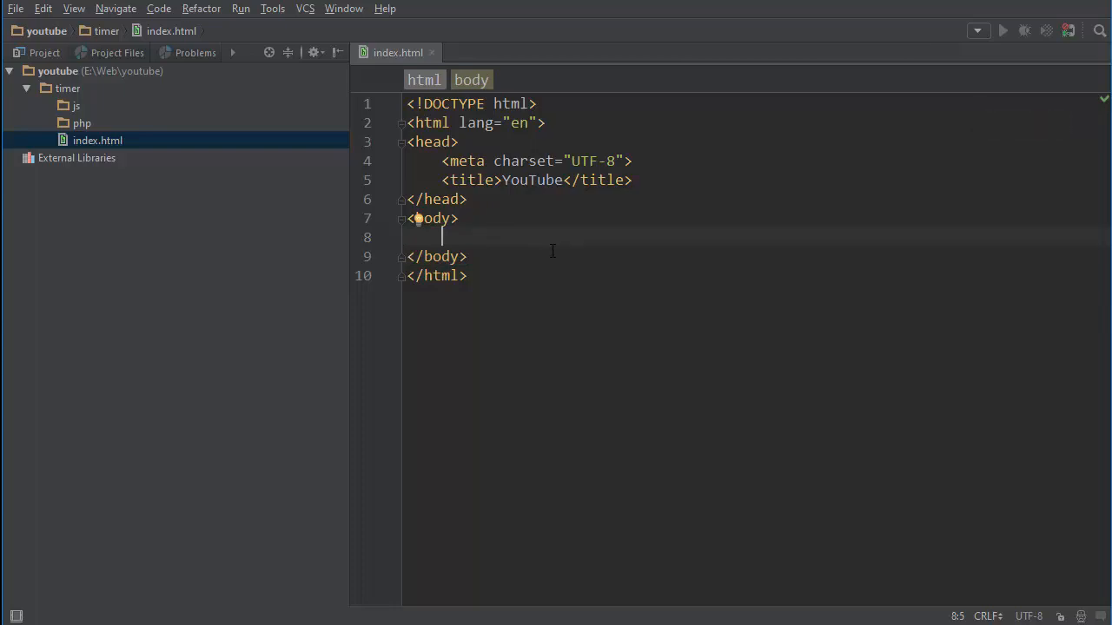
- Type a <p timer> paragraph reading 'Time Left: 10 seconds.' in the index.html body
{"action": "type", "text": "<p ></p>"}
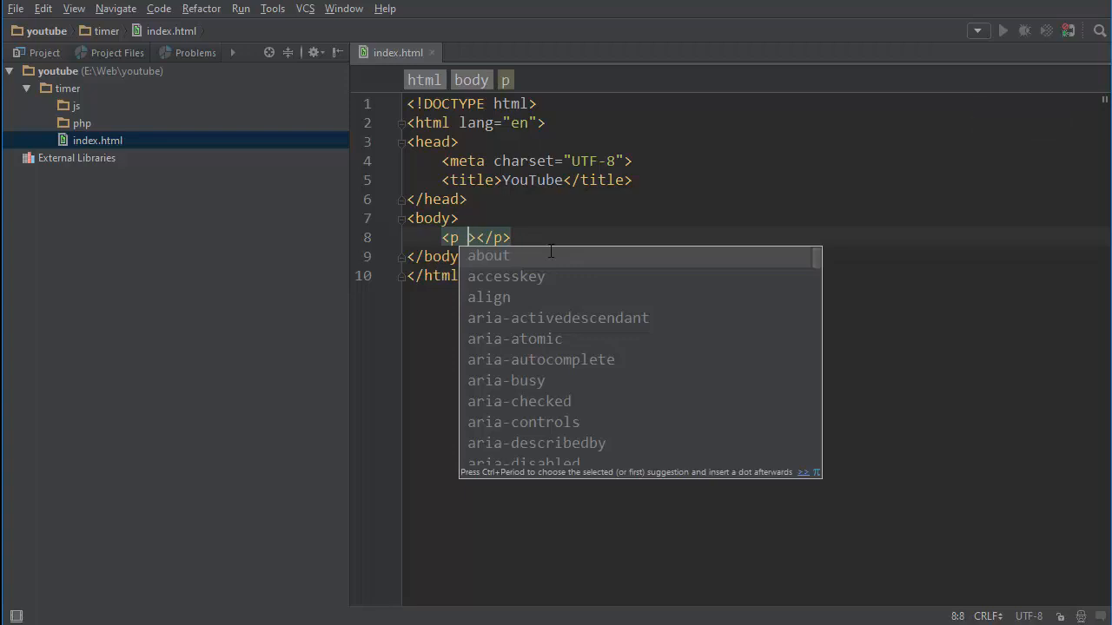
{"action": "type", "text": "timer"}
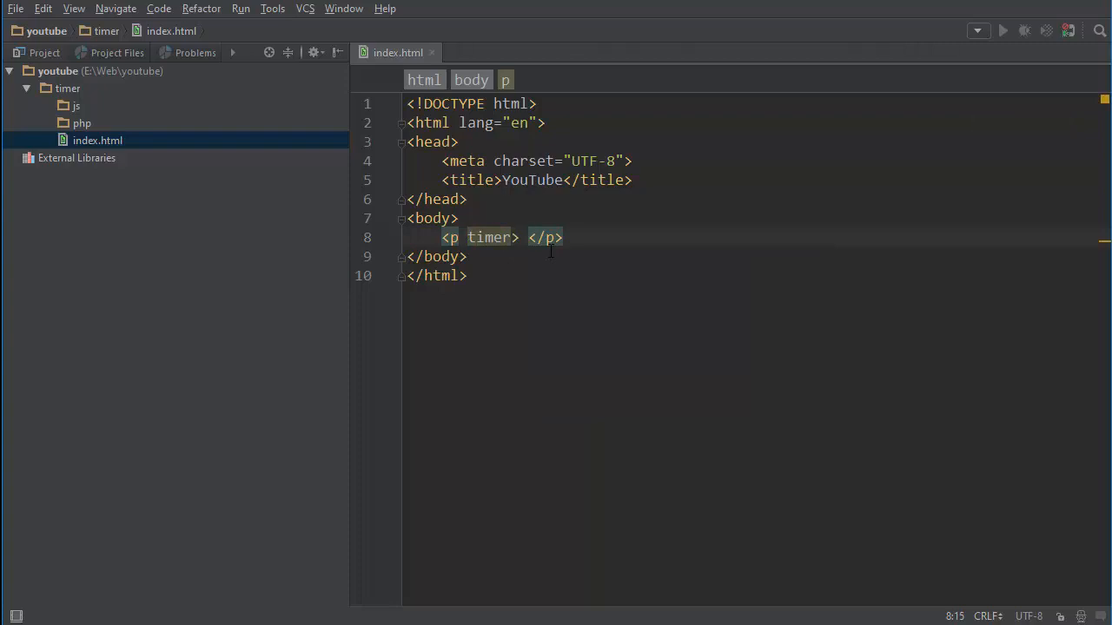
{"action": "type", "text": "Time Left"}
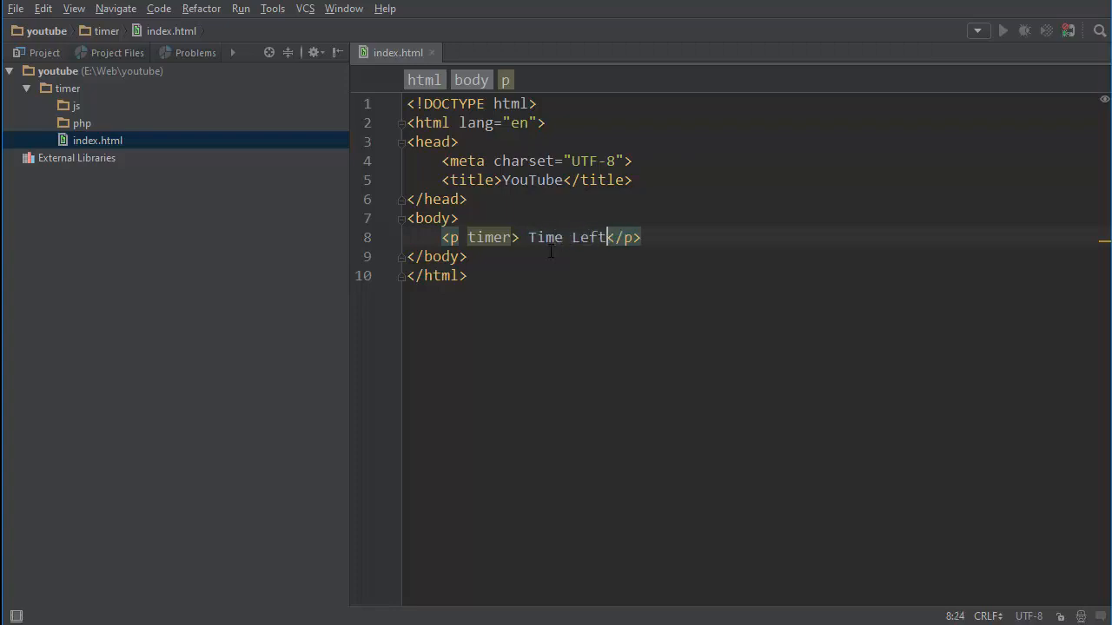
{"action": "type", "text": ":"}
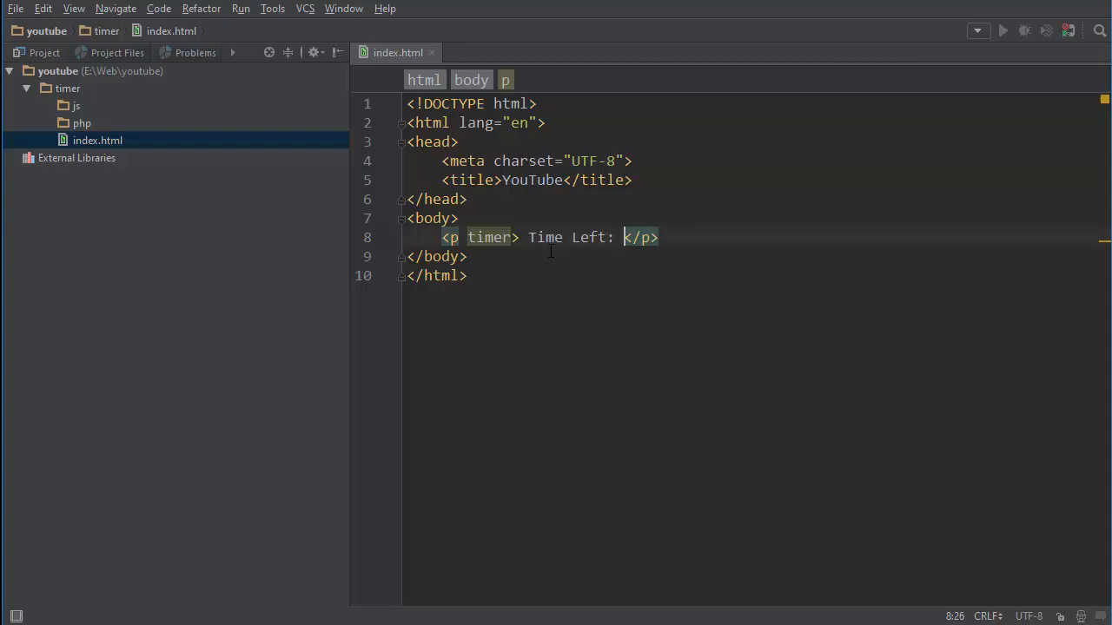
{"action": "type", "text": "10 sec"}
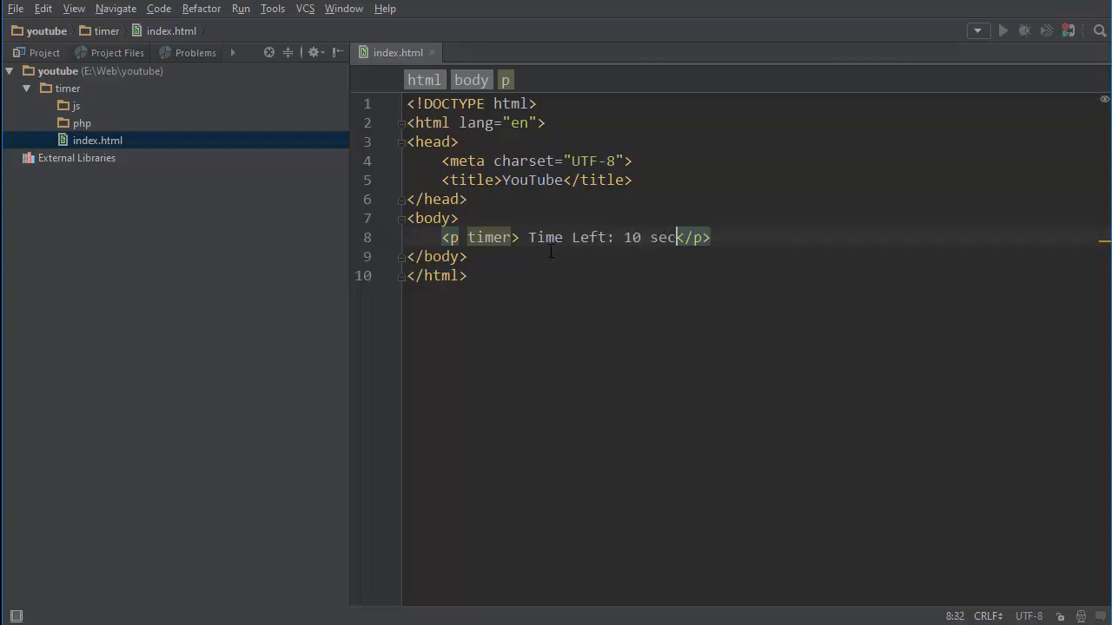
{"action": "type", "text": "onds"}
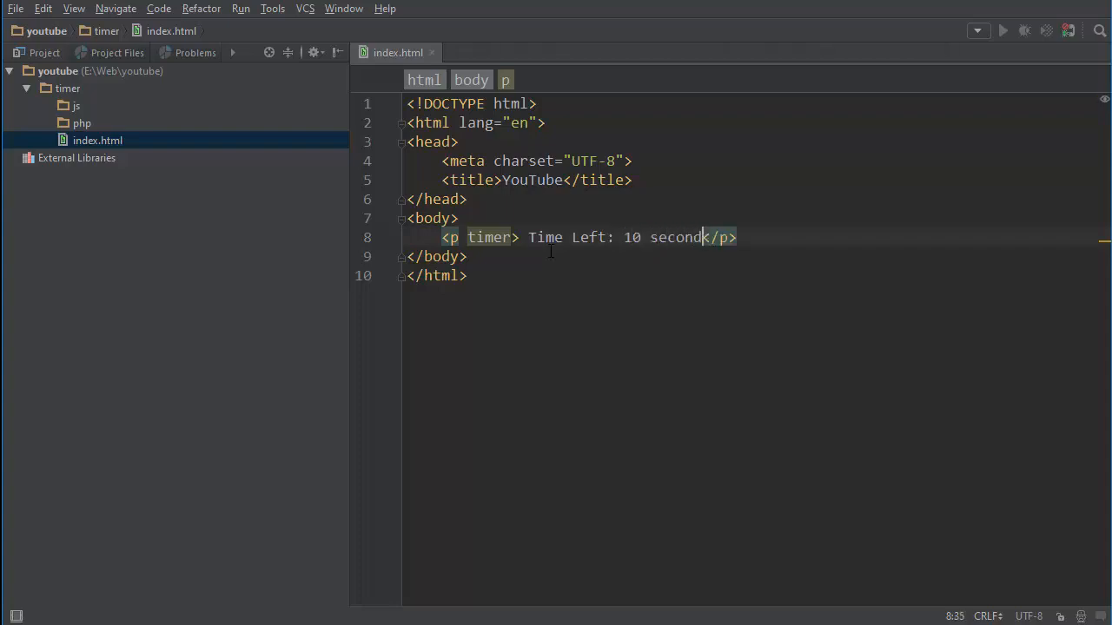
{"action": "key", "text": "BackSpace"}
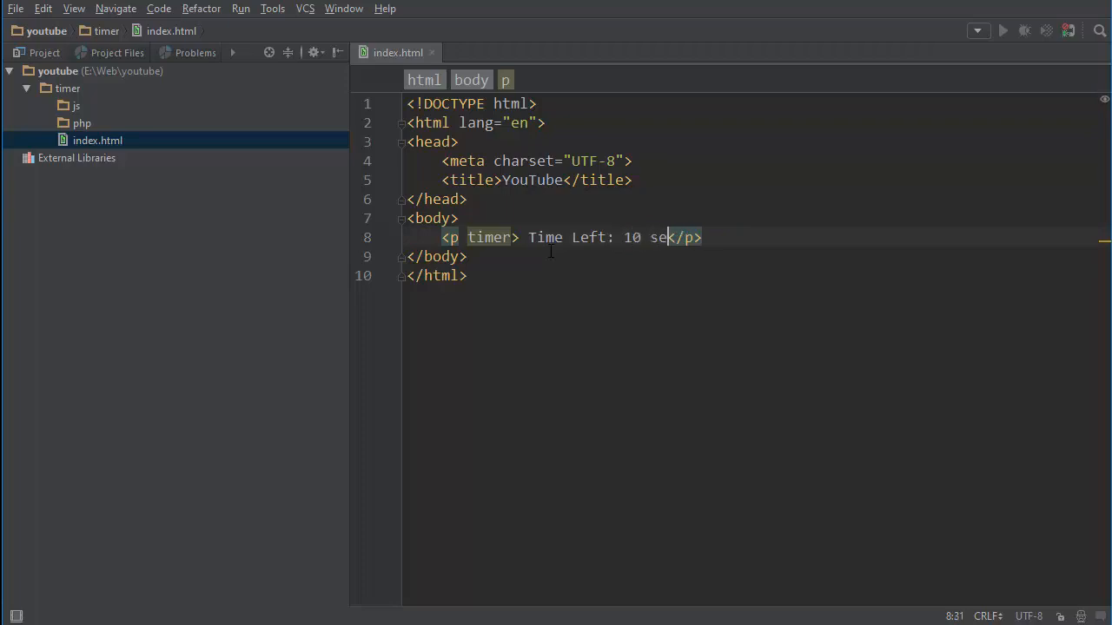
{"action": "type", "text": "conds."}
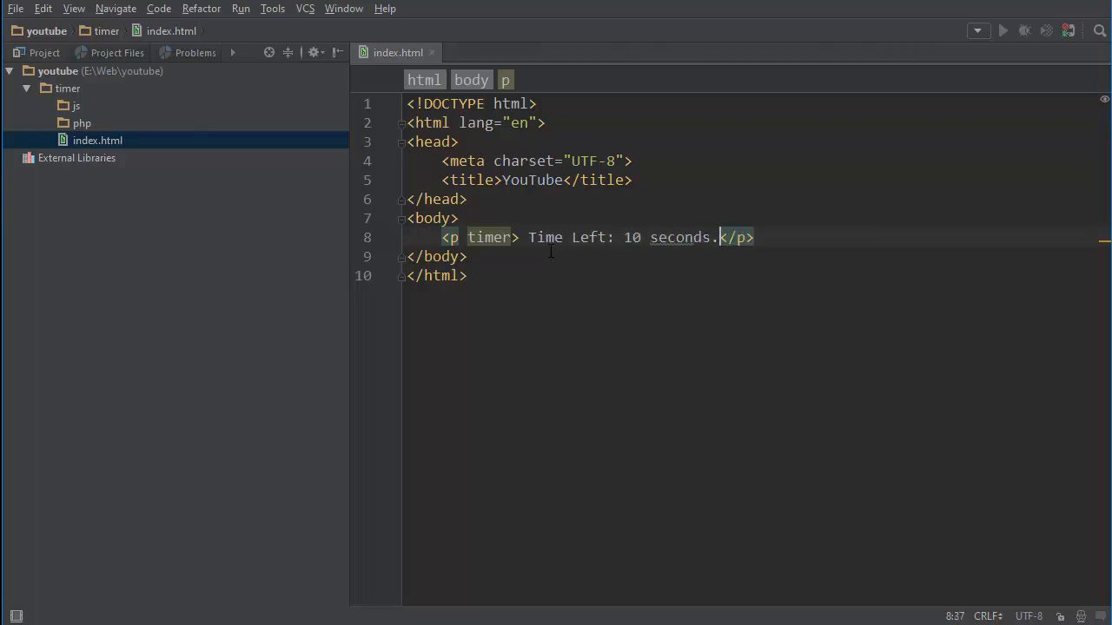
{"action": "mouse_move", "coordinate": [171, 168]}
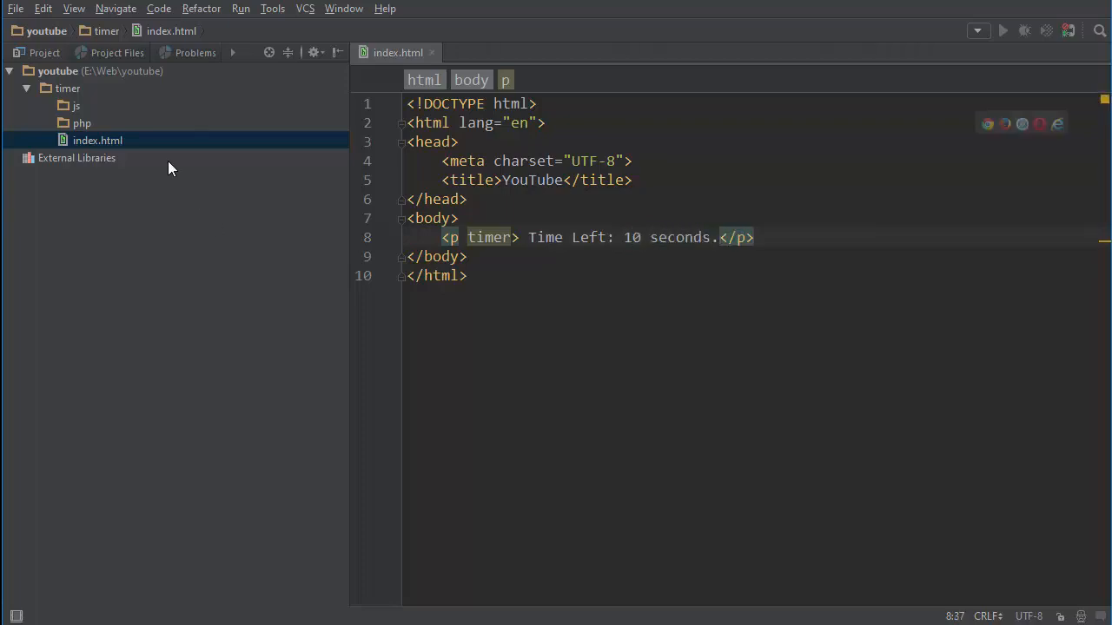
{"action": "mouse_move", "coordinate": [78, 119]}
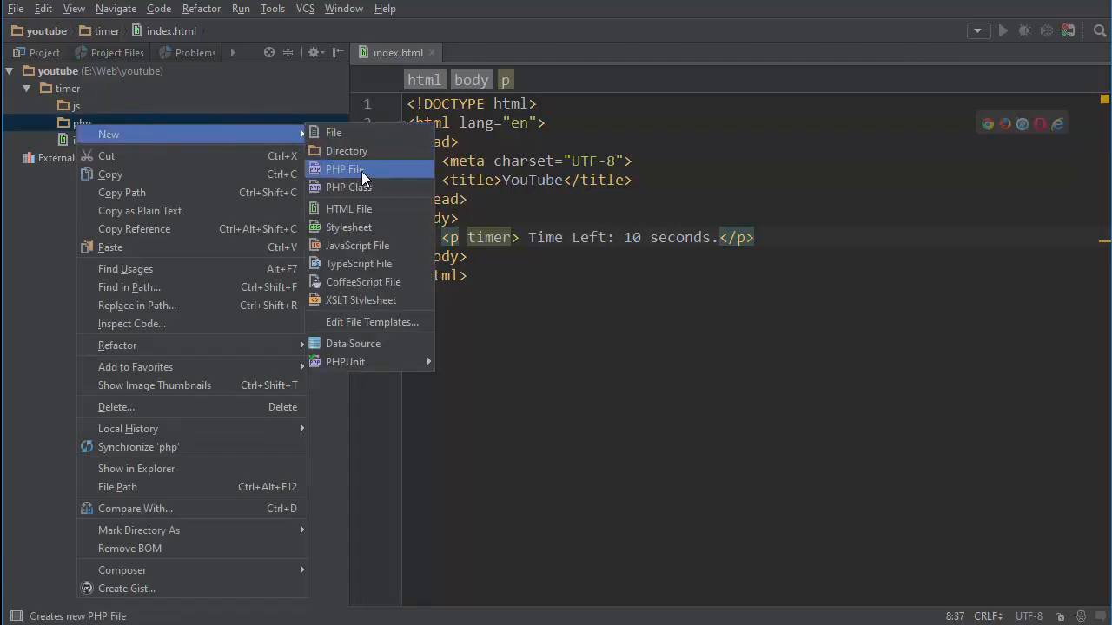
- Add a new PHP file named timer to the php folder
{"action": "left_click", "coordinate": [344, 169]}
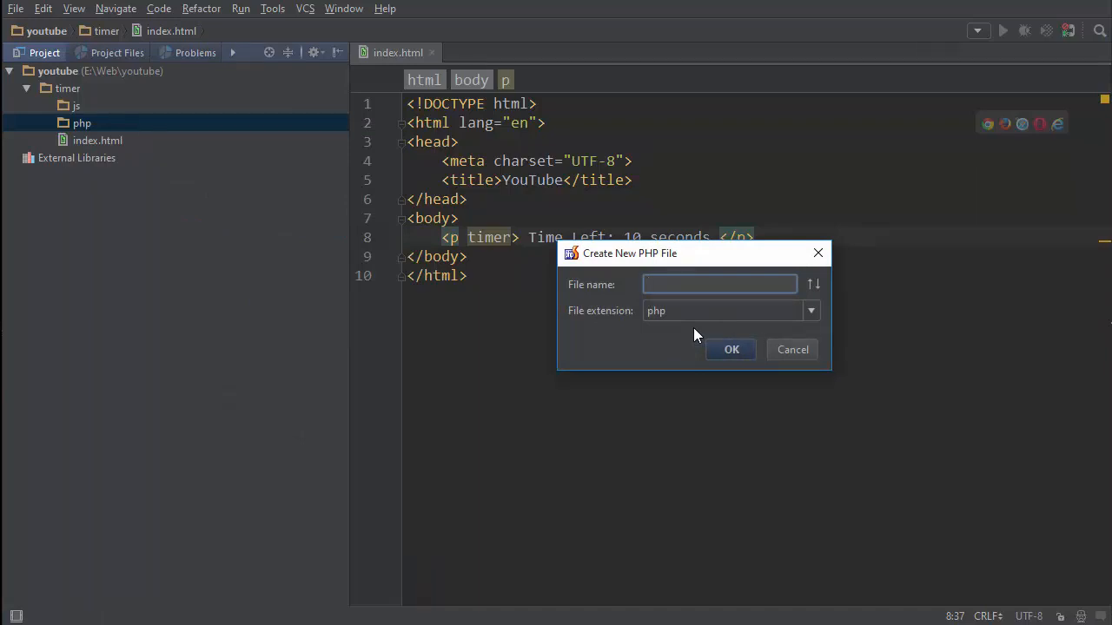
{"action": "type", "text": "timer"}
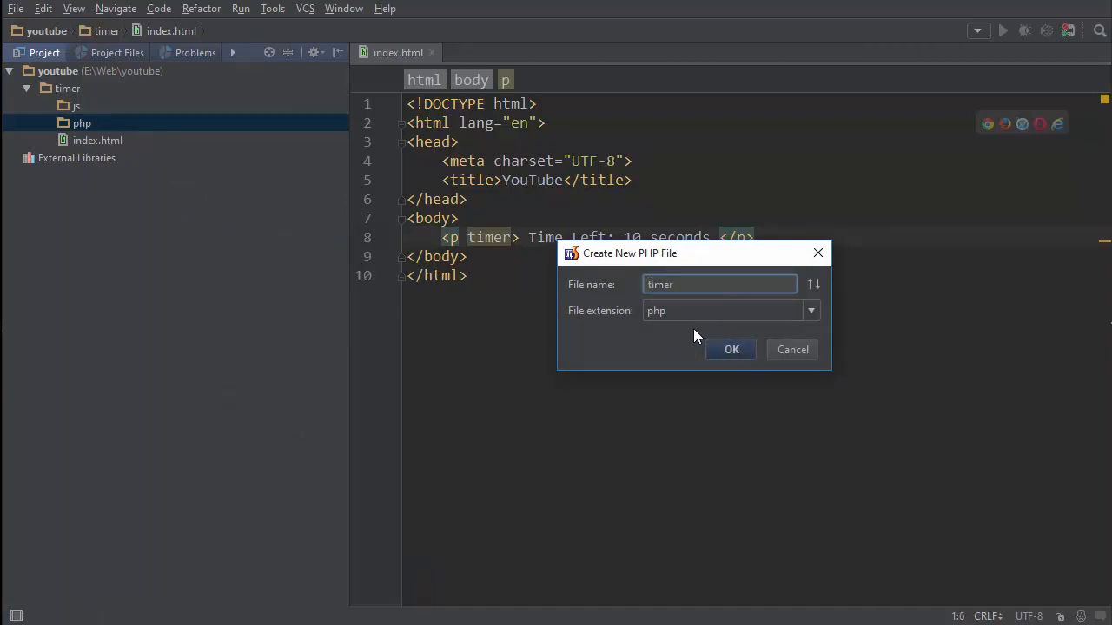
{"action": "left_click", "coordinate": [732, 349]}
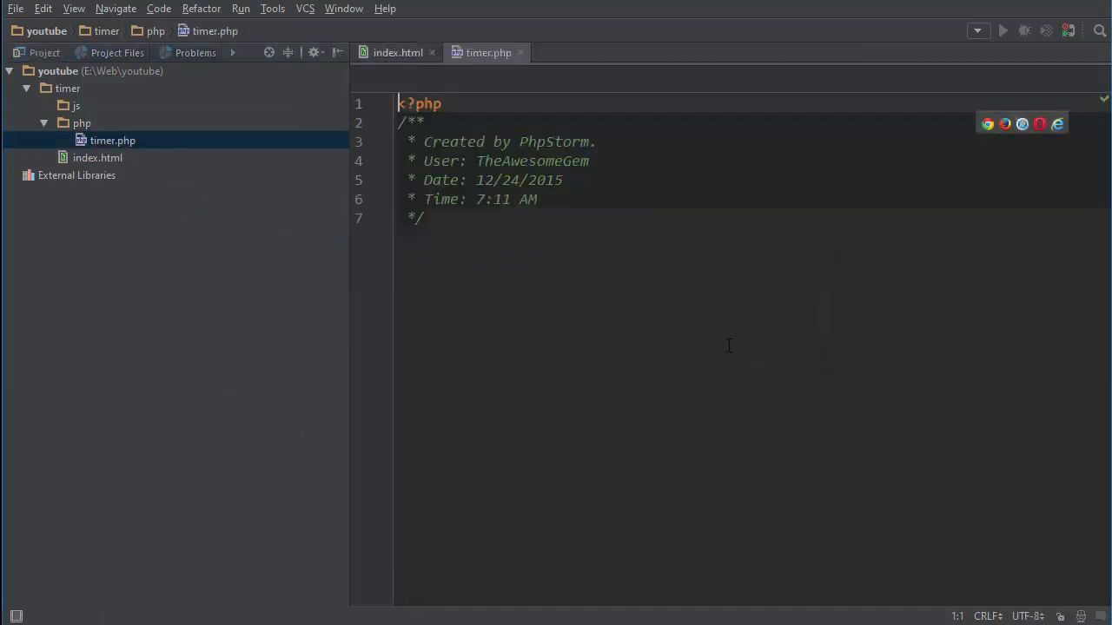
- Add date_default_timezone_set("America/Chicago"); on a new line below the header comment
{"action": "key", "text": "Return"}
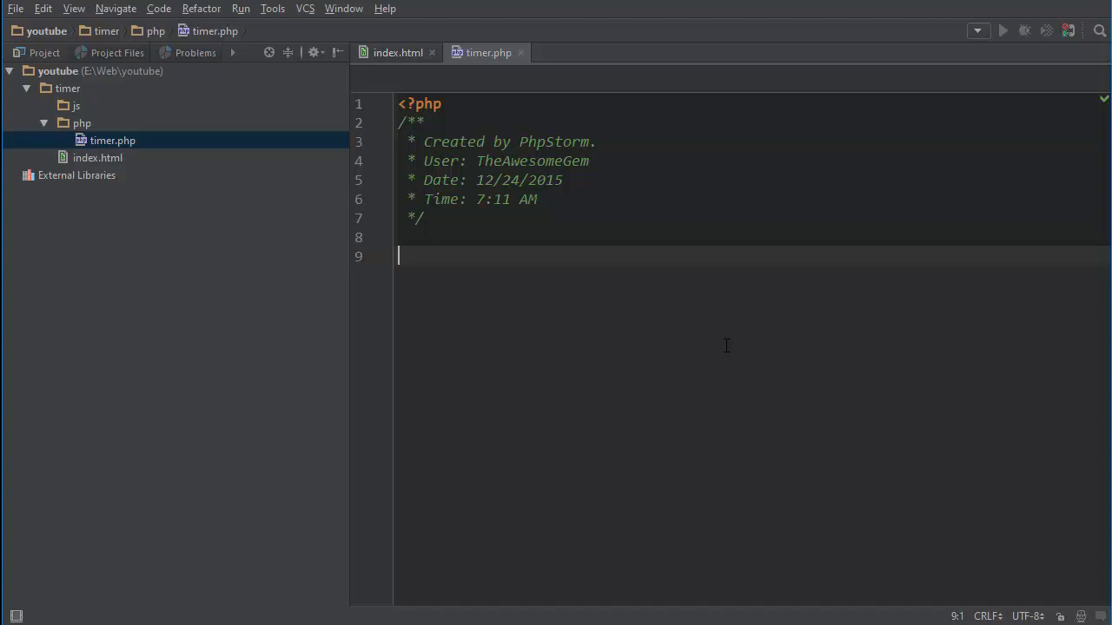
{"action": "type", "text": "date_default_timezone_set(\"America"}
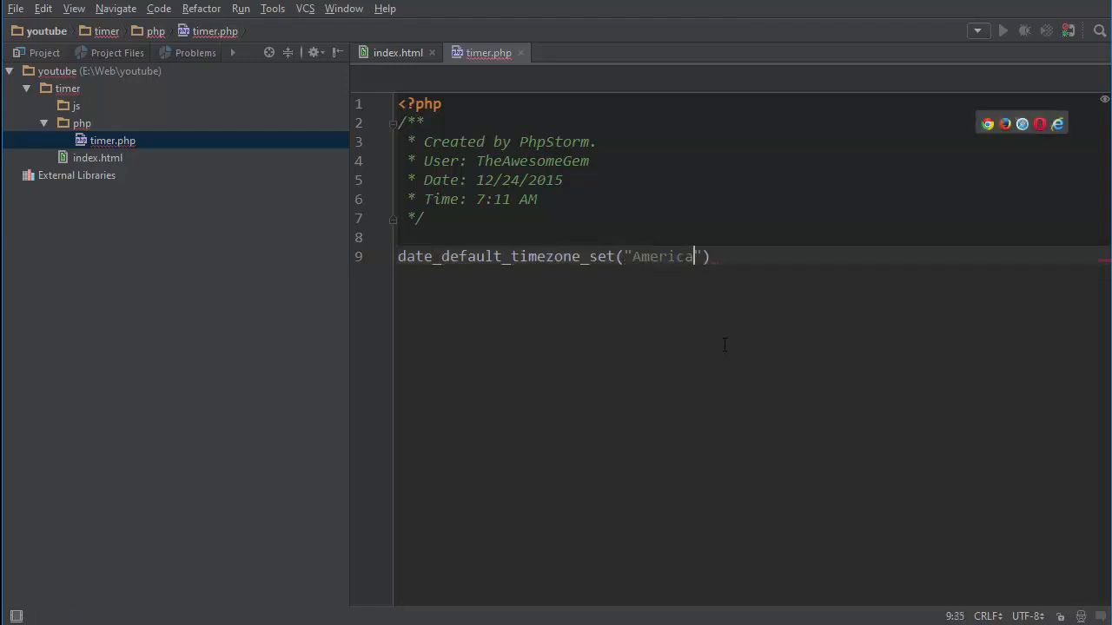
{"action": "type", "text": "/Chicago"}
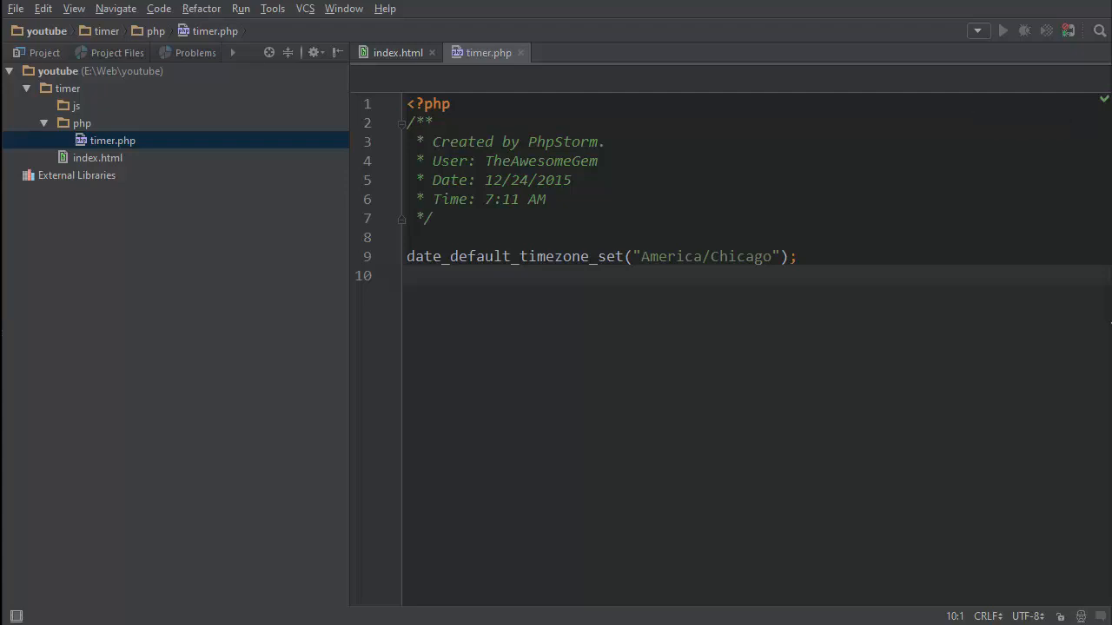
{"action": "mouse_move", "coordinate": [1033, 459]}
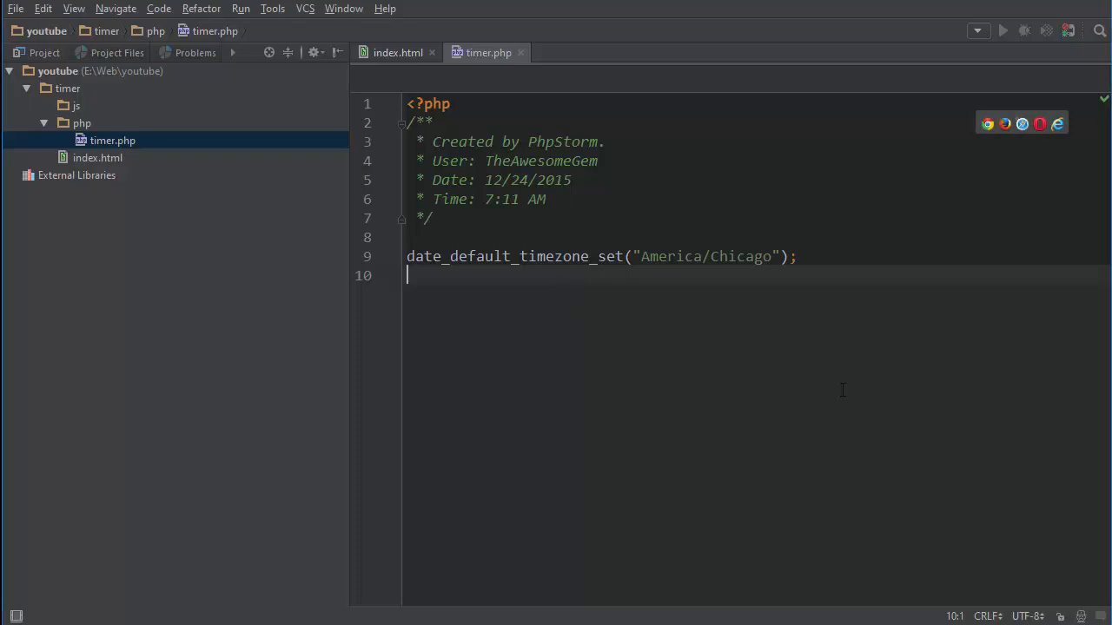
- Begin a $timecountdownstart variable declaration below the timezone line
{"action": "type", "text": "$timer"}
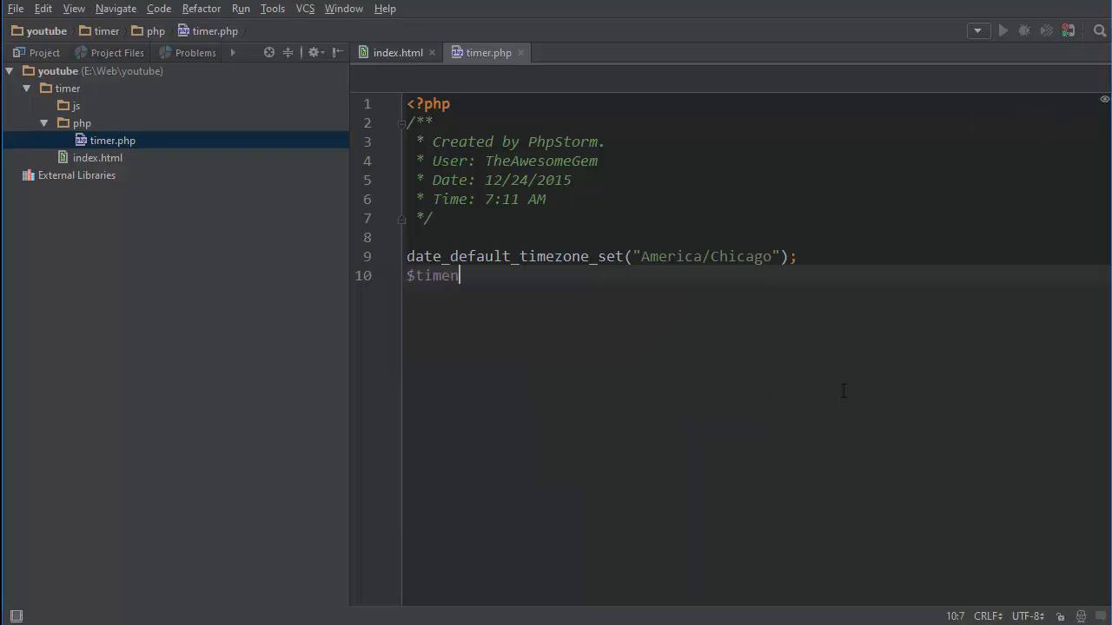
{"action": "type", "text": "c"}
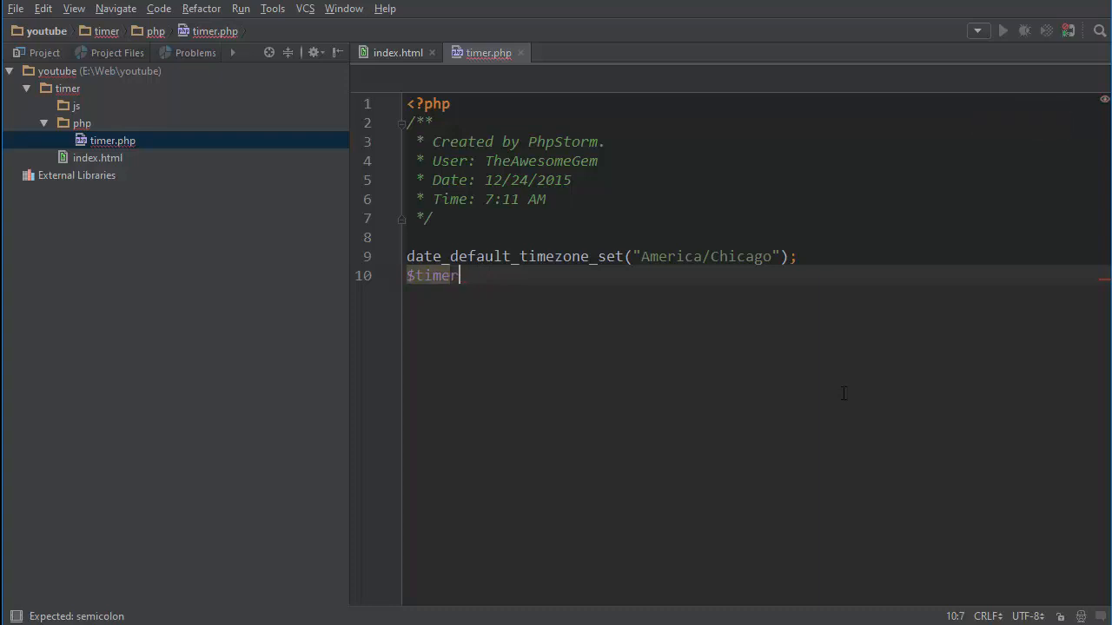
{"action": "type", "text": "registerd"}
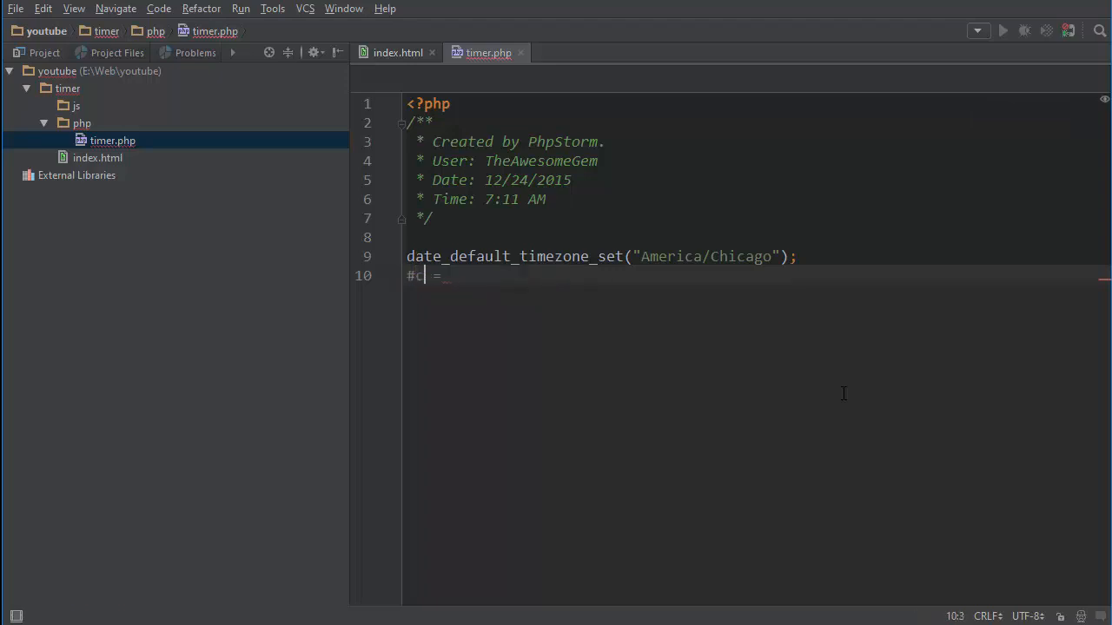
{"action": "type", "text": "$timecoun"}
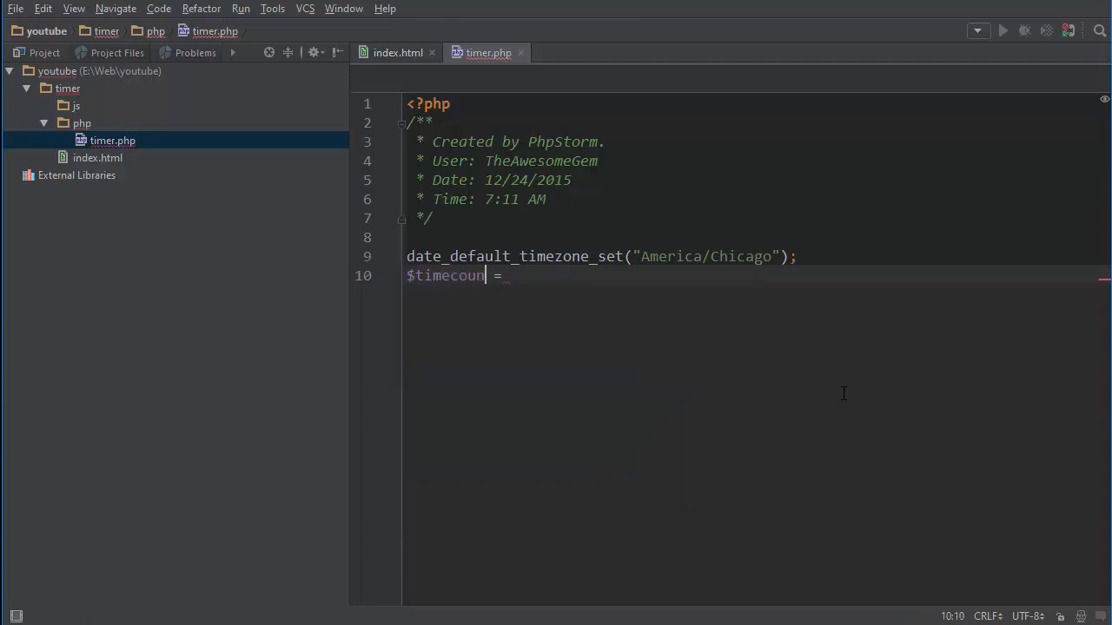
{"action": "type", "text": "tdownstart"}
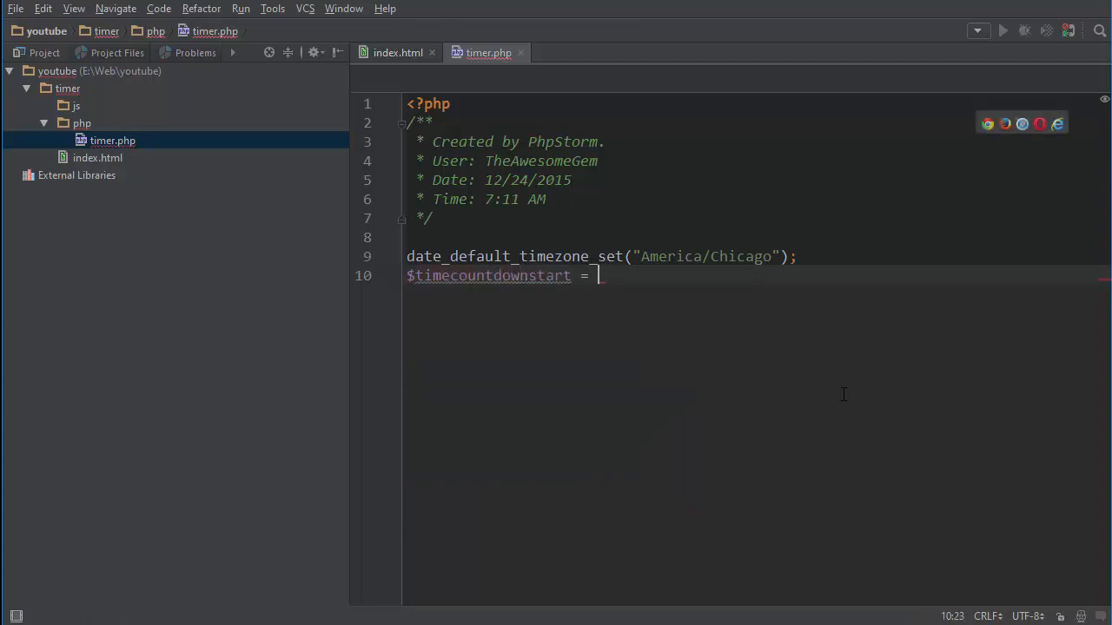
{"action": "type", "text": "str"}
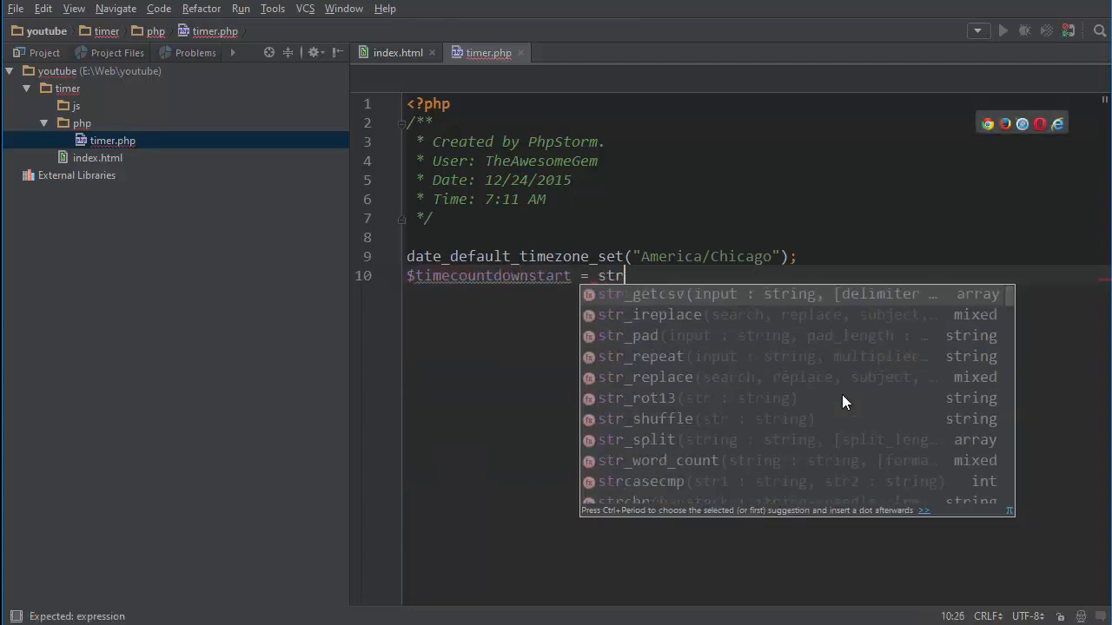
{"action": "type", "text": "totime("}
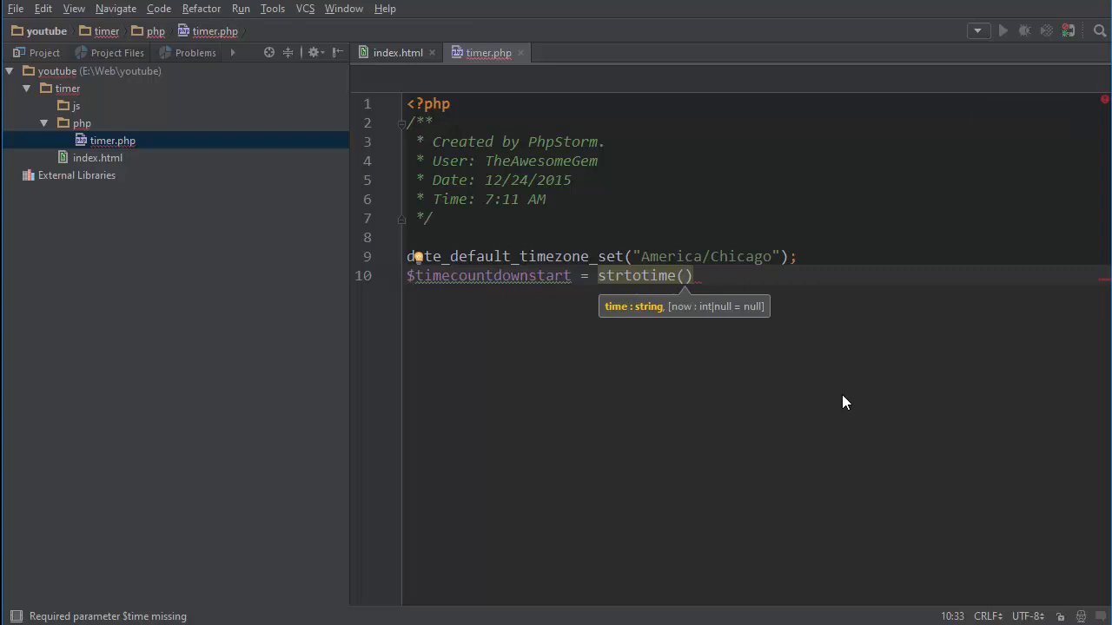
{"action": "type", "text": "\"\""}
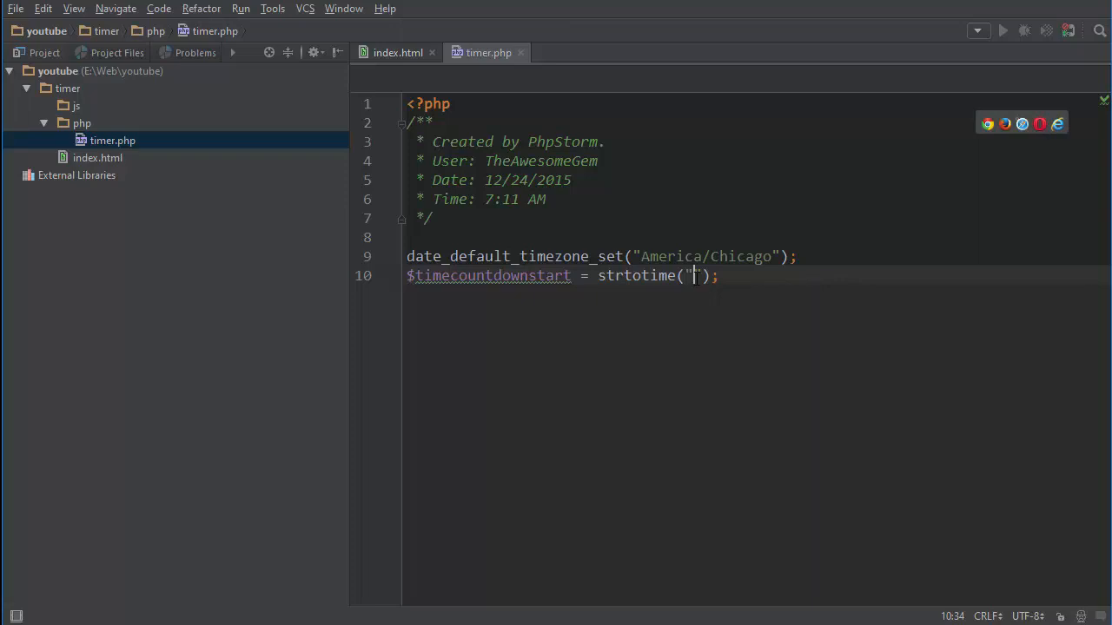
{"action": "type", "text": "2015-12-24 06:25:59"}
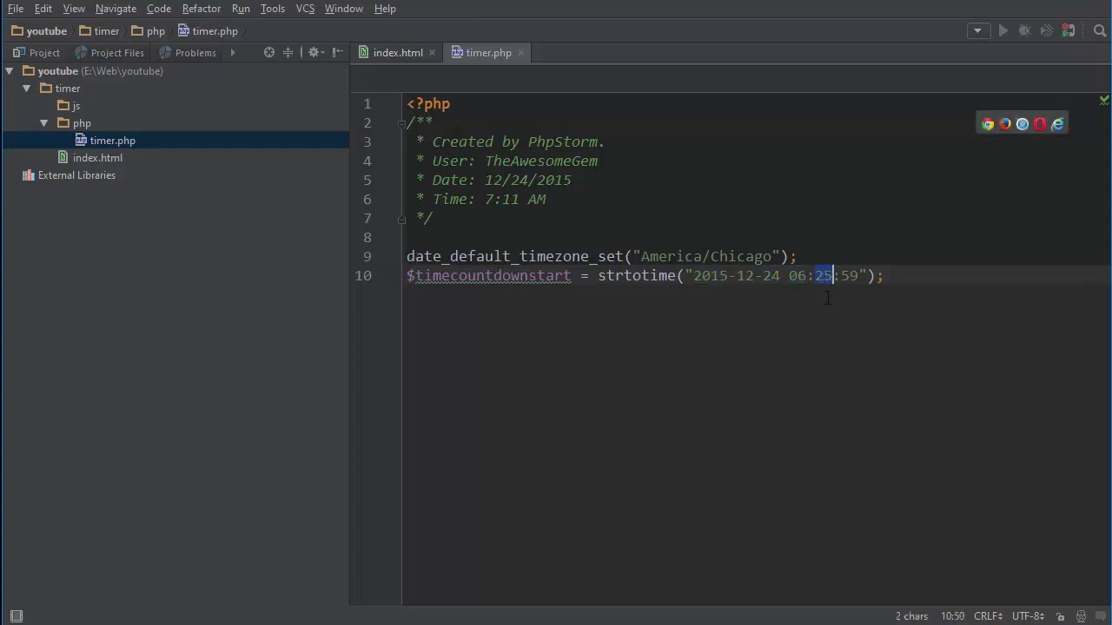
{"action": "type", "text": "5"}
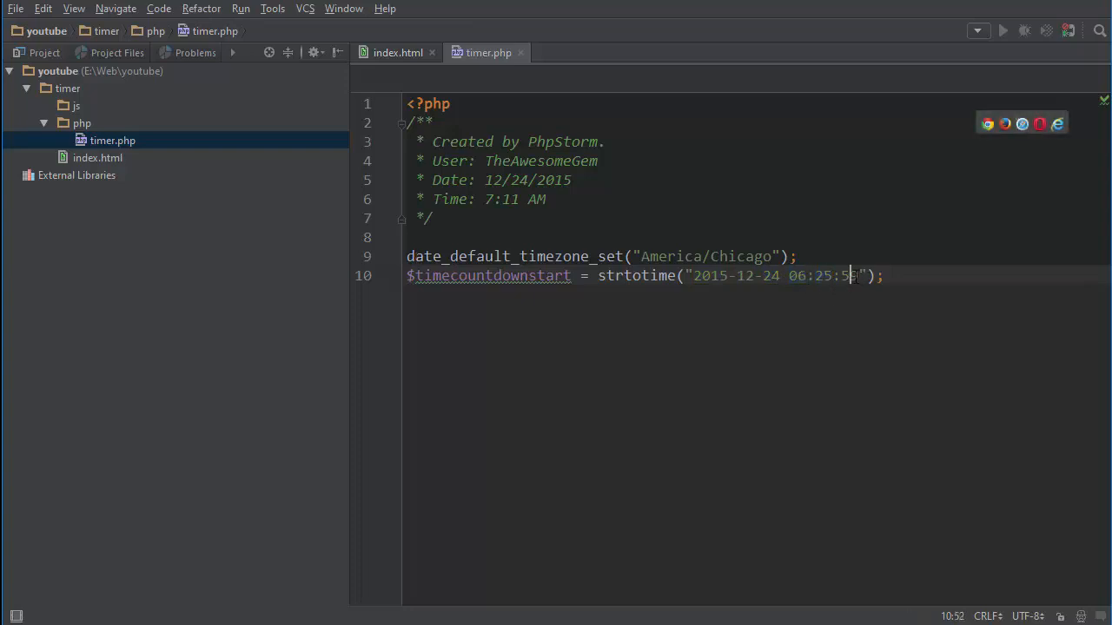
{"action": "type", "text": "9"}
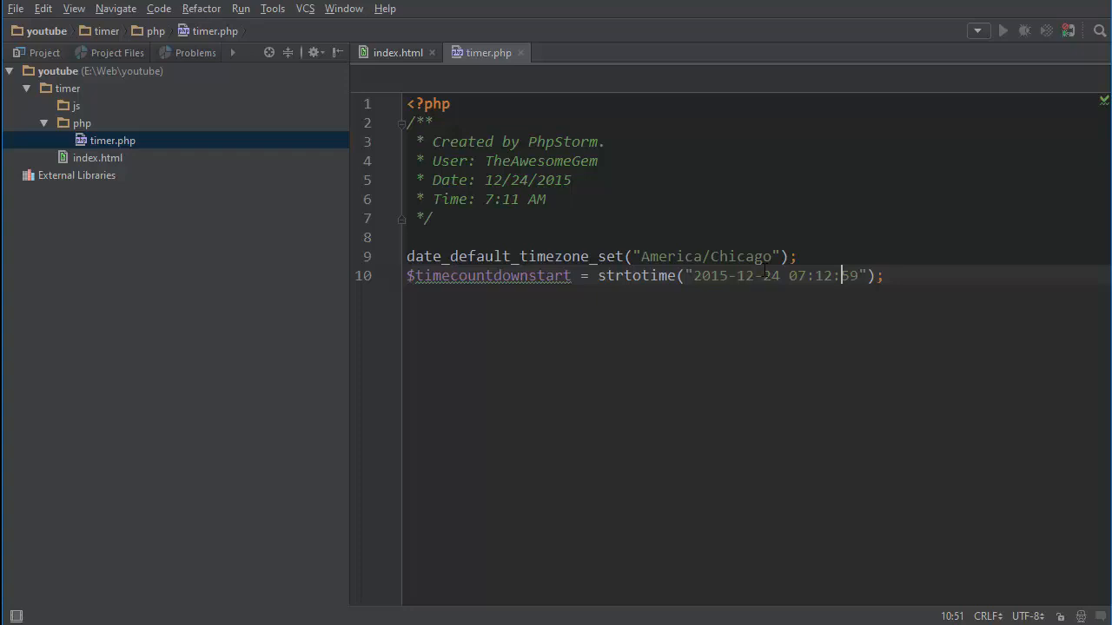
{"action": "key", "text": "Backspace"}
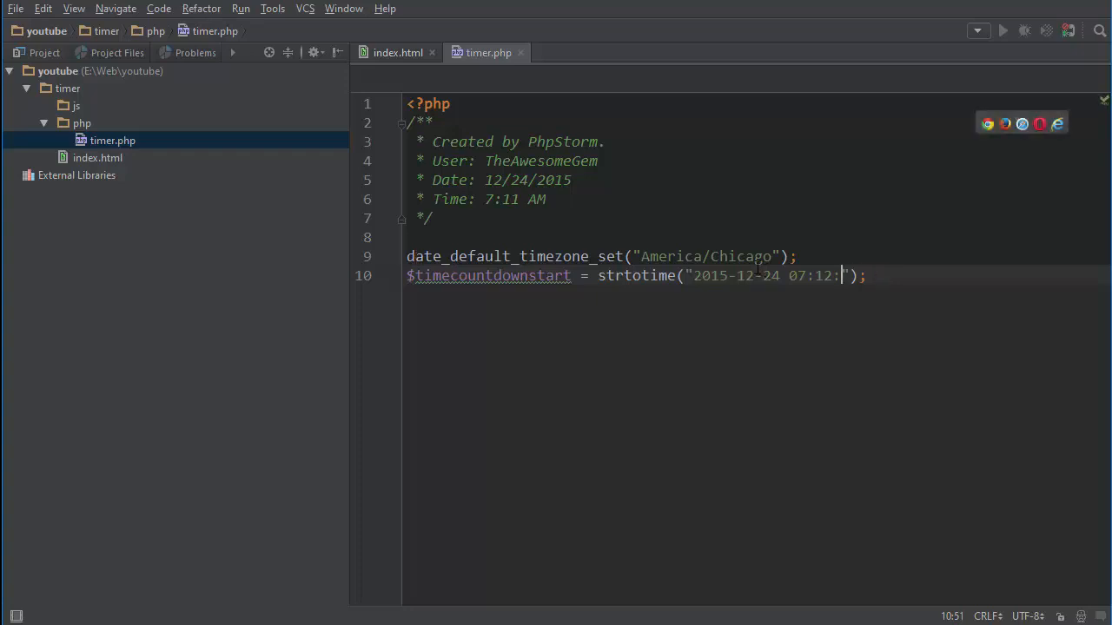
{"action": "type", "text": "01"}
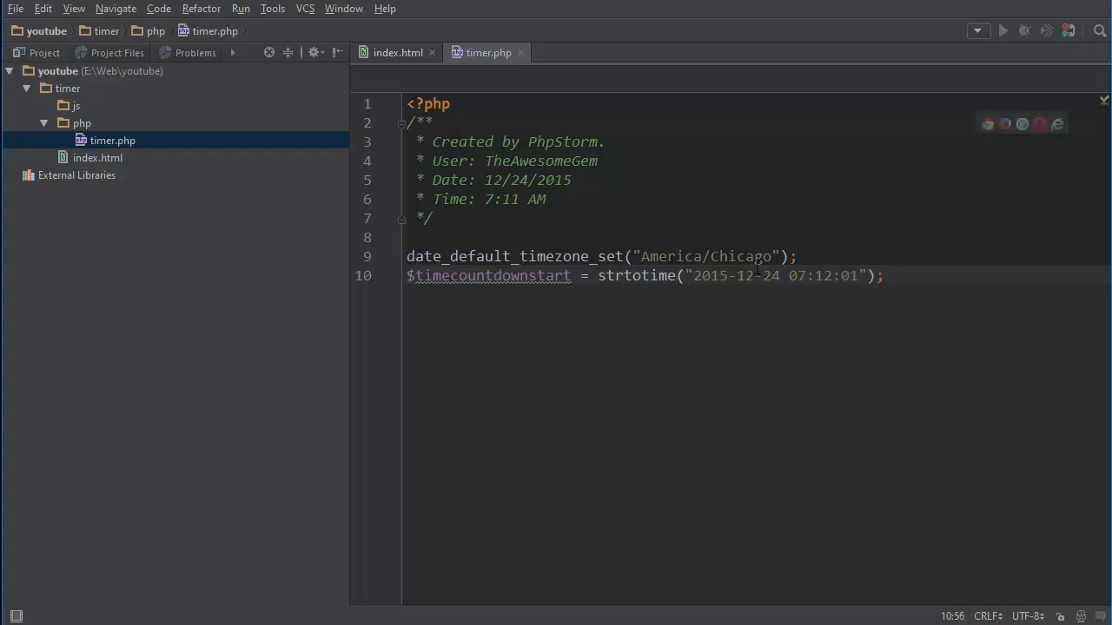
- Define $timecountdownend and a start time using strtotime("-2 hour")
{"action": "type", "text": "$"}
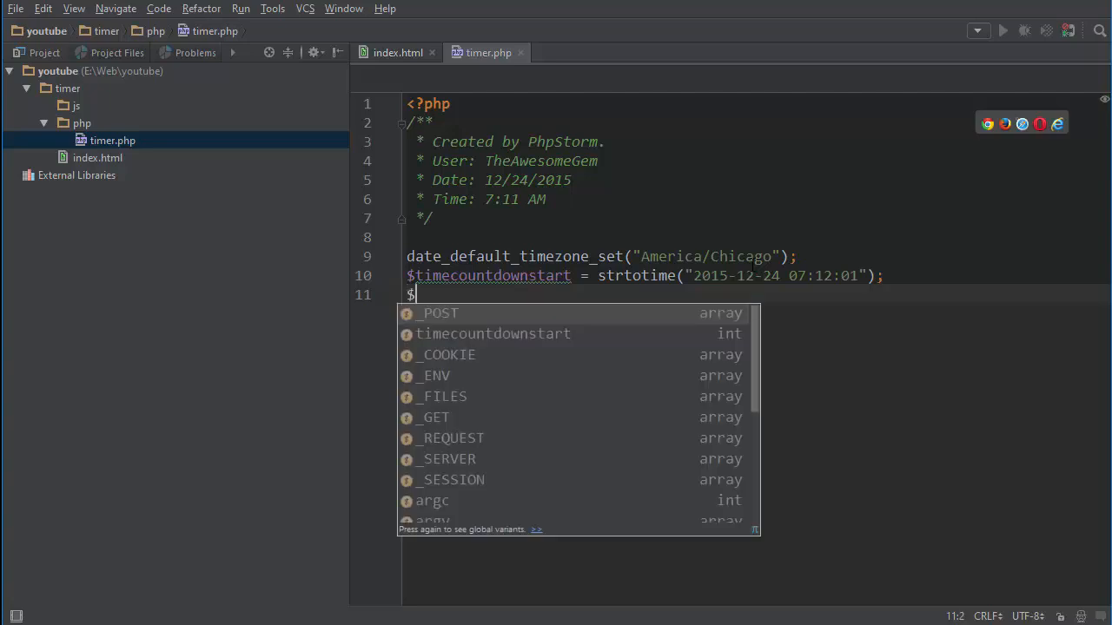
{"action": "type", "text": "timecountdown"}
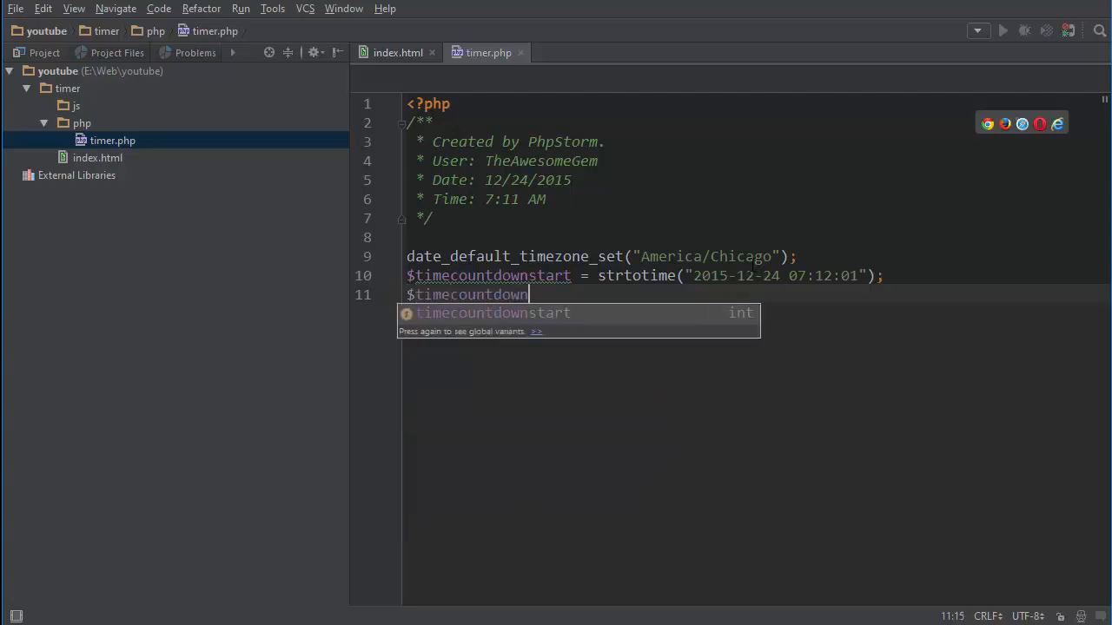
{"action": "type", "text": "end = strtotime("}
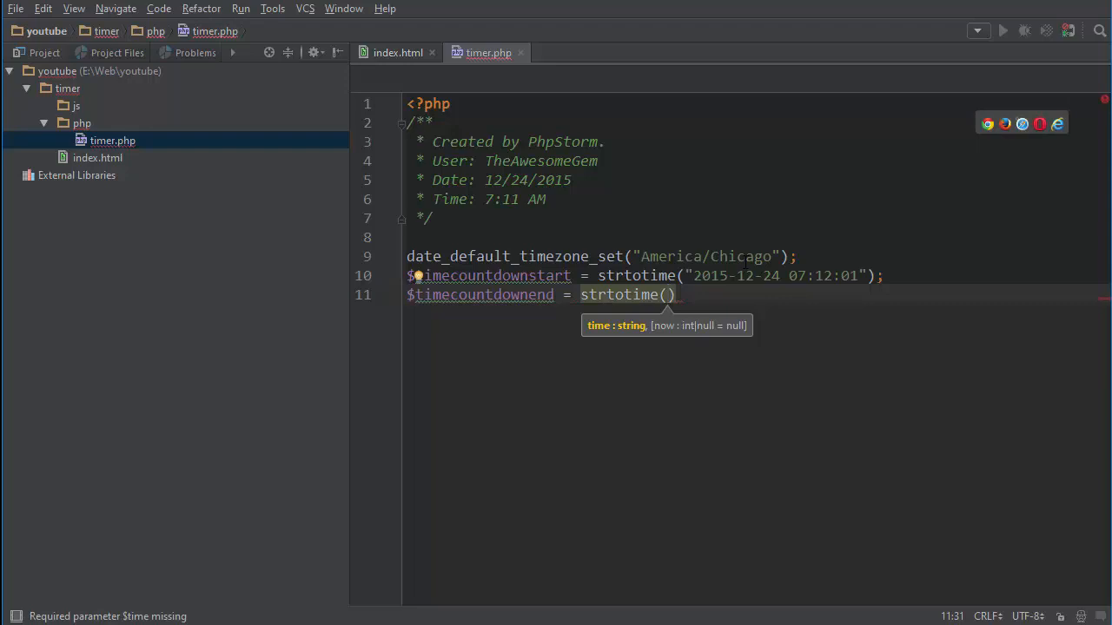
{"action": "type", "text": "\"\""}
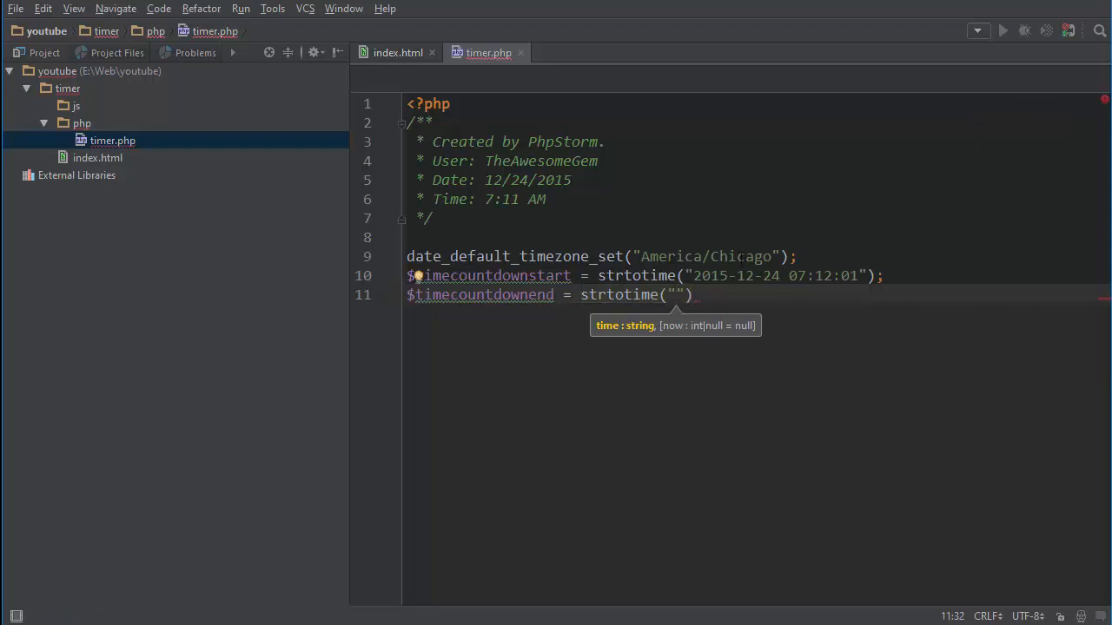
{"action": "type", "text": "+"}
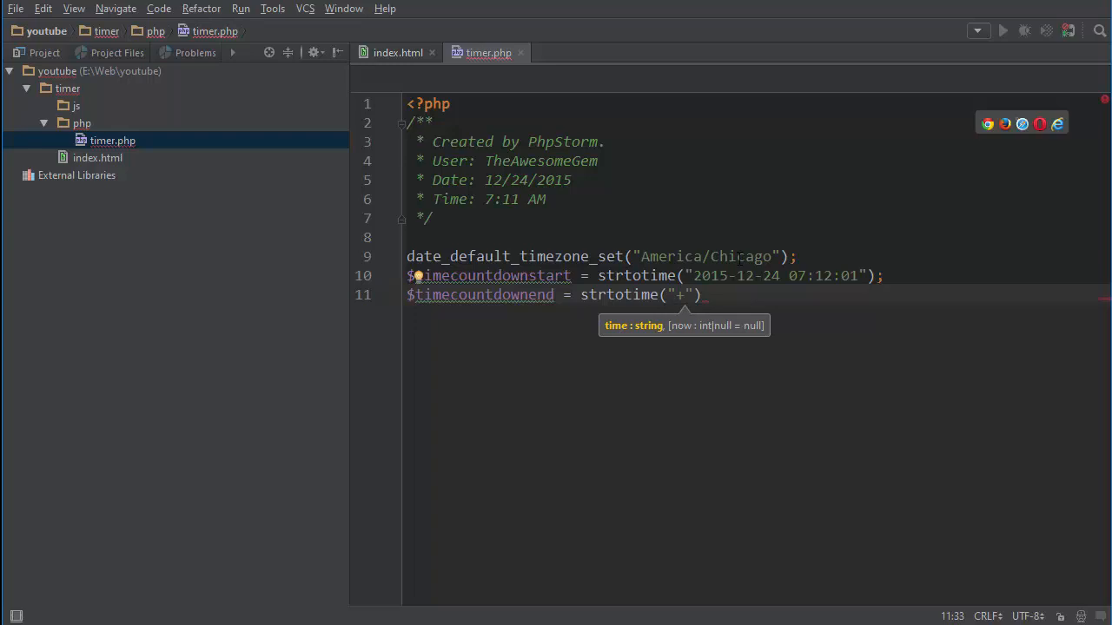
{"action": "type", "text": "h"}
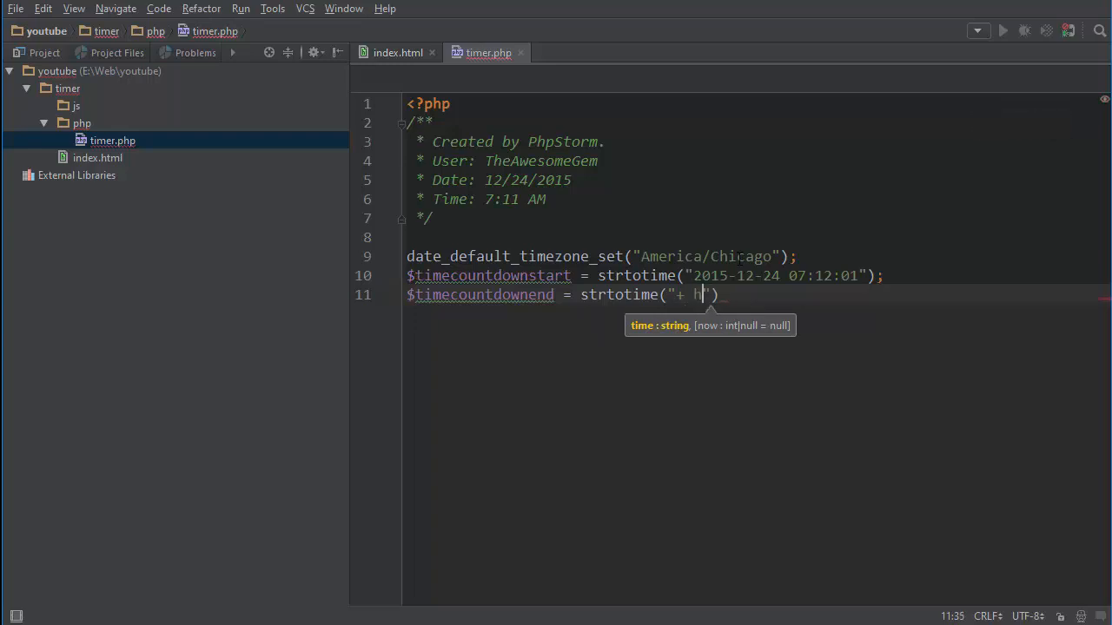
{"action": "type", "text": "-2 h"}
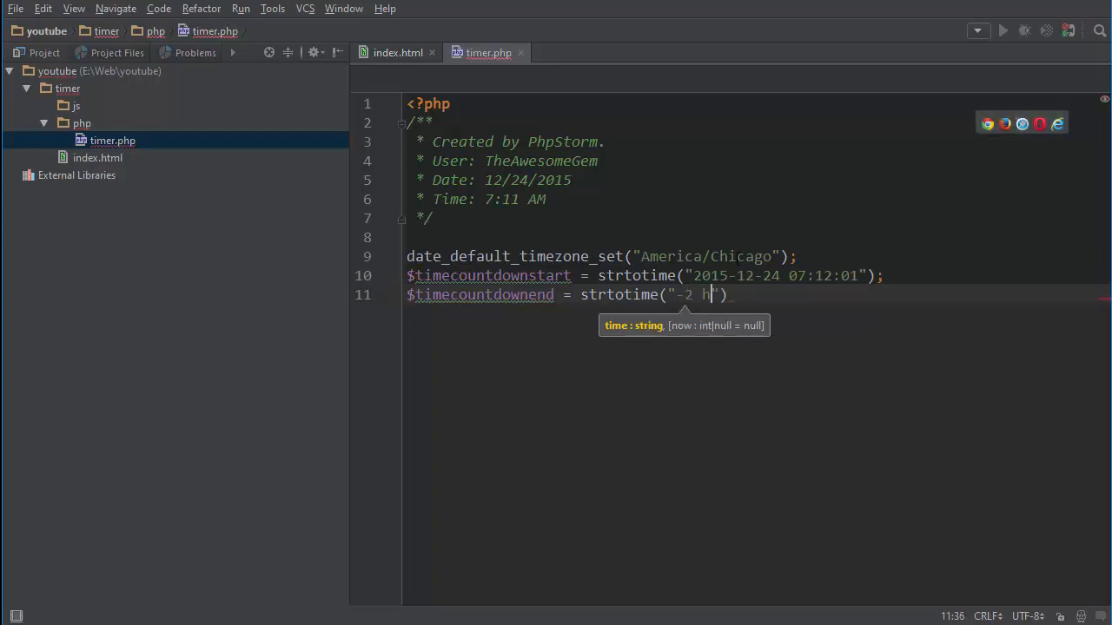
{"action": "type", "text": "our\");"}
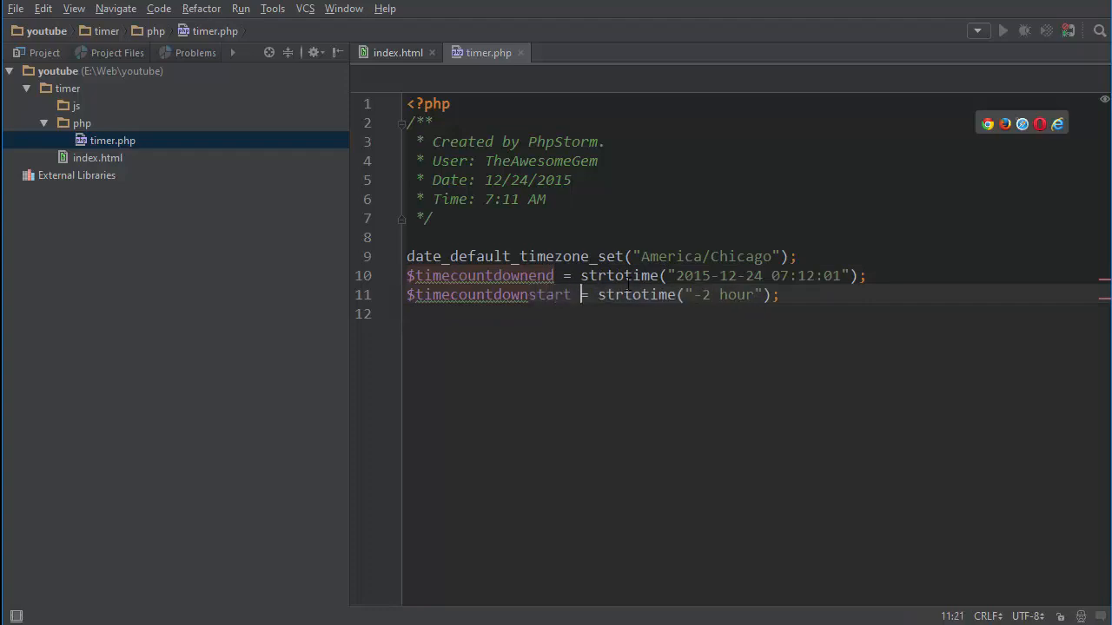
- Add $timeleft = $timecountdownstart - $timecountdownend; below the time declarations
{"action": "key", "text": "Return"}
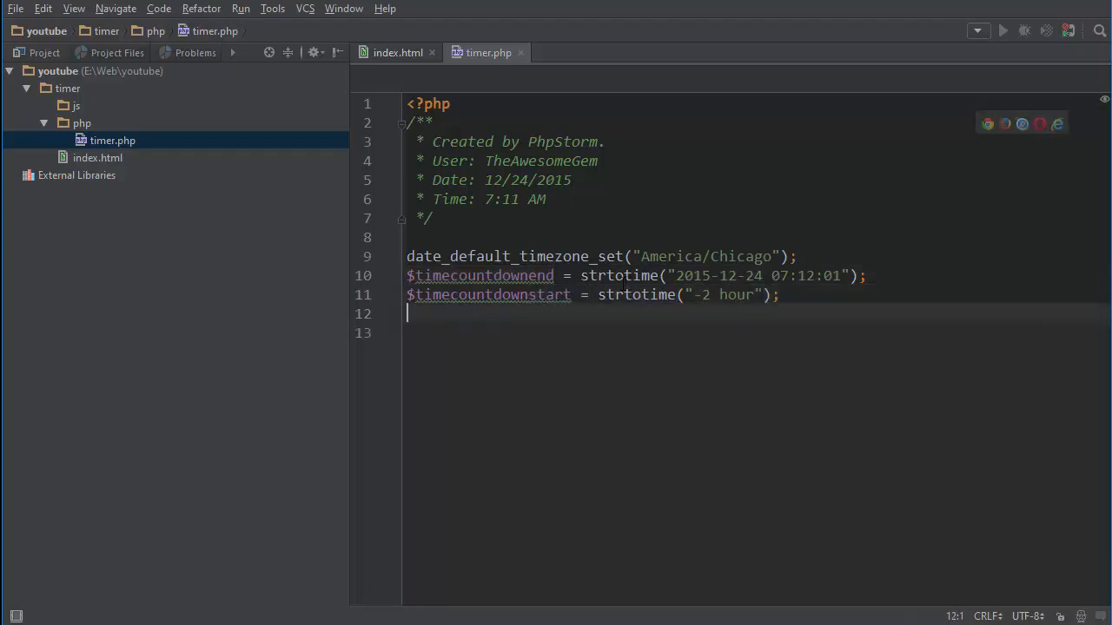
{"action": "key", "text": "Return"}
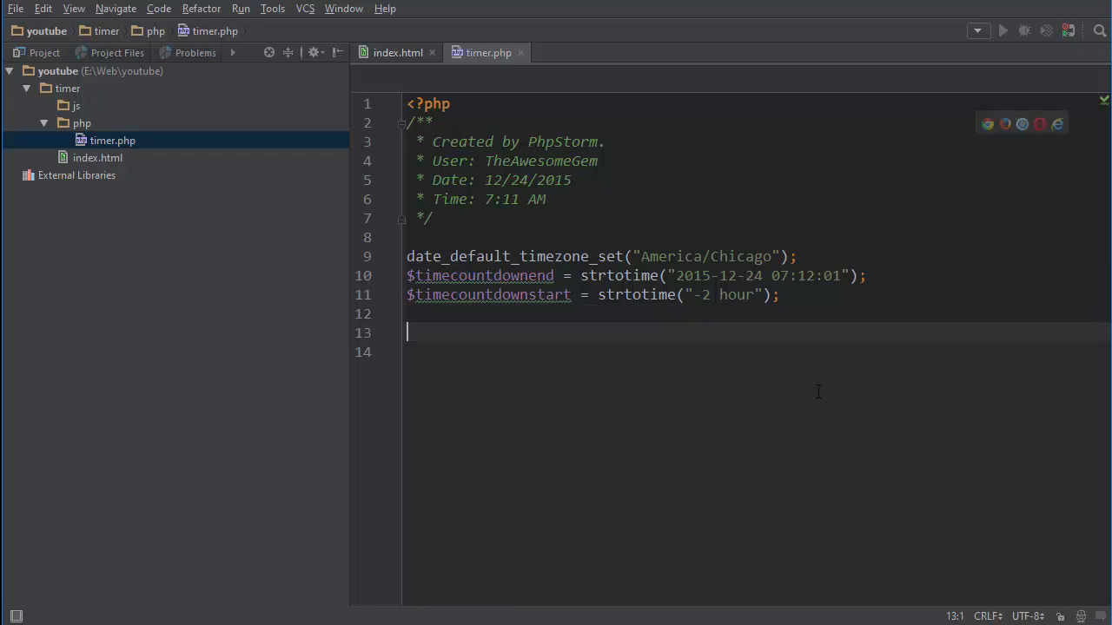
{"action": "mouse_move", "coordinate": [489, 294]}
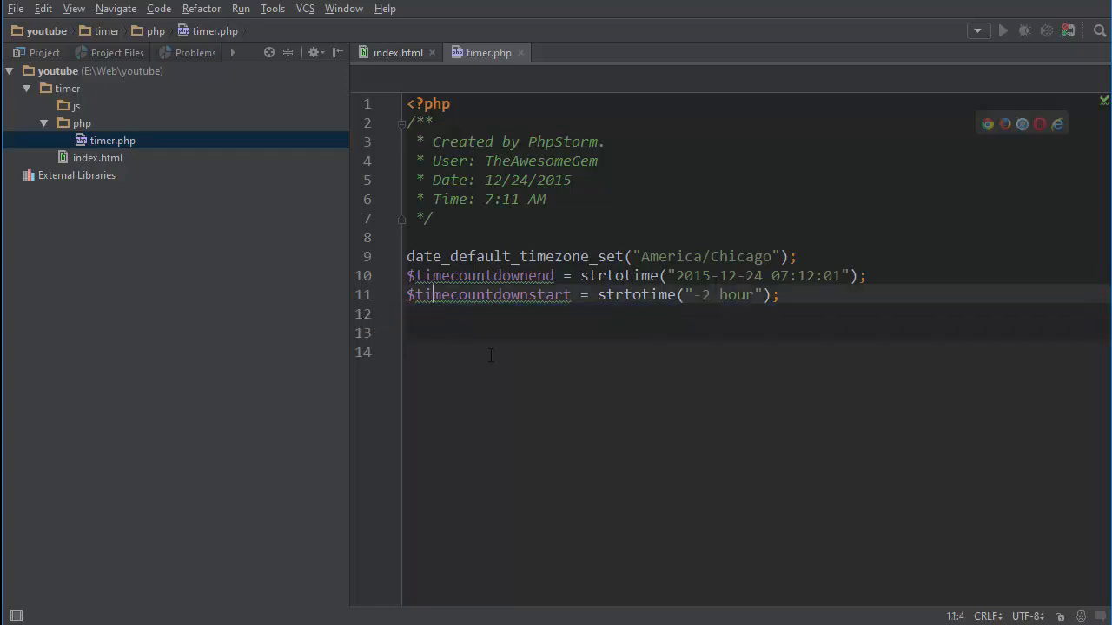
{"action": "left_click", "coordinate": [408, 333]}
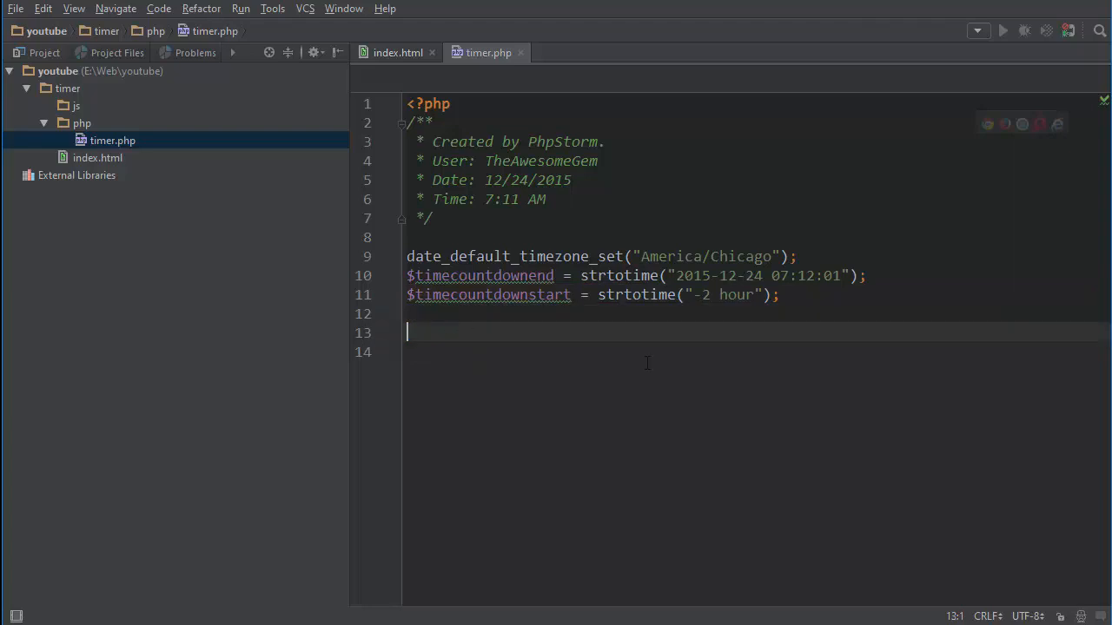
{"action": "key", "text": "Backspace"}
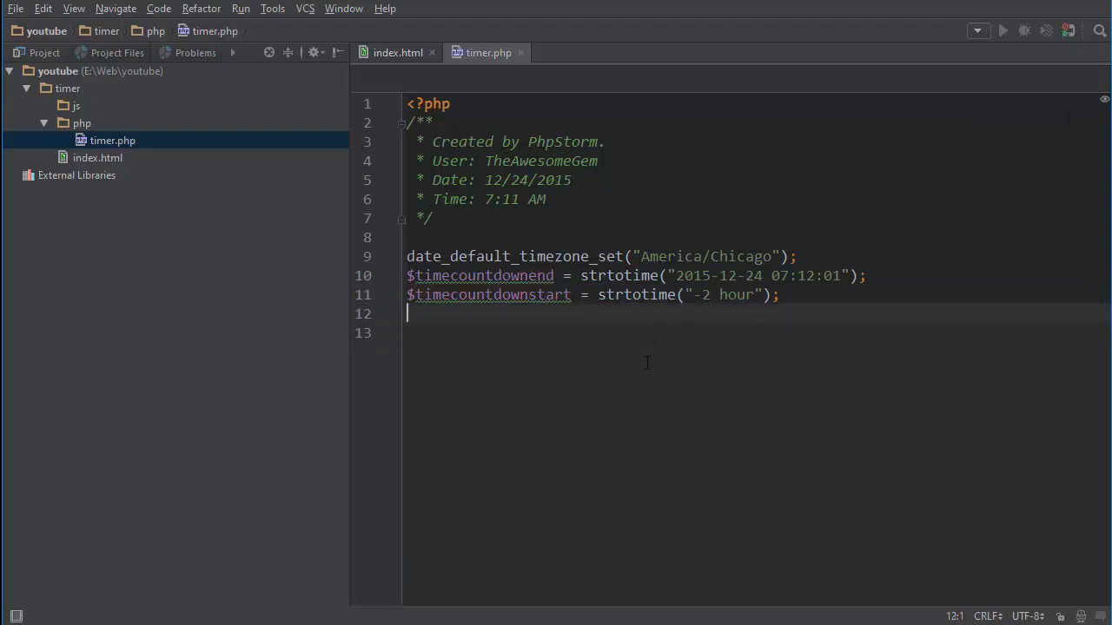
{"action": "type", "text": "$timeleft"}
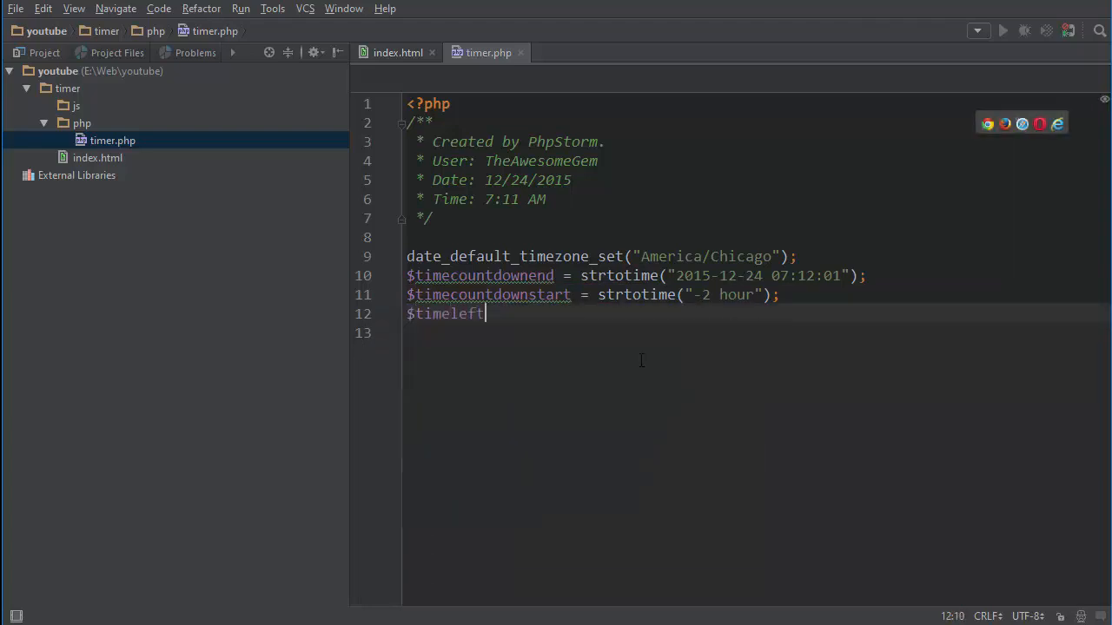
{"action": "type", "text": "="}
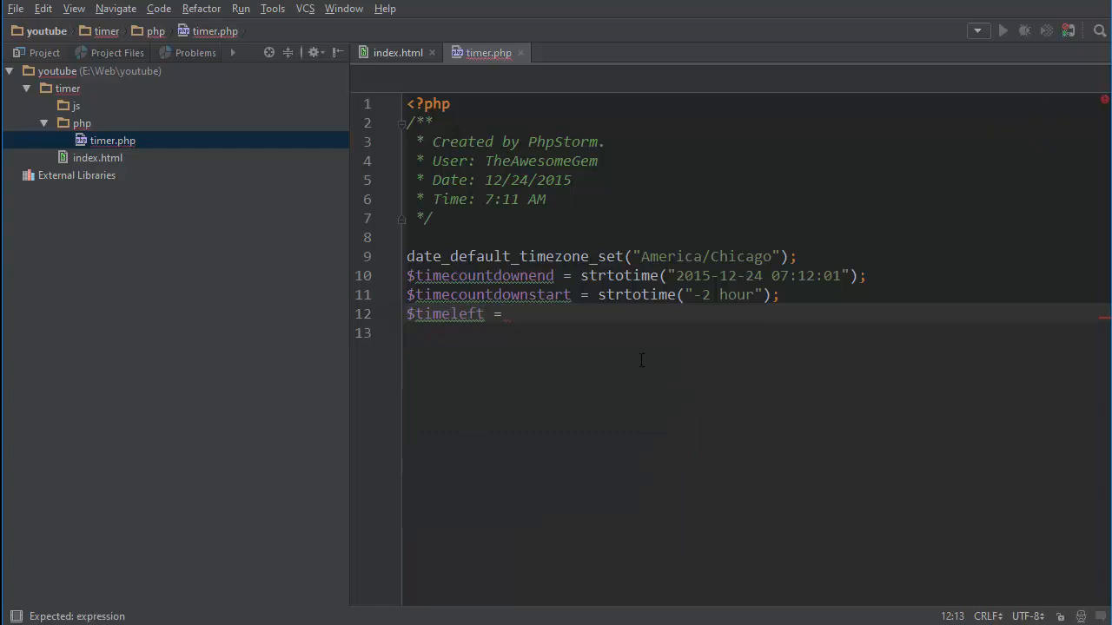
{"action": "type", "text": "$"}
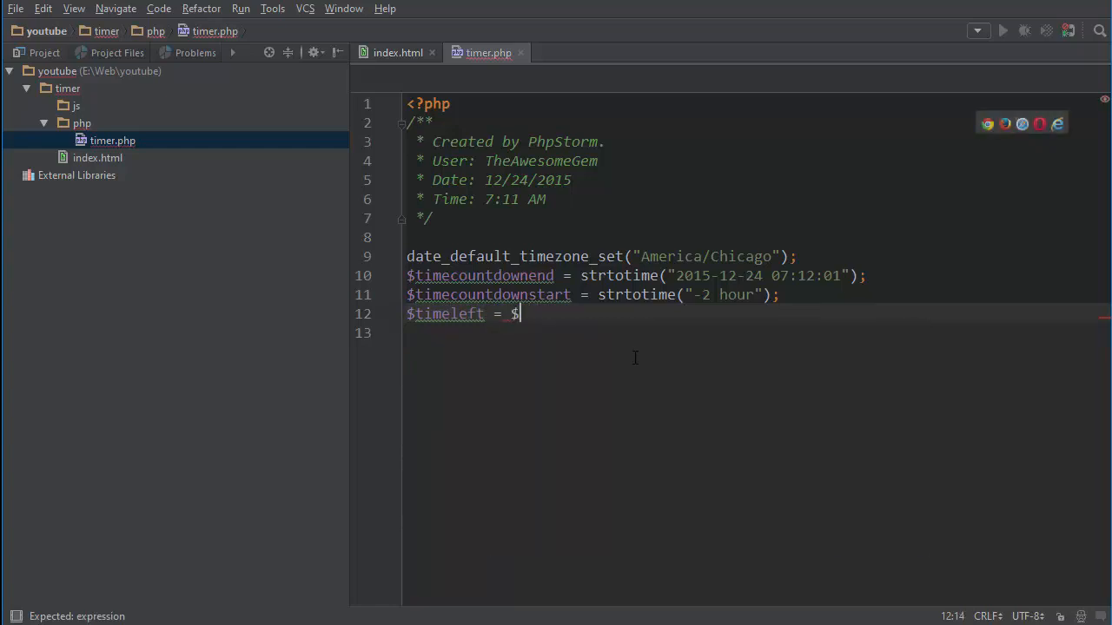
{"action": "type", "text": "timecountdownstart -"}
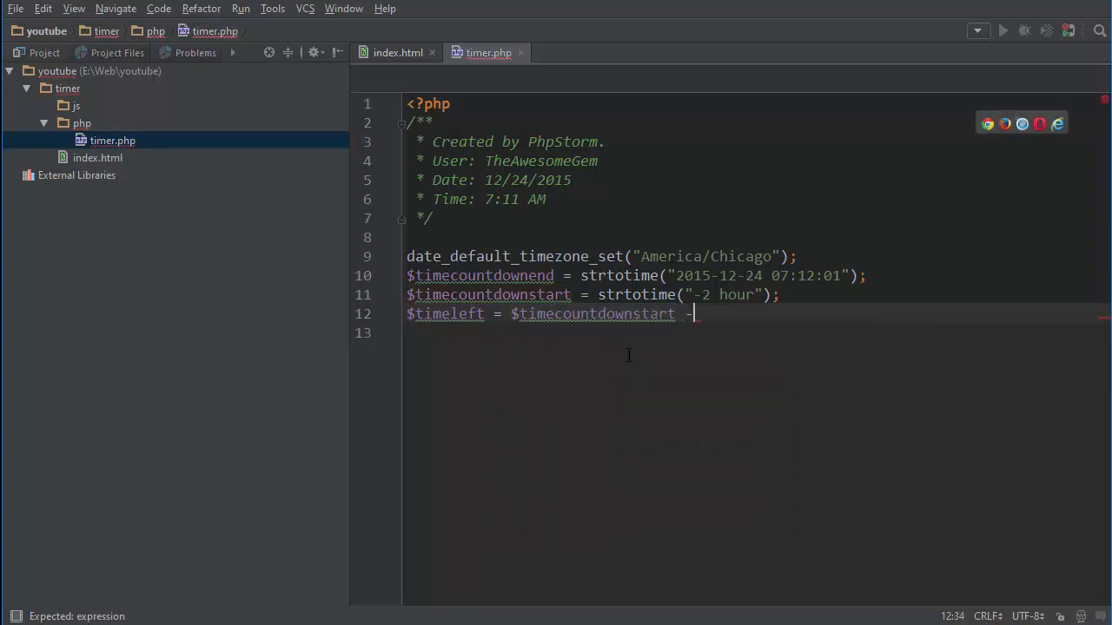
{"action": "type", "text": "$timecountdownend;"}
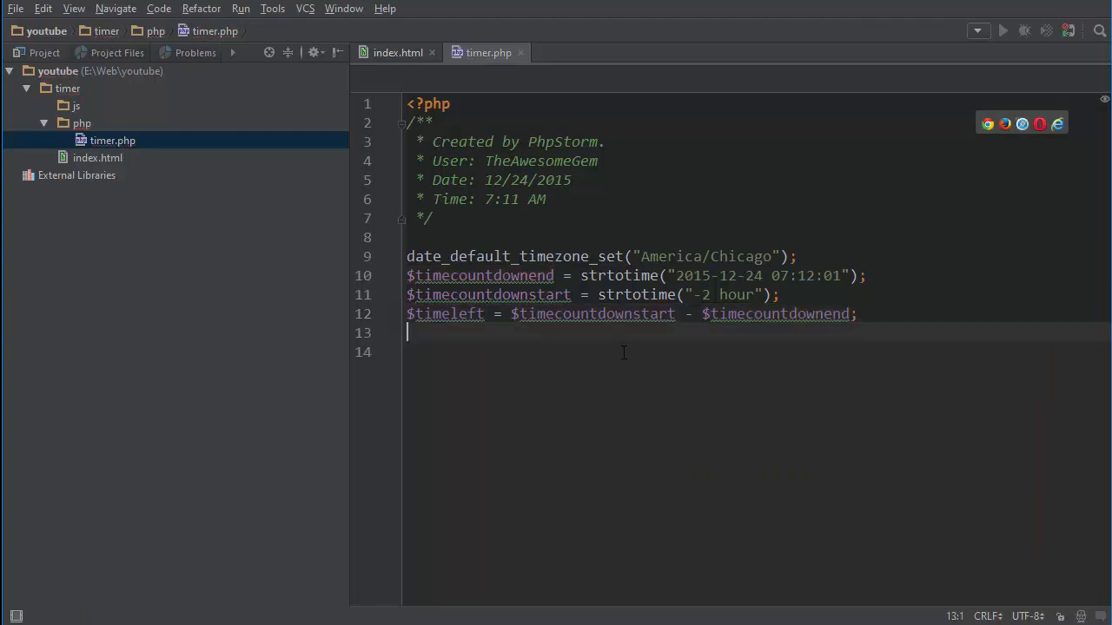
{"action": "key", "text": "Return"}
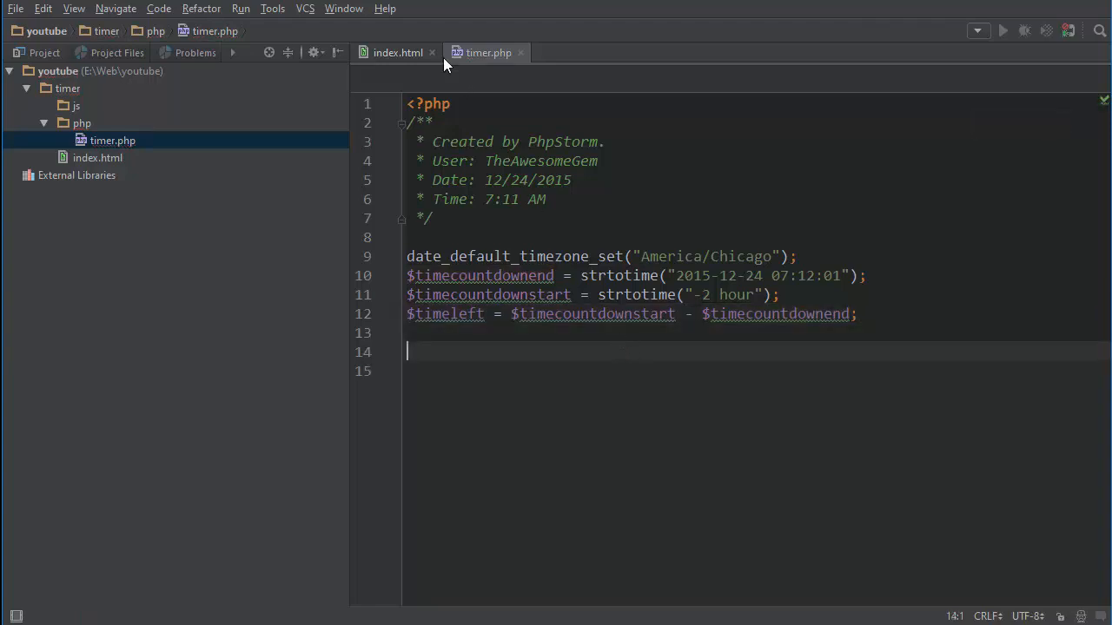
- In index.html, type an unfinished <?php include(" ?> tag above the timer paragraph
{"action": "left_click", "coordinate": [397, 52]}
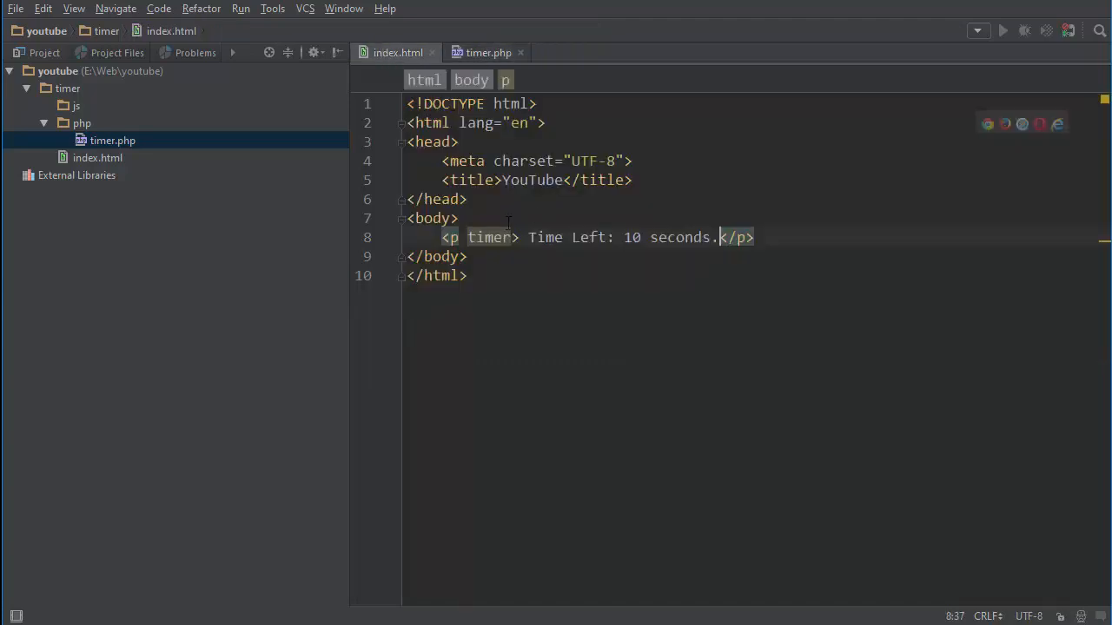
{"action": "type", "text": "<"}
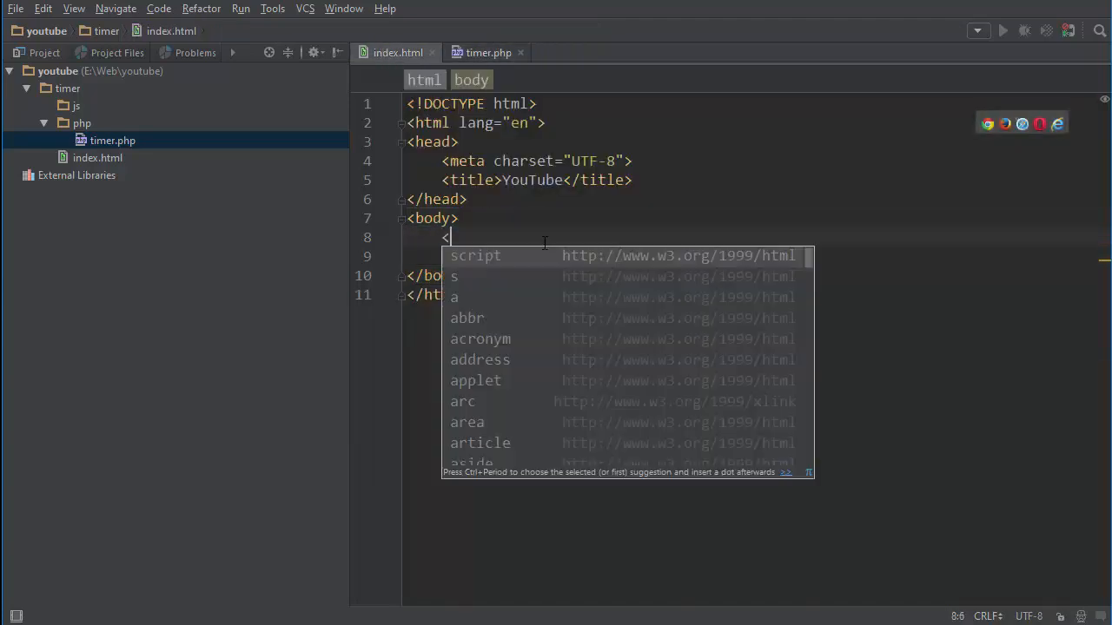
{"action": "type", "text": "?php"}
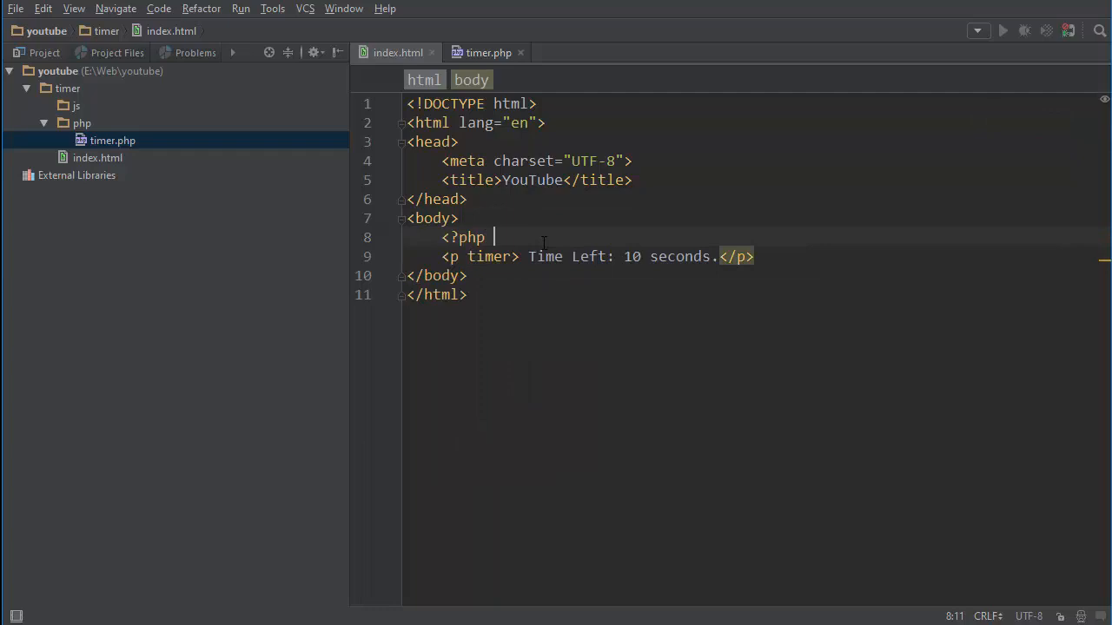
{"action": "type", "text": "include ?>"}
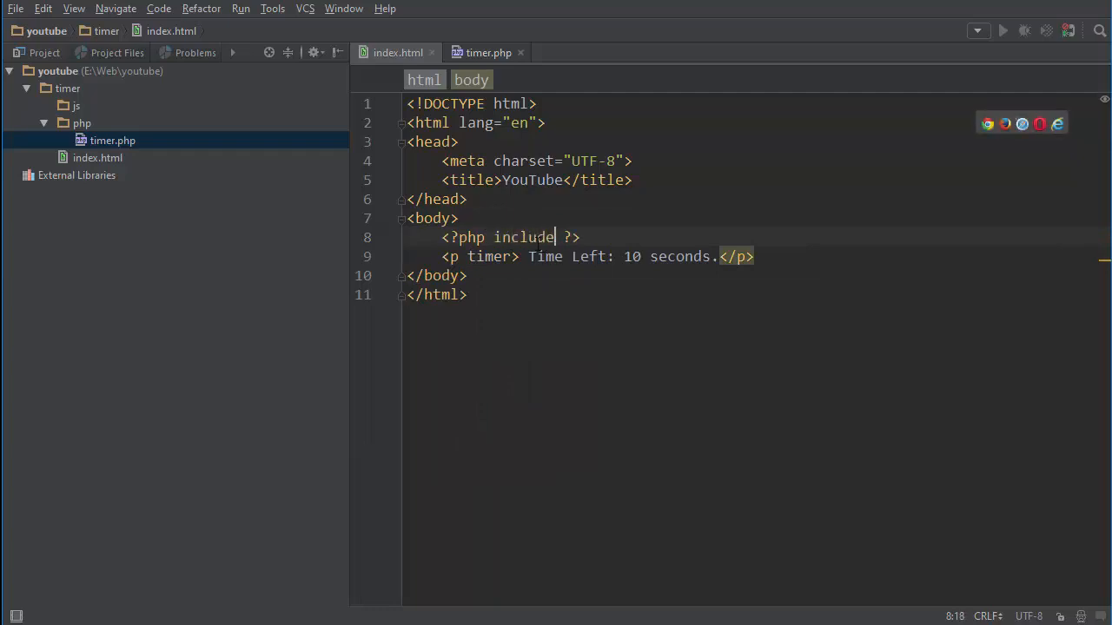
{"action": "type", "text": "9"}
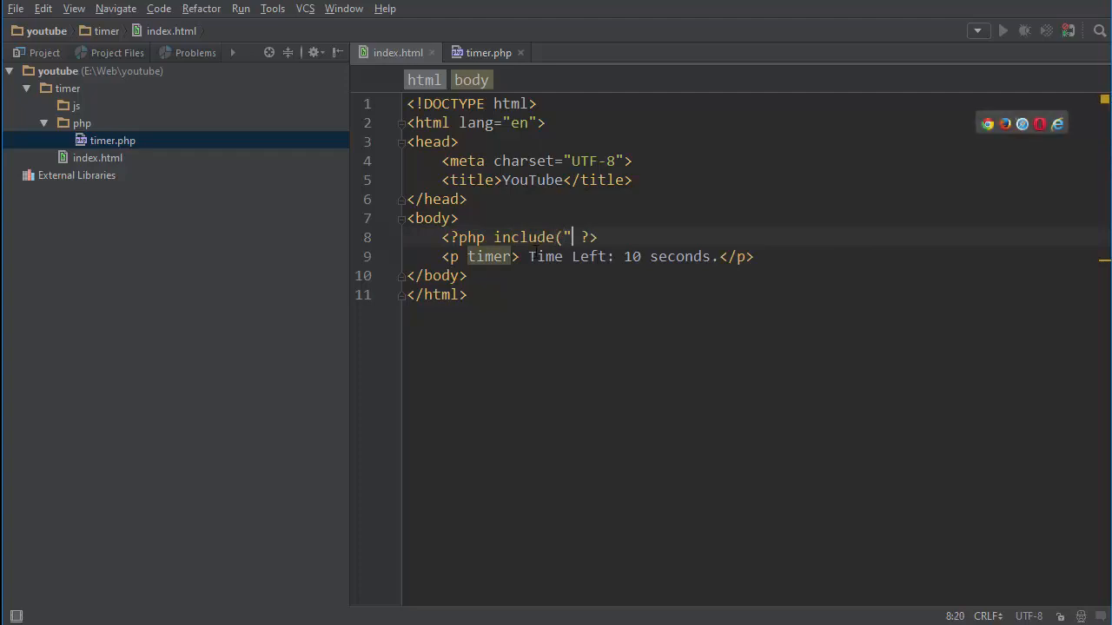
{"action": "mouse_move", "coordinate": [230, 170]}
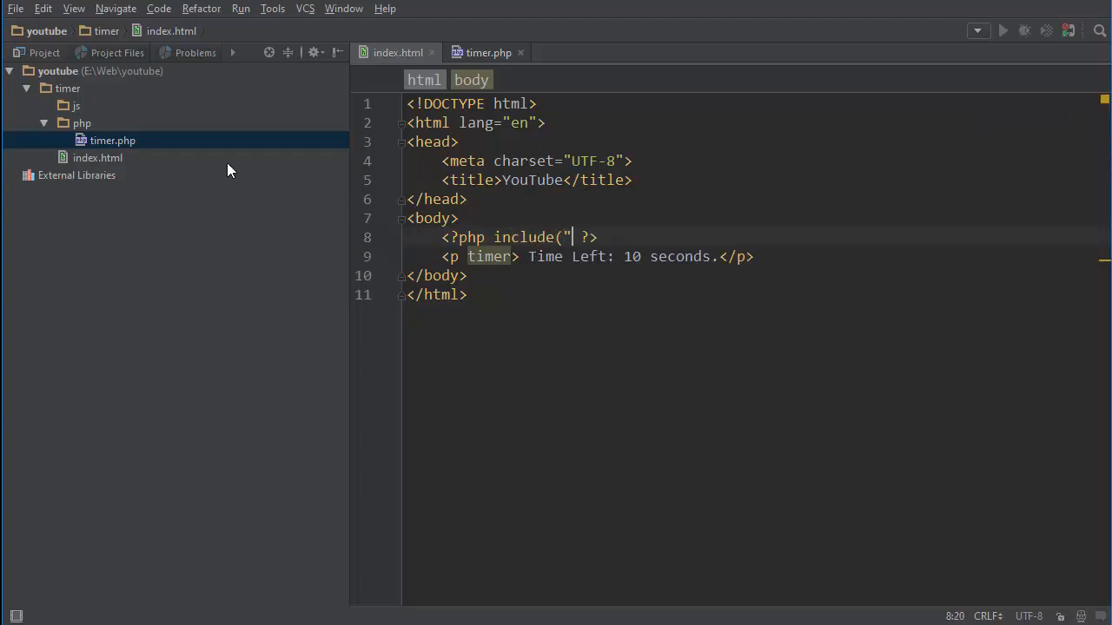
- Rename index.html to index.php through Refactor > Rename
{"action": "right_click", "coordinate": [98, 158]}
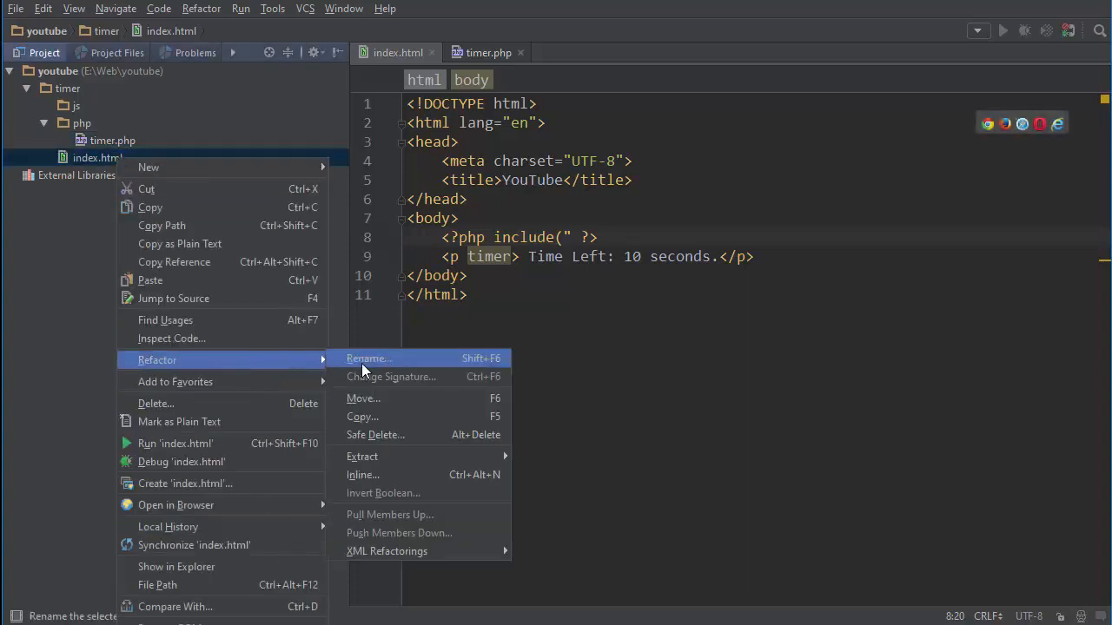
{"action": "left_click", "coordinate": [368, 358]}
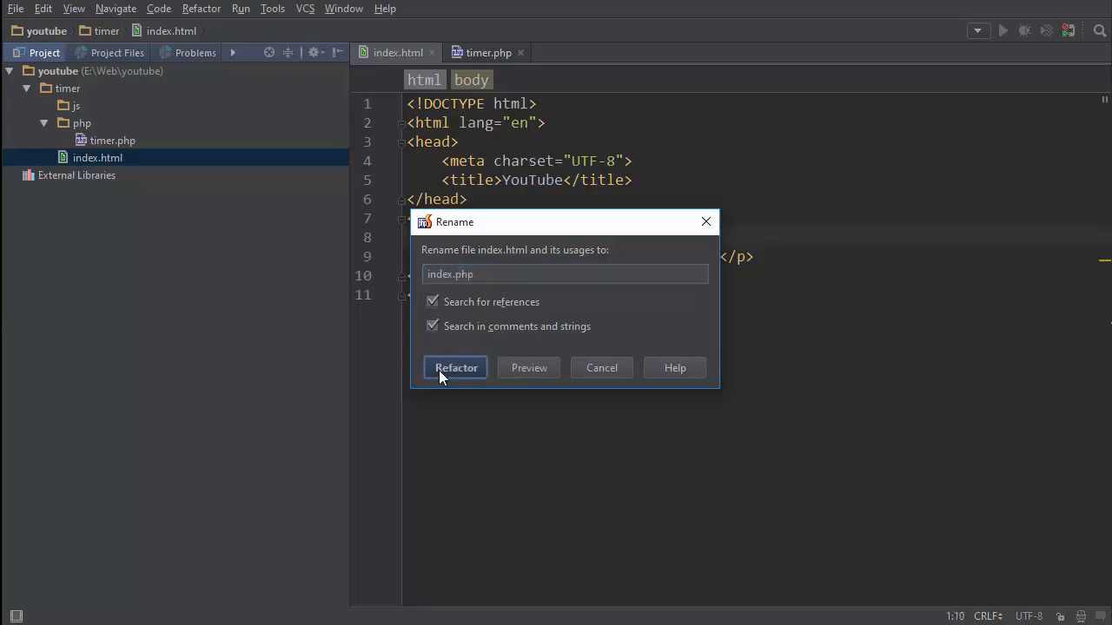
{"action": "left_click", "coordinate": [455, 367]}
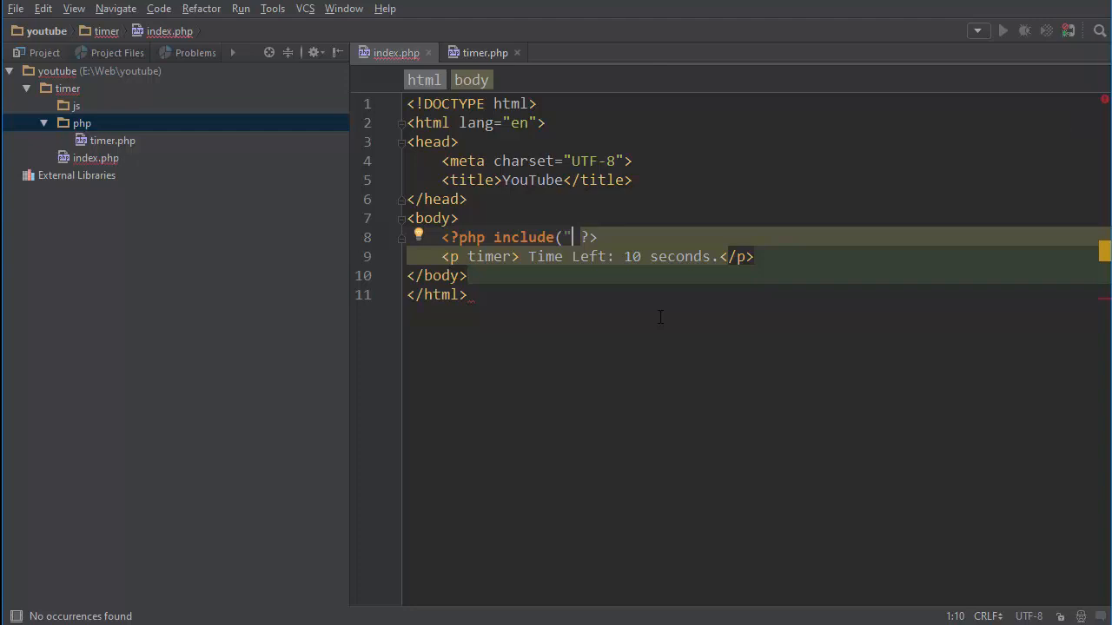
- Complete the PHP tag as include("php/timer.php")
{"action": "type", "text": "php/"}
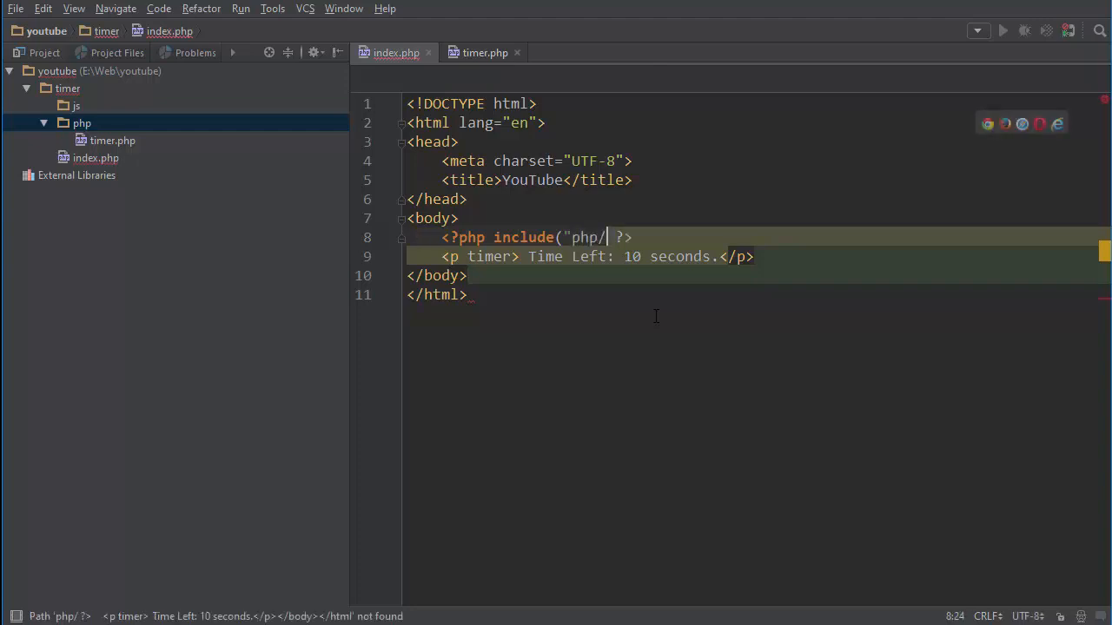
{"action": "type", "text": "time"}
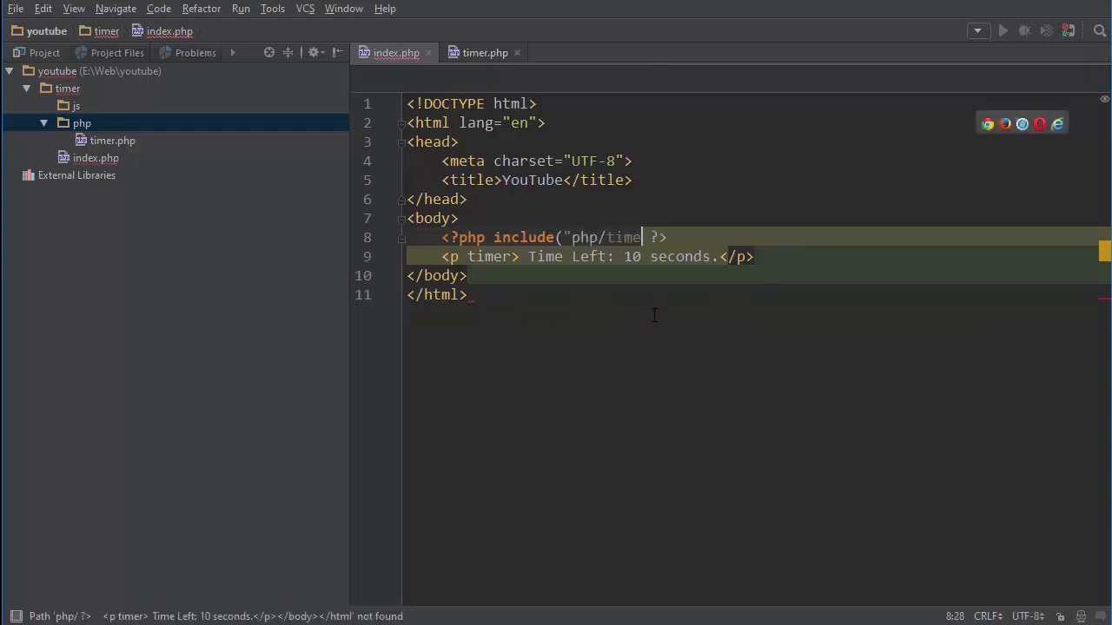
{"action": "type", "text": "r.php\")"}
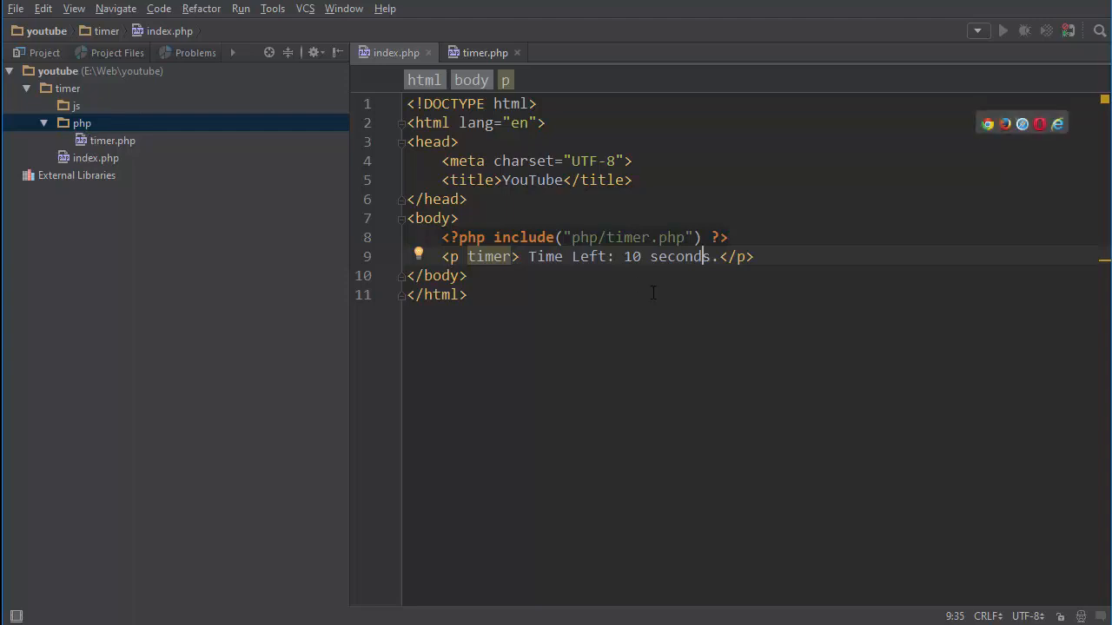
- Place the cursor inside the Time Left timer paragraph
{"action": "left_click", "coordinate": [467, 294]}
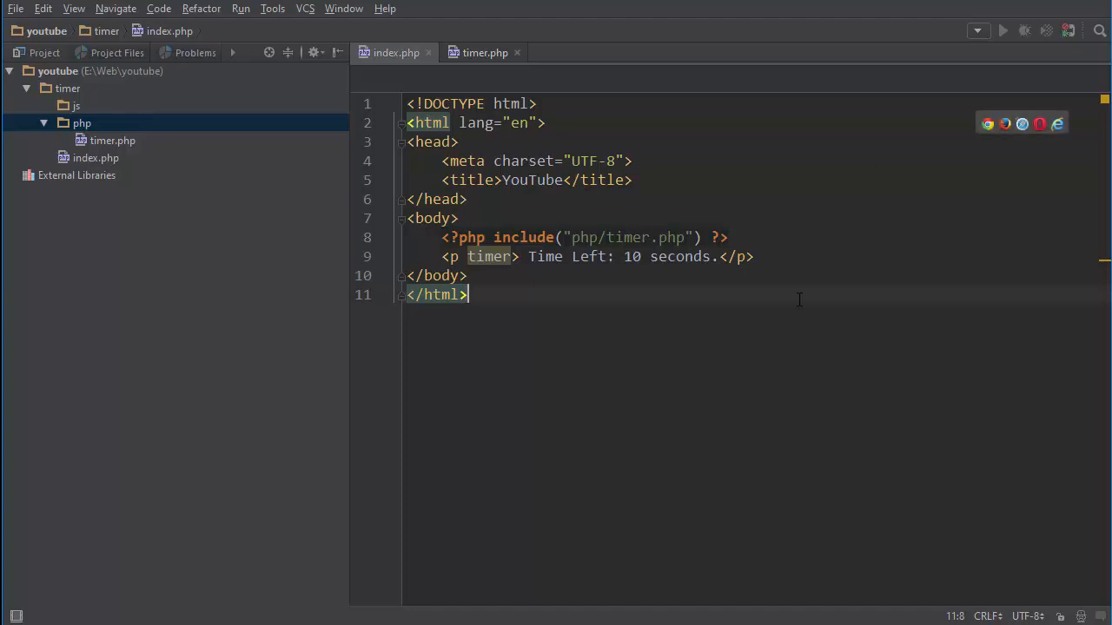
{"action": "left_click", "coordinate": [756, 256]}
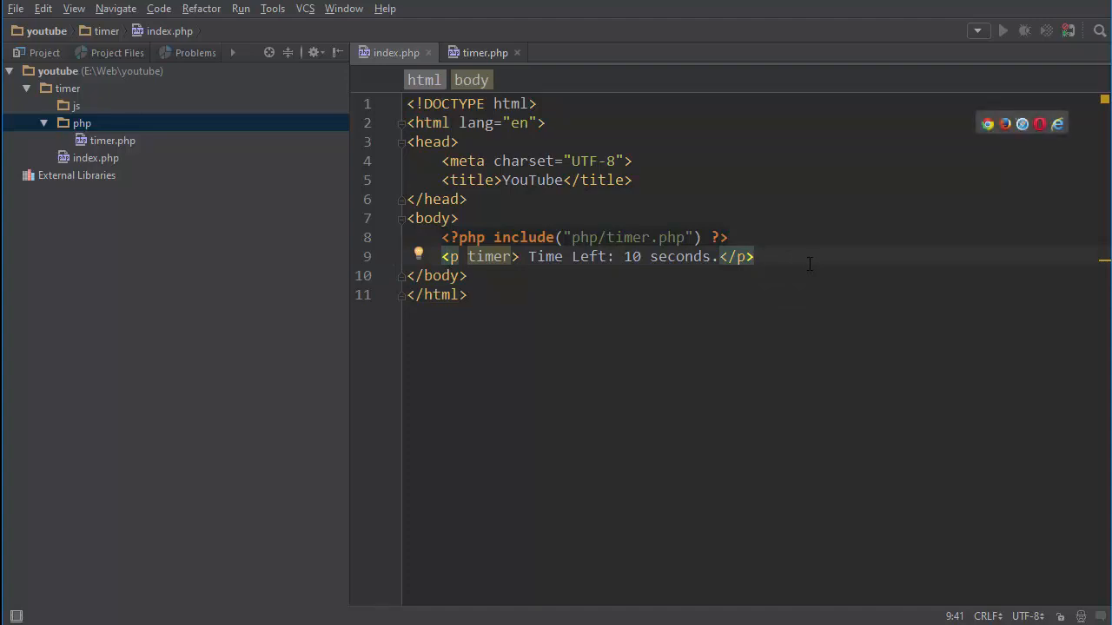
{"action": "left_click", "coordinate": [634, 279]}
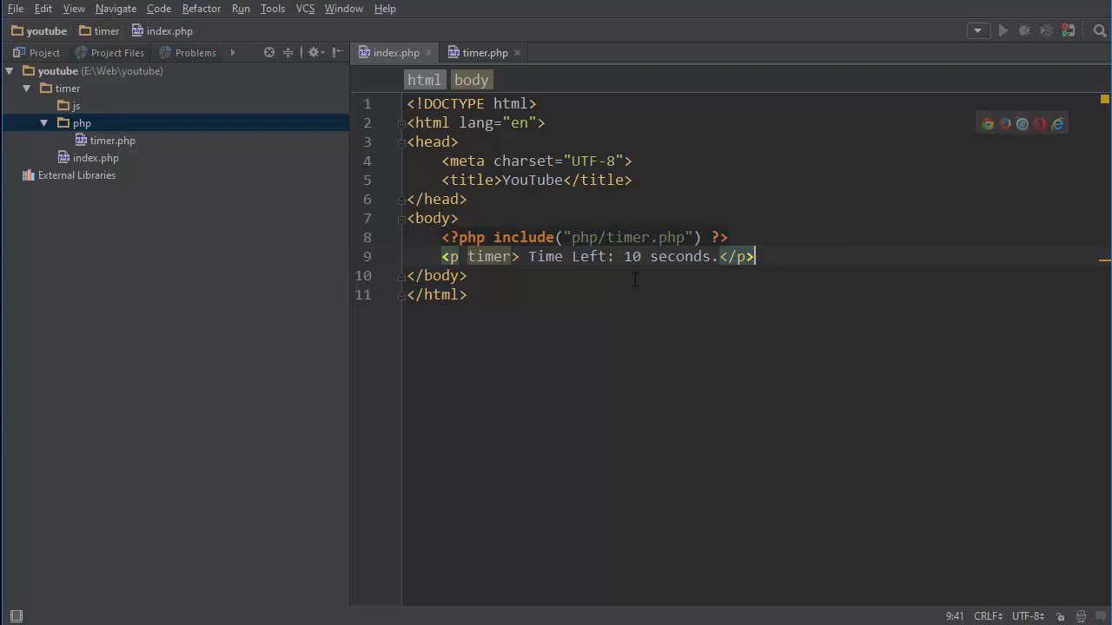
{"action": "left_click", "coordinate": [730, 237]}
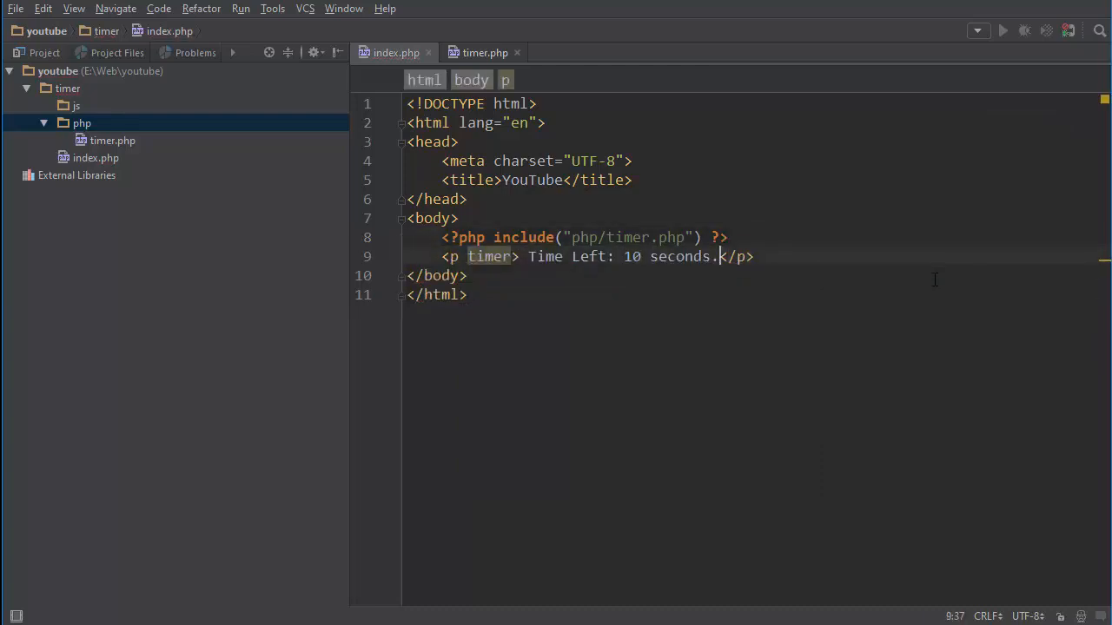
- Replace the 10 in the timer paragraph with <?php echo $timeleft; ?>
{"action": "type", "text": "<?php"}
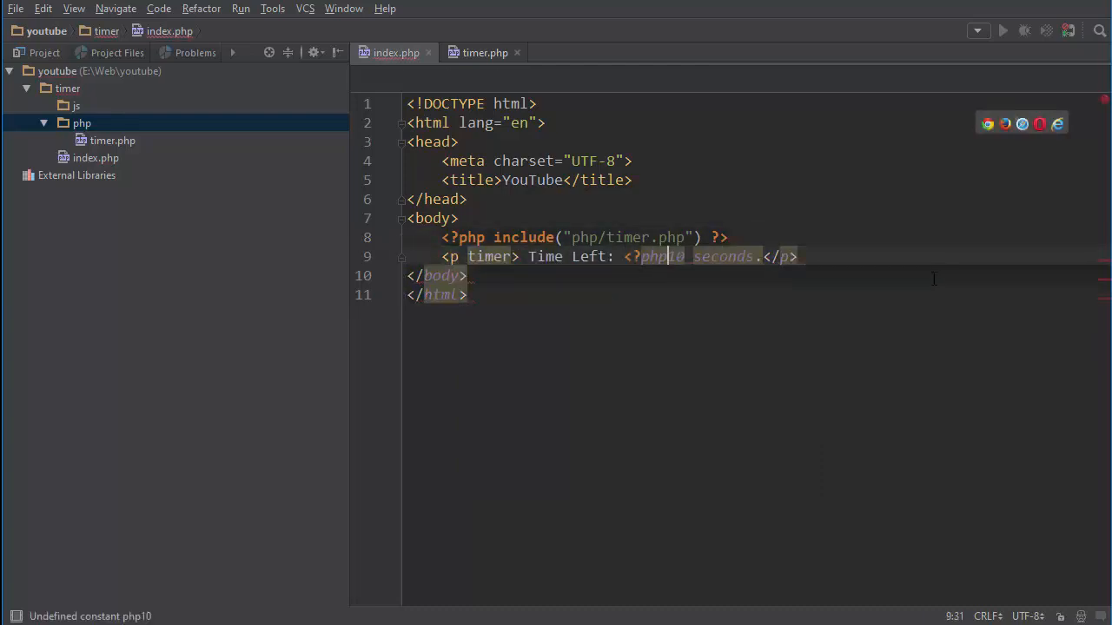
{"action": "type", "text": "10 ?"}
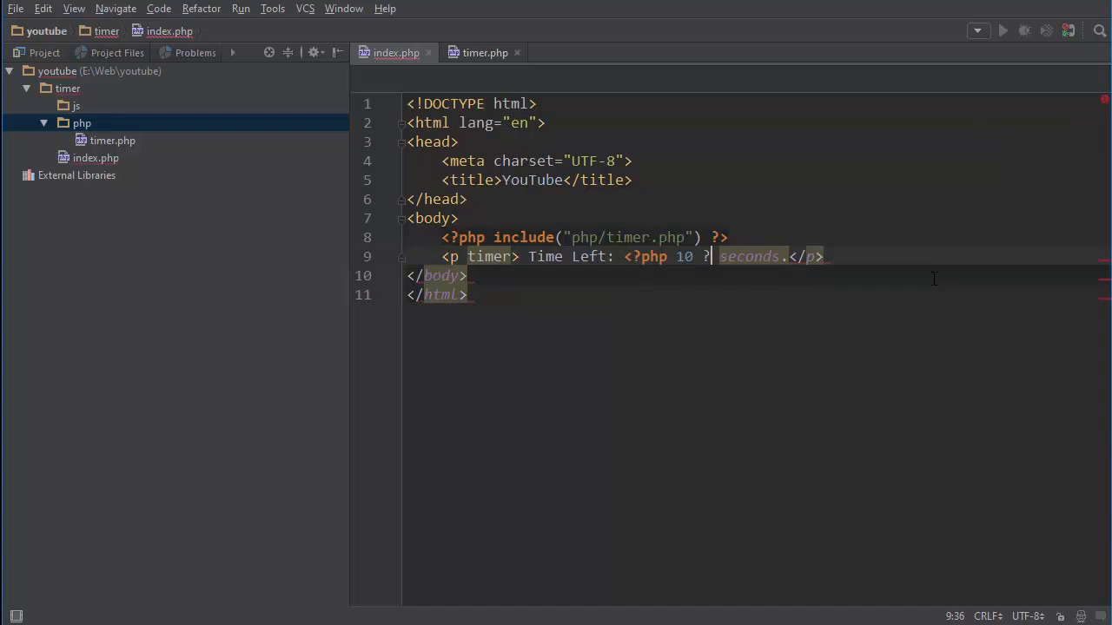
{"action": "type", "text": "echo"}
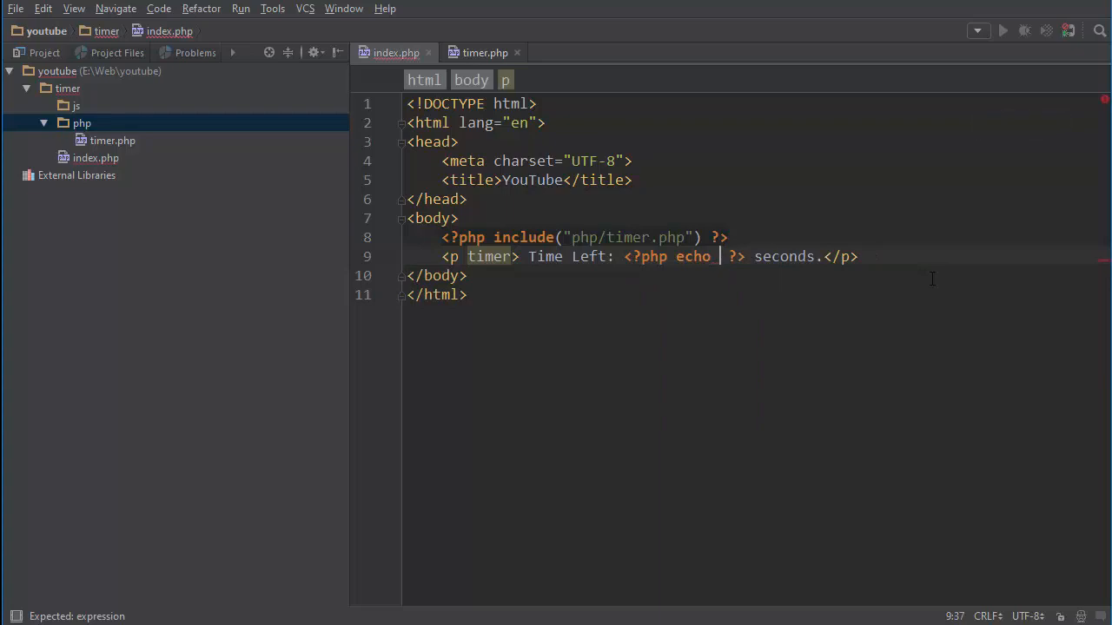
{"action": "type", "text": "$timeleft;"}
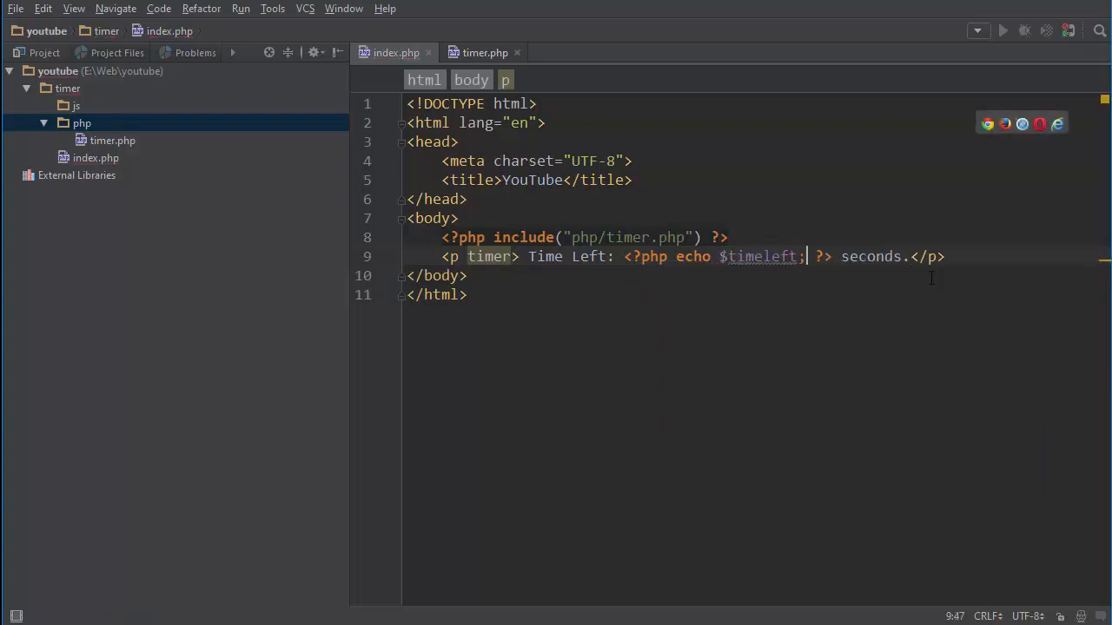
- Review the $timeleft calculation in timer.php and preview index.php in a browser
{"action": "left_click", "coordinate": [484, 52]}
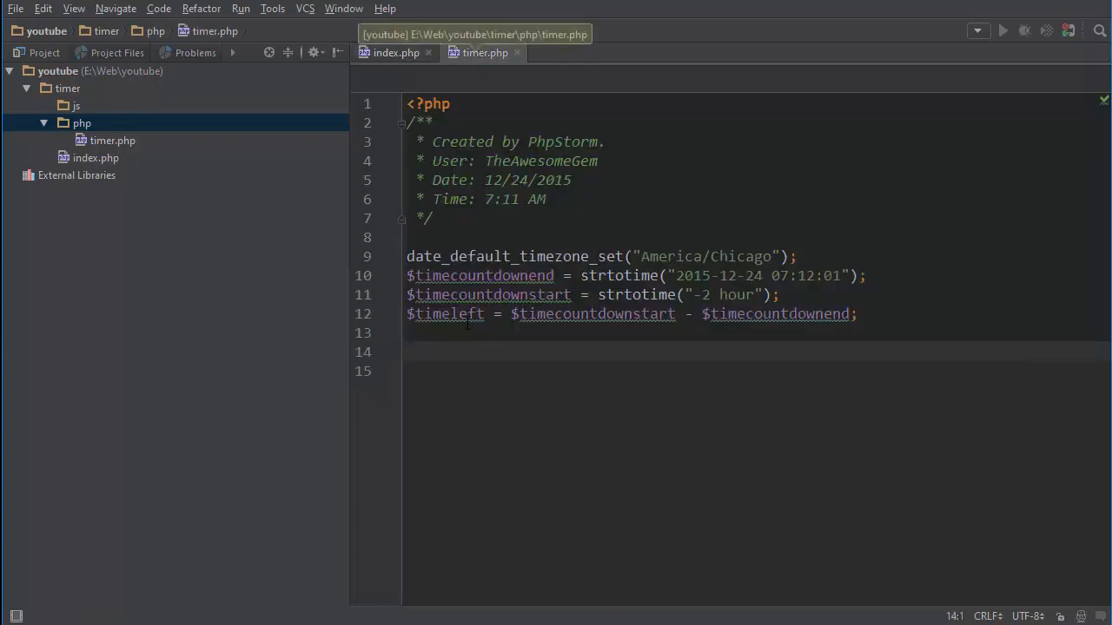
{"action": "left_click", "coordinate": [393, 52]}
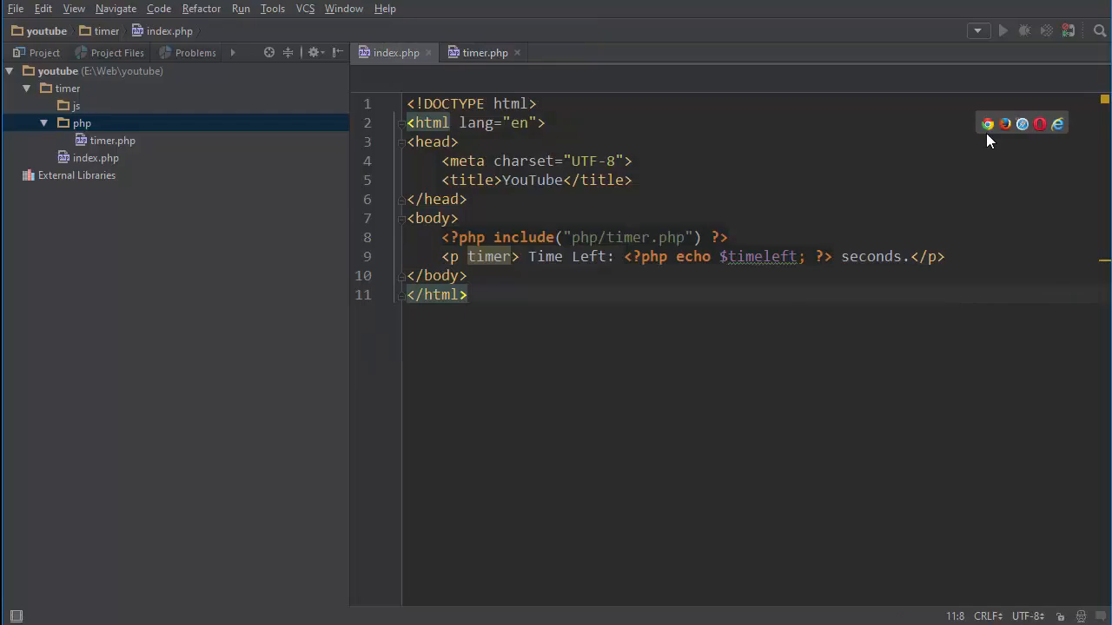
{"action": "left_click", "coordinate": [988, 123]}
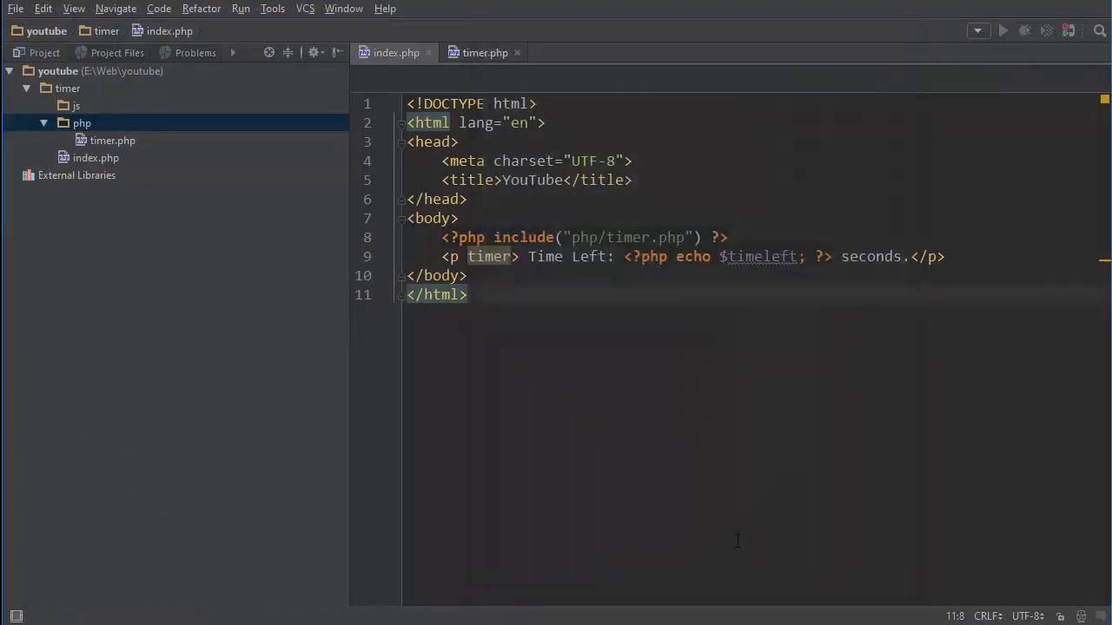
- Change the subtraction to $timecountdownend - $timecountdownstart, then return to index.php
{"action": "left_click", "coordinate": [485, 52]}
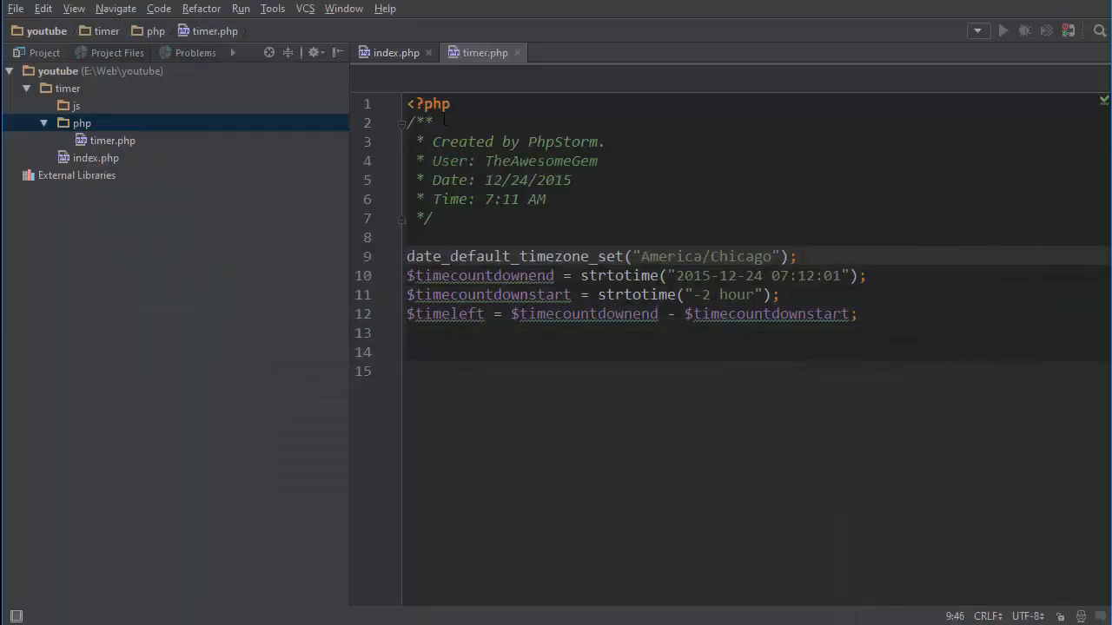
{"action": "left_click", "coordinate": [395, 52]}
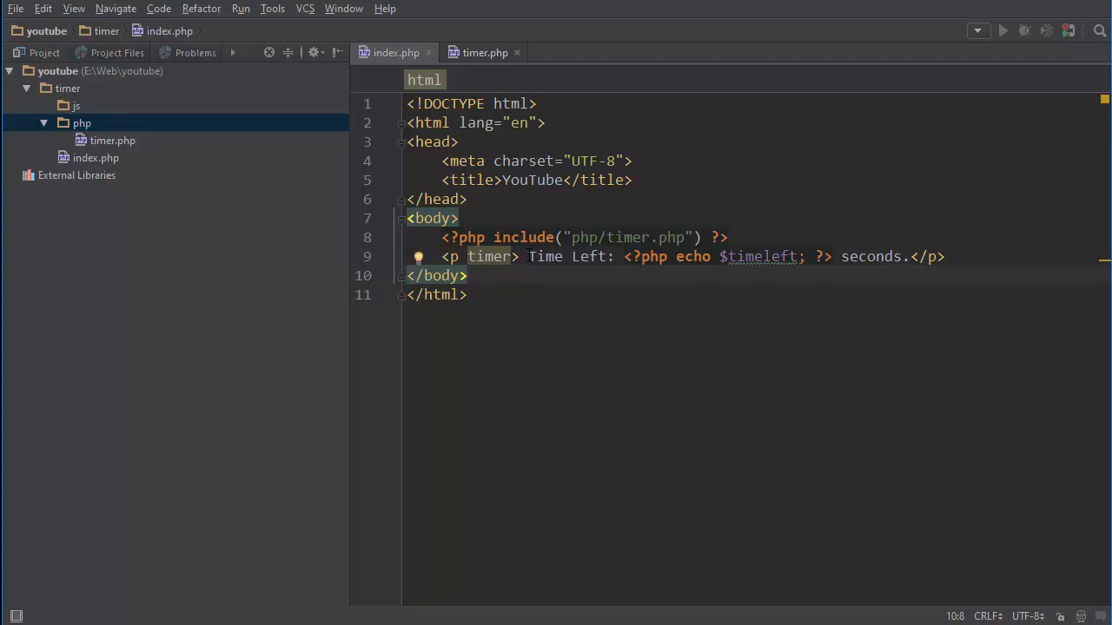
{"action": "left_click", "coordinate": [529, 257]}
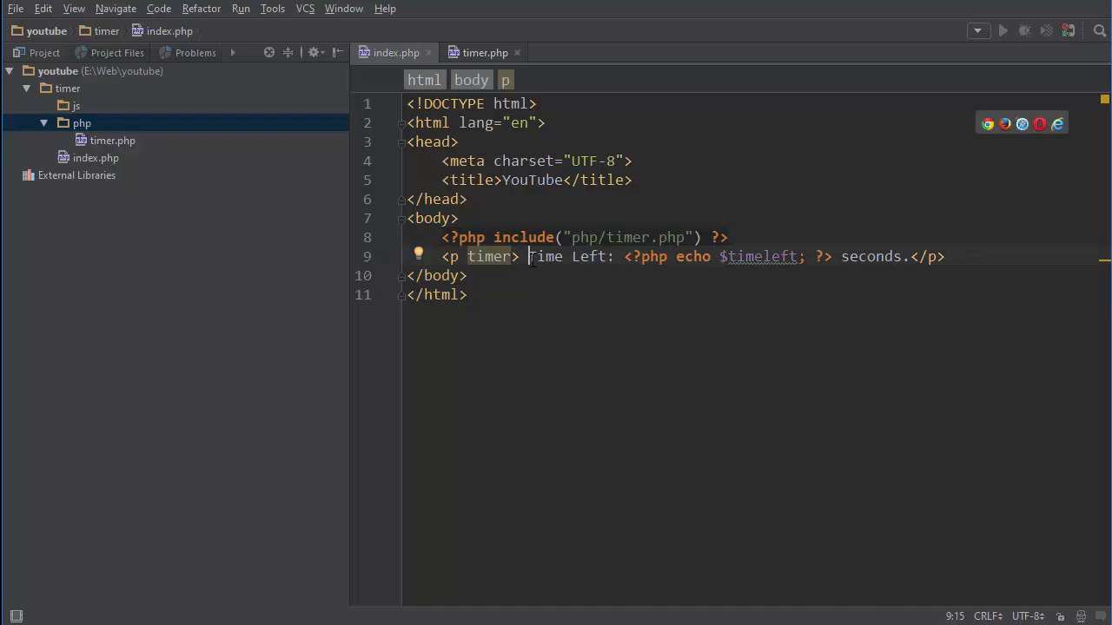
{"action": "mouse_move", "coordinate": [485, 53]}
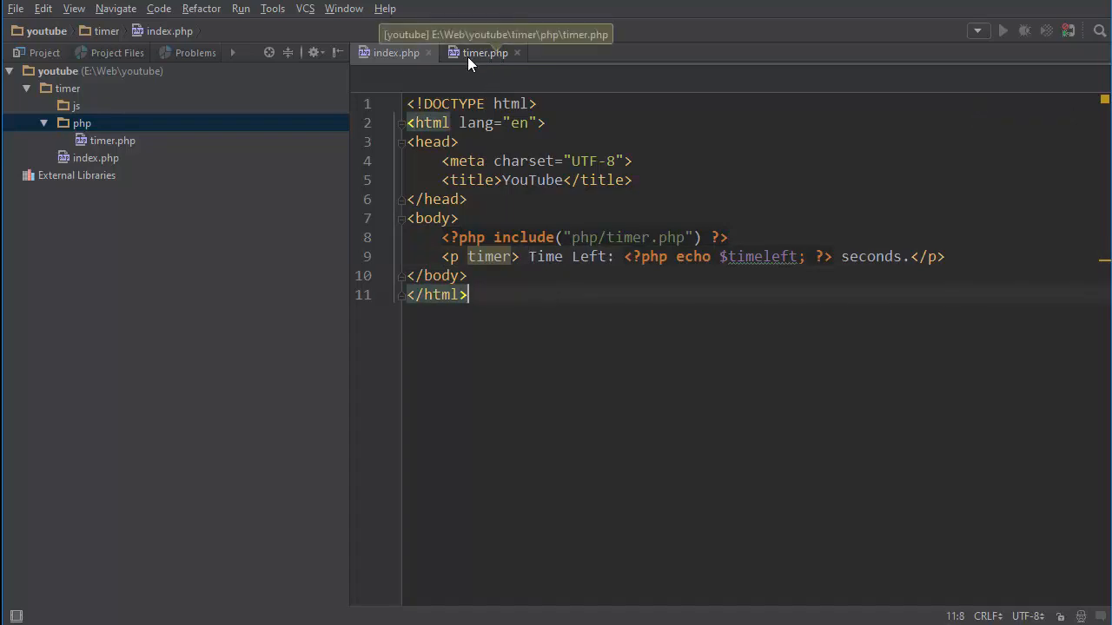
{"action": "left_click", "coordinate": [80, 105]}
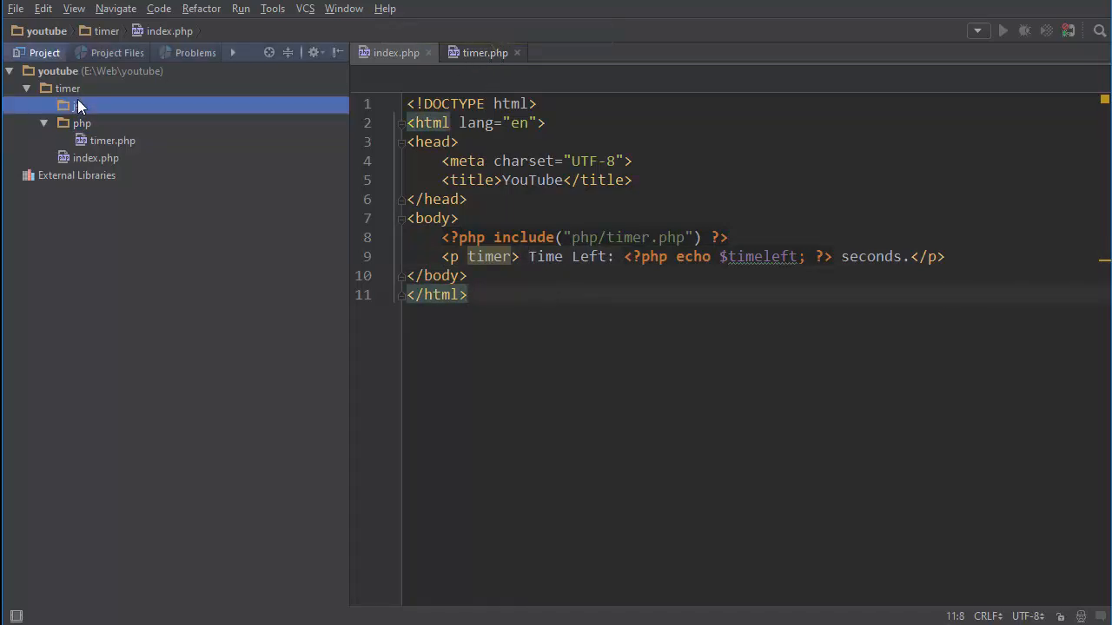
- Create a new JavaScript file named timer.js in the js folder
{"action": "right_click", "coordinate": [78, 105]}
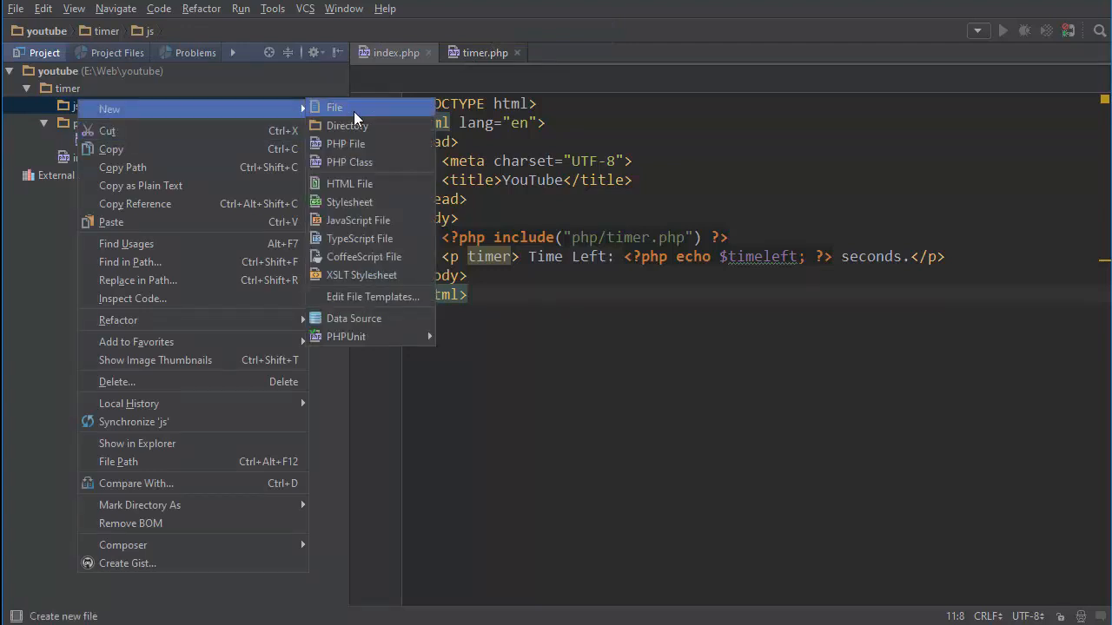
{"action": "left_click", "coordinate": [358, 220]}
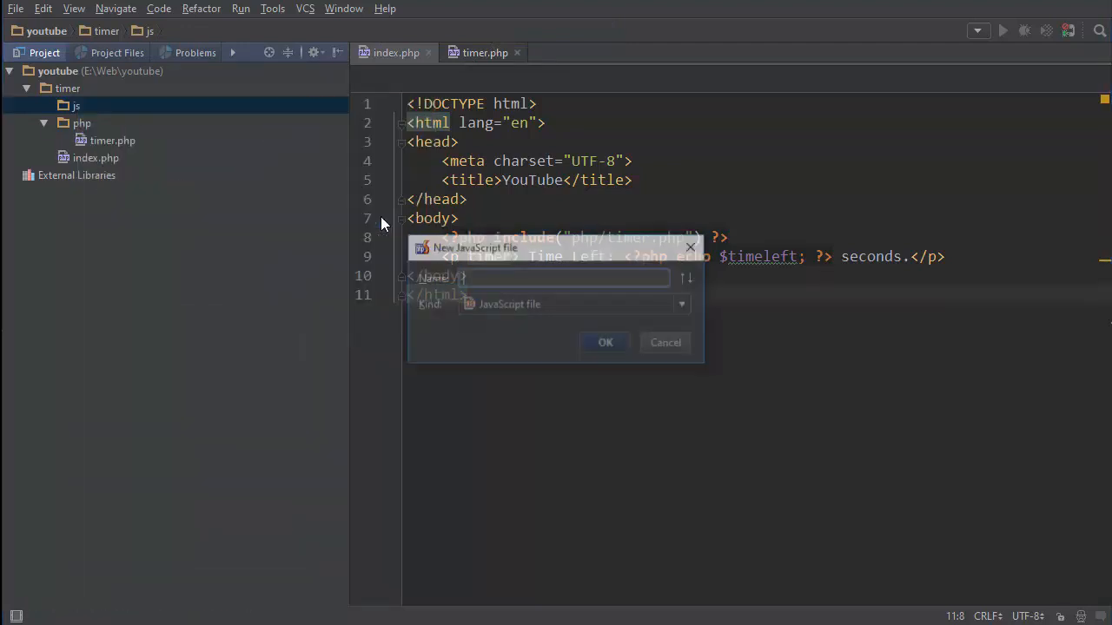
{"action": "type", "text": "t"}
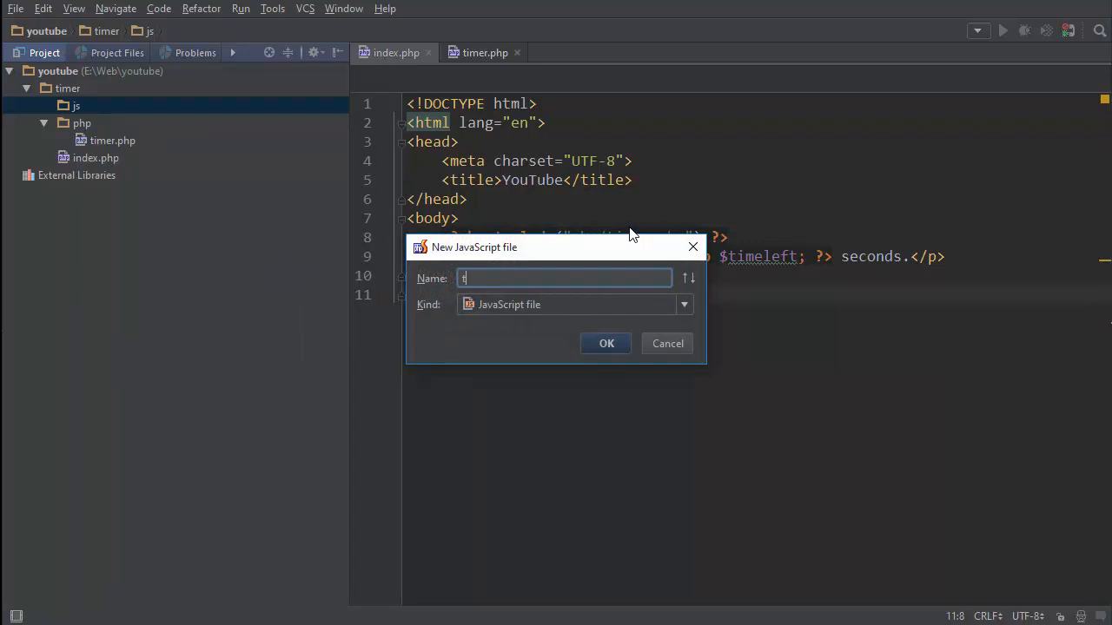
{"action": "left_click", "coordinate": [606, 343]}
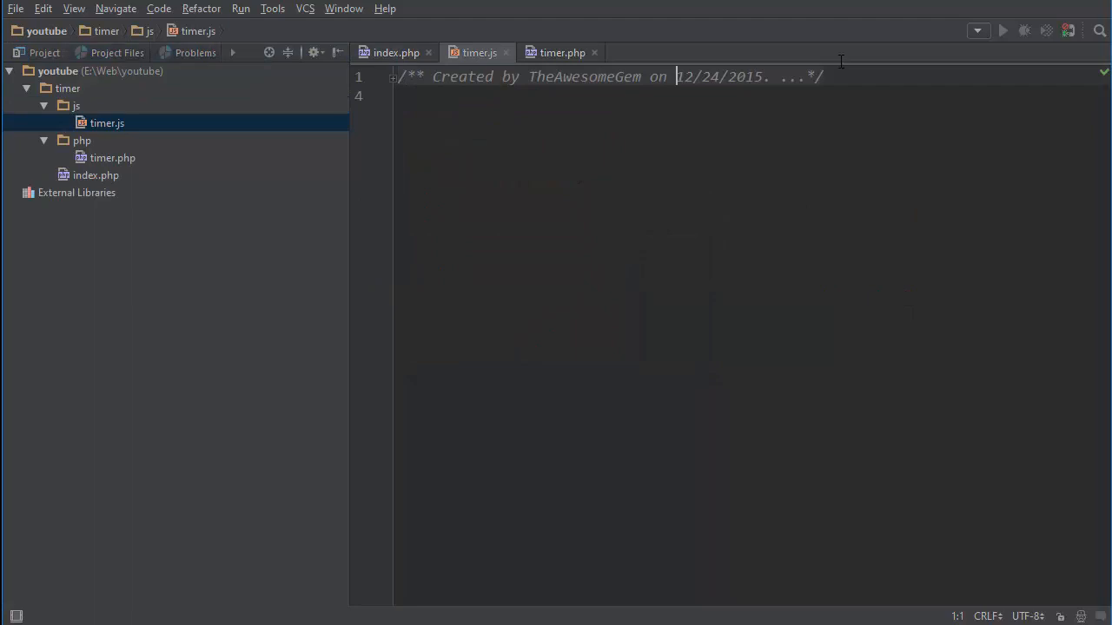
- Return to index.php and scroll down through its markup
{"action": "left_click", "coordinate": [395, 52]}
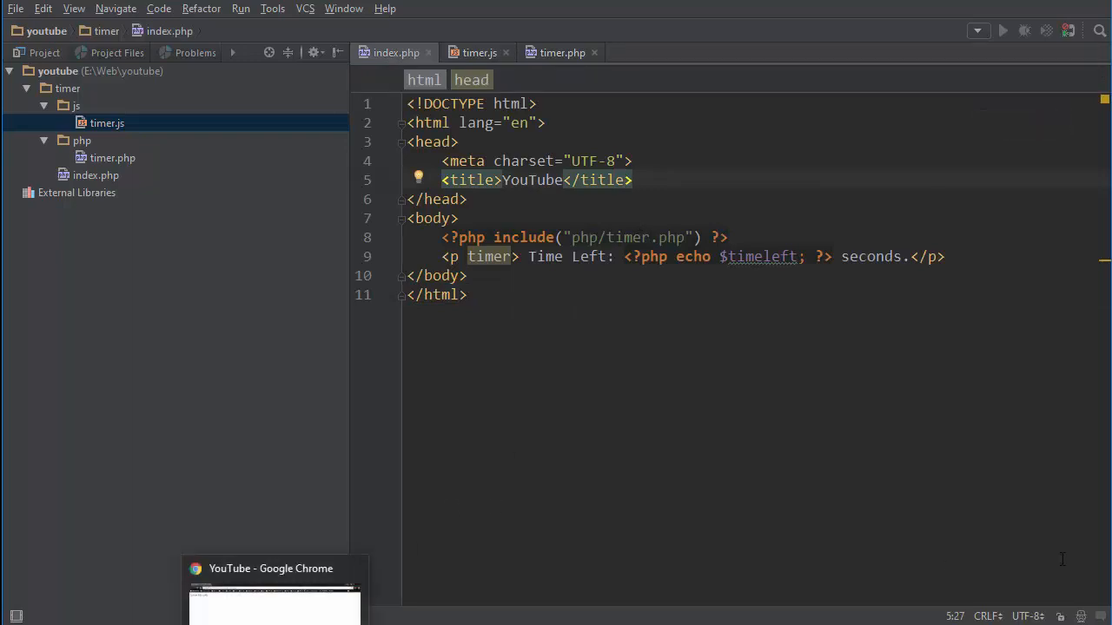
{"action": "left_click", "coordinate": [274, 591]}
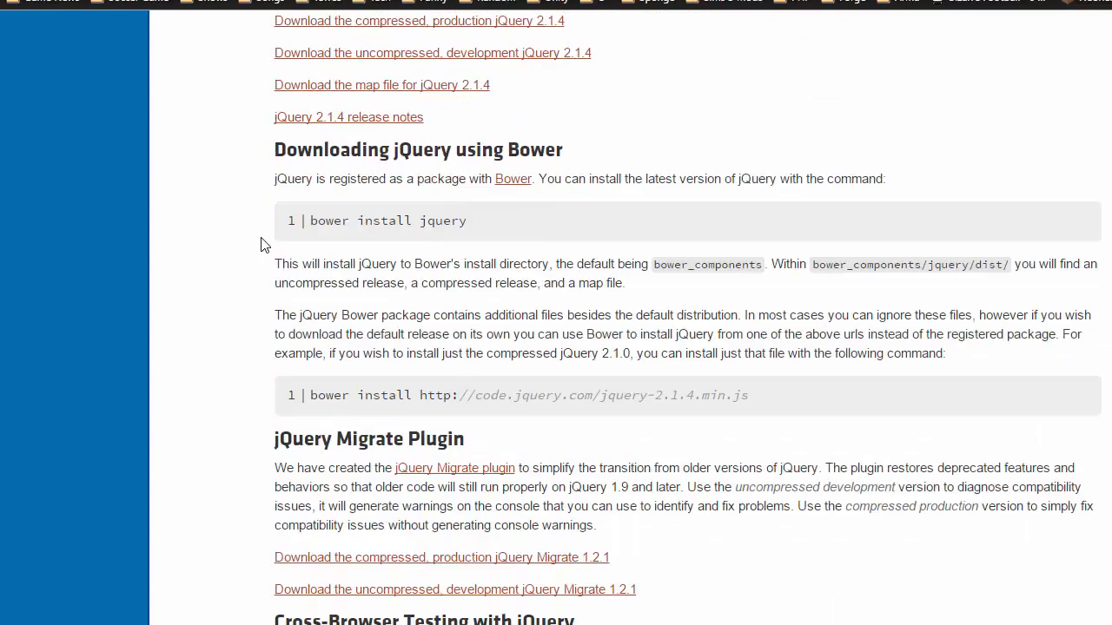
{"action": "scroll", "scroll_direction": "down", "scroll_amount": 3}
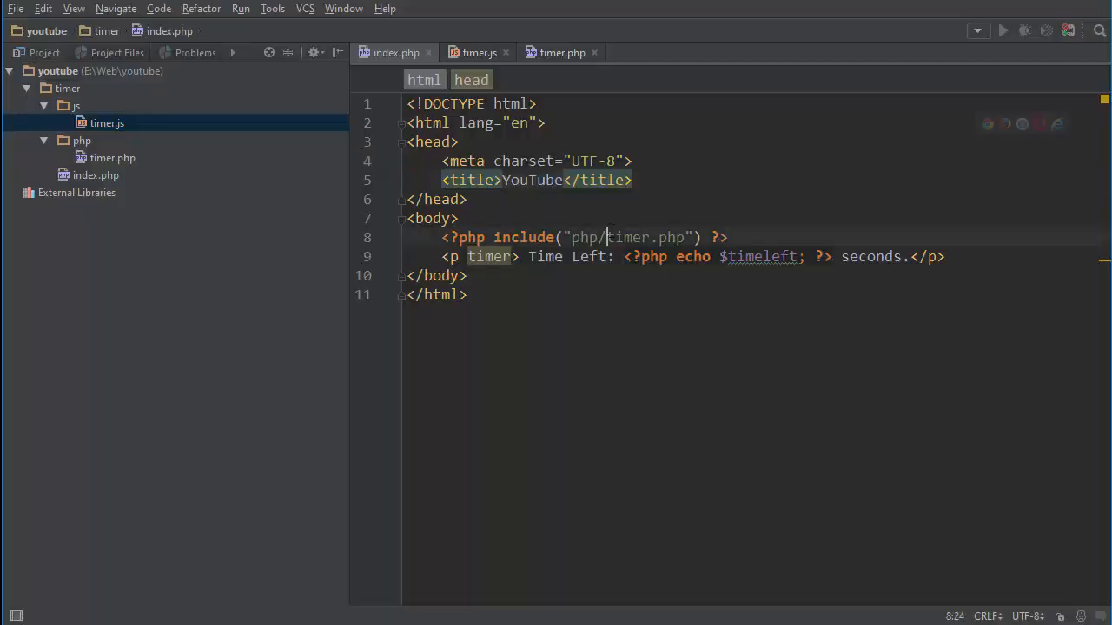
- Below the title, add a script tag loading jQuery 2.1.4 from code.jquery.com
{"action": "left_click", "coordinate": [634, 180]}
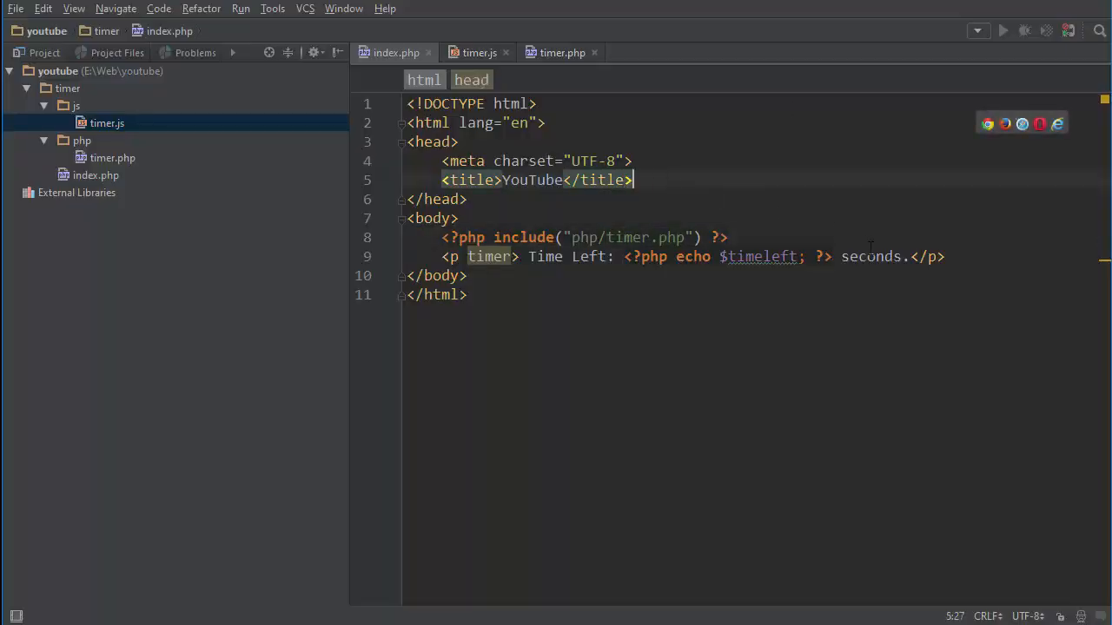
{"action": "type", "text": "<sc"}
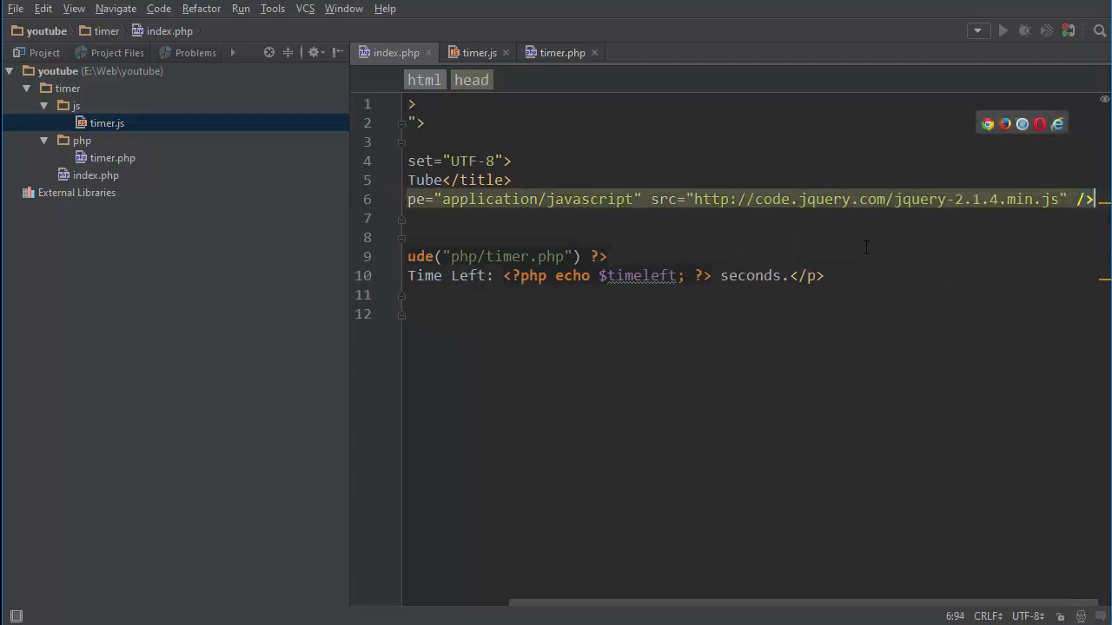
{"action": "key", "text": "BackSpace"}
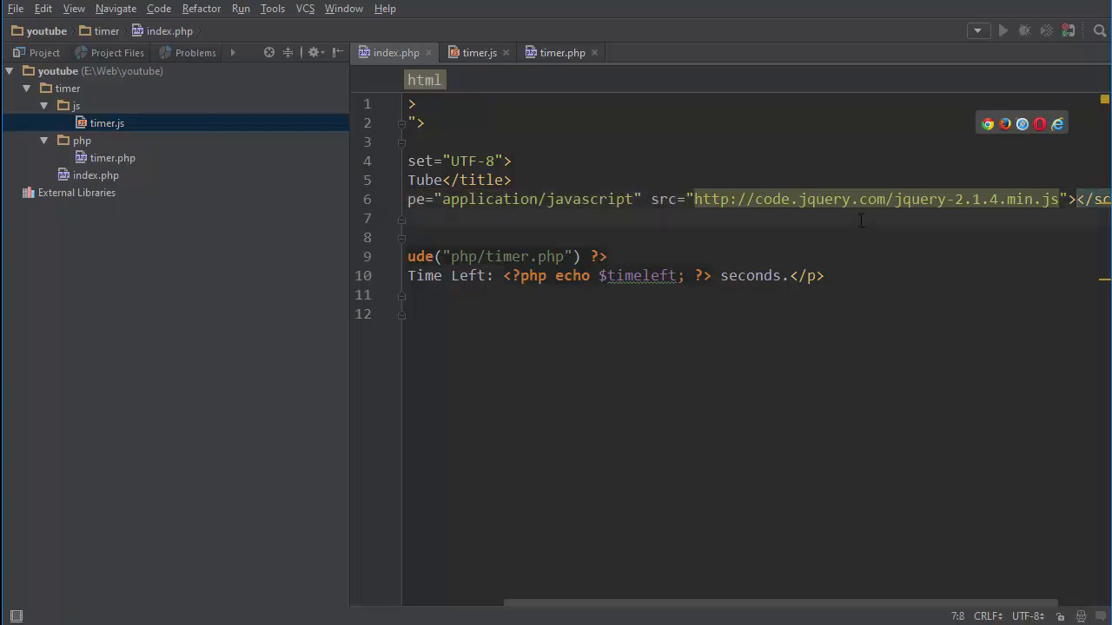
{"action": "mouse_move", "coordinate": [762, 198]}
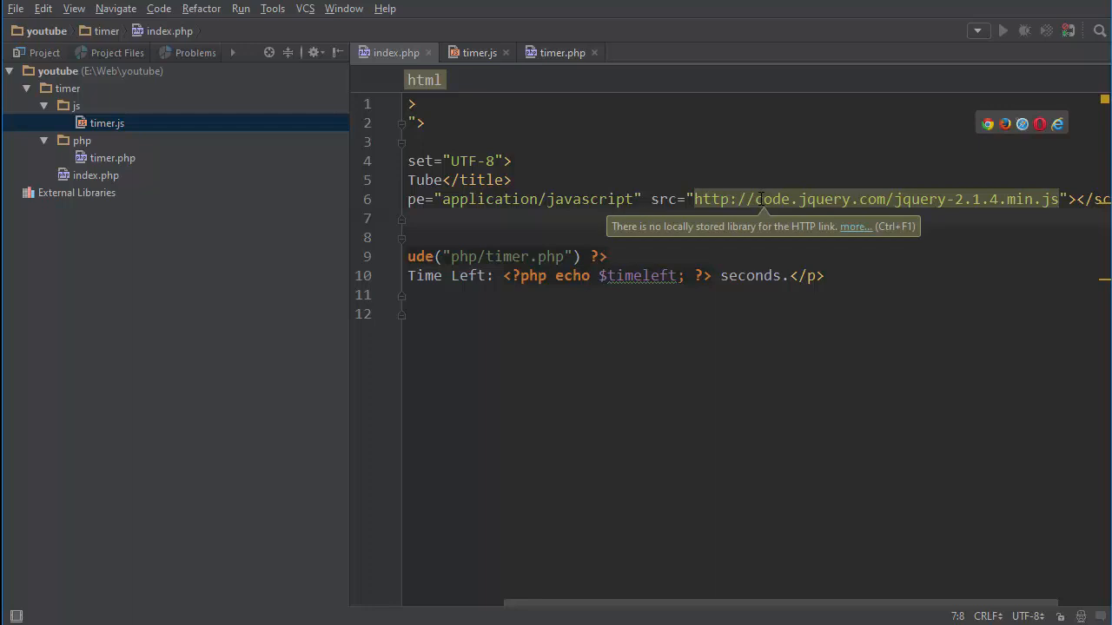
{"action": "mouse_move", "coordinate": [676, 229]}
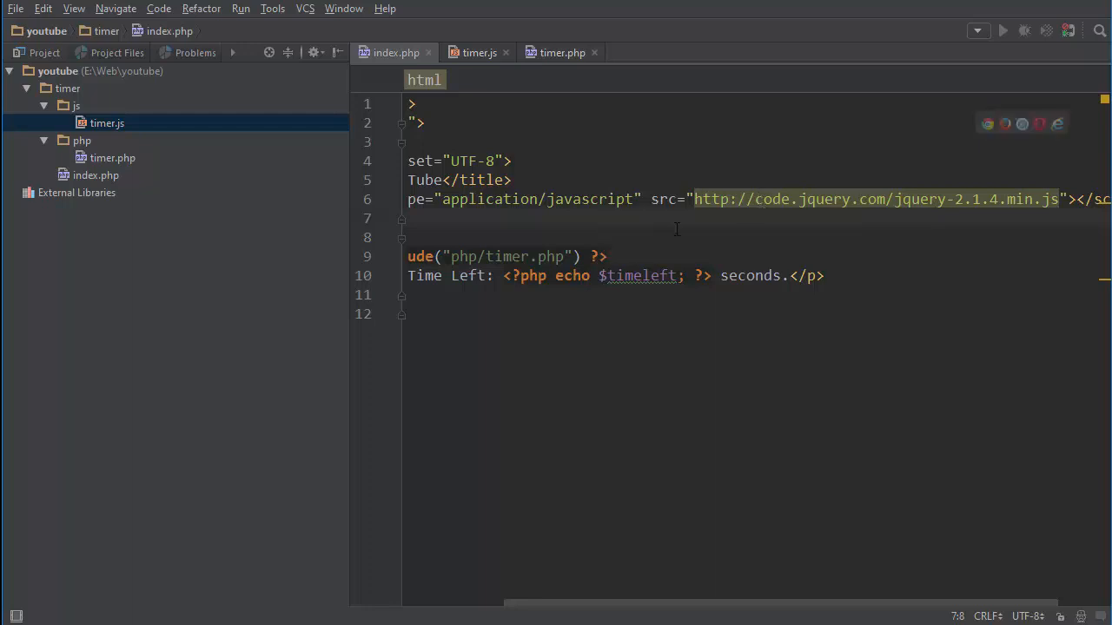
{"action": "scroll", "scroll_direction": "right", "scroll_amount": 3}
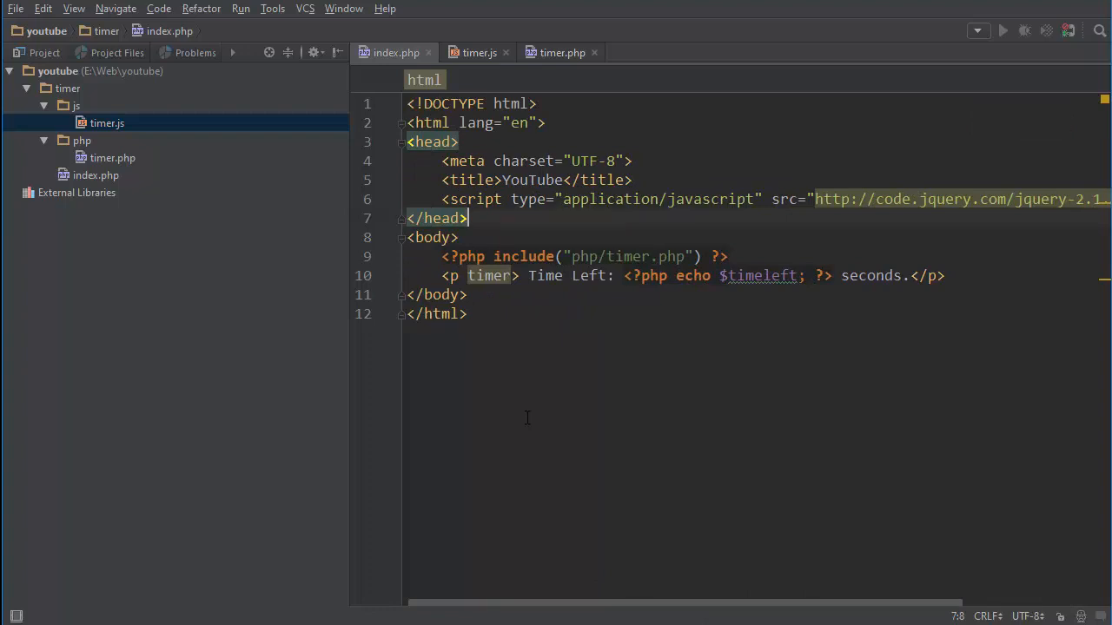
{"action": "mouse_move", "coordinate": [869, 244]}
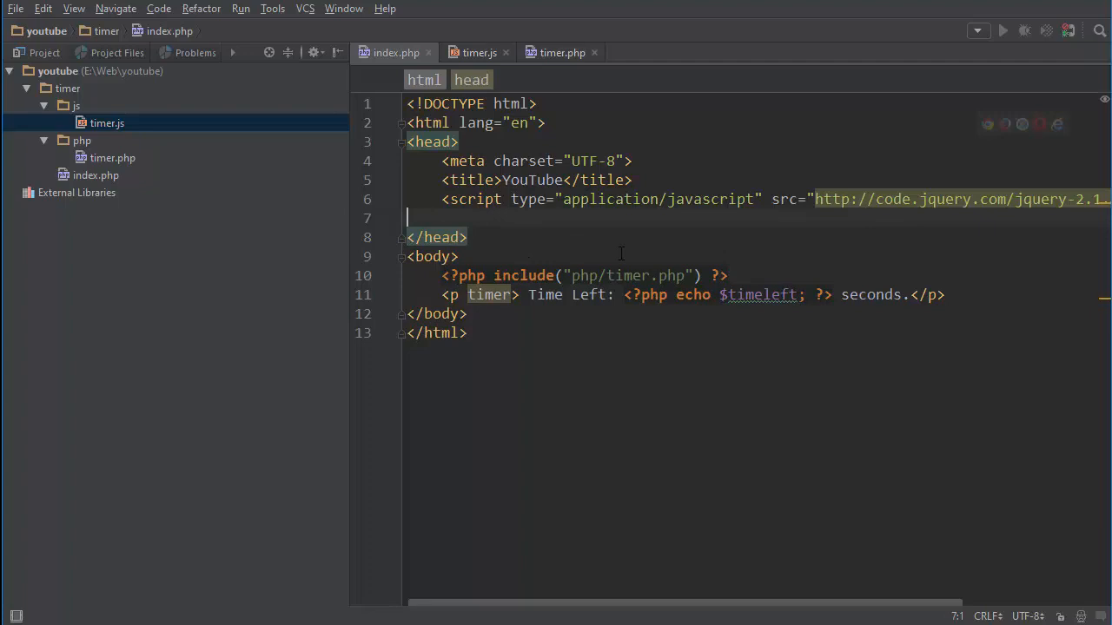
- Under the jQuery line, add <script src="js/timer.js"> with type application/javascript
{"action": "type", "text": "<script"}
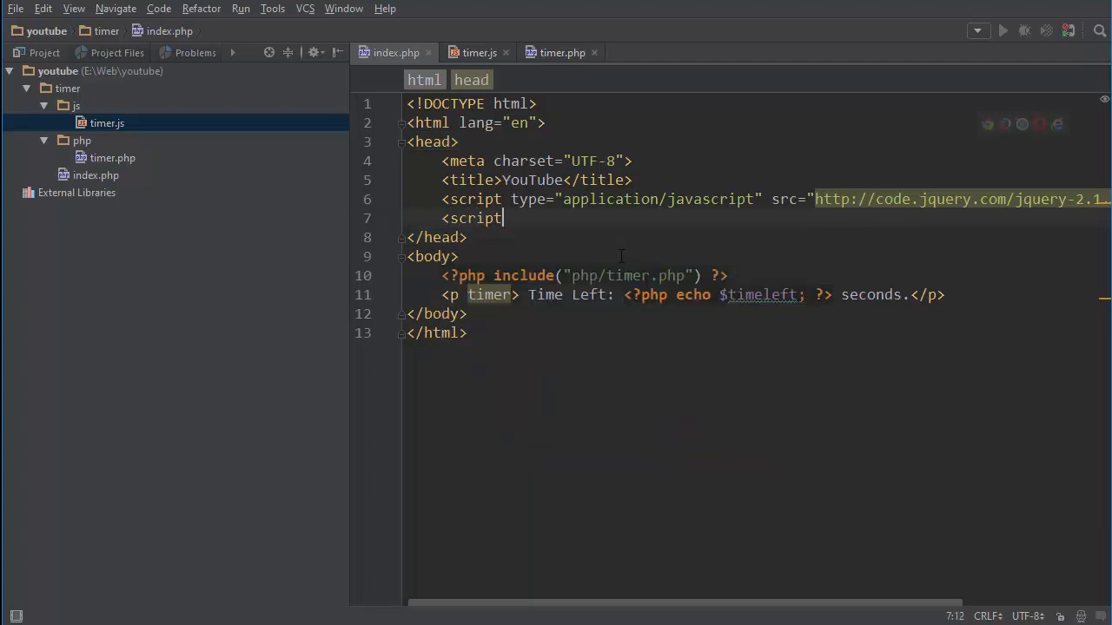
{"action": "type", "text": "src=\"\""}
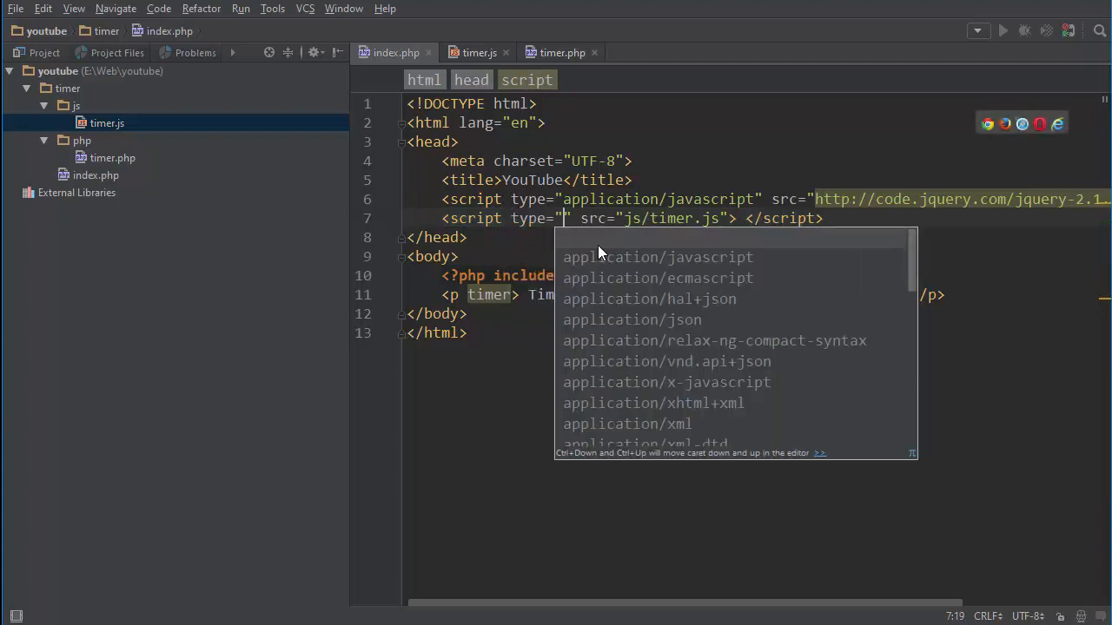
{"action": "left_click", "coordinate": [657, 258]}
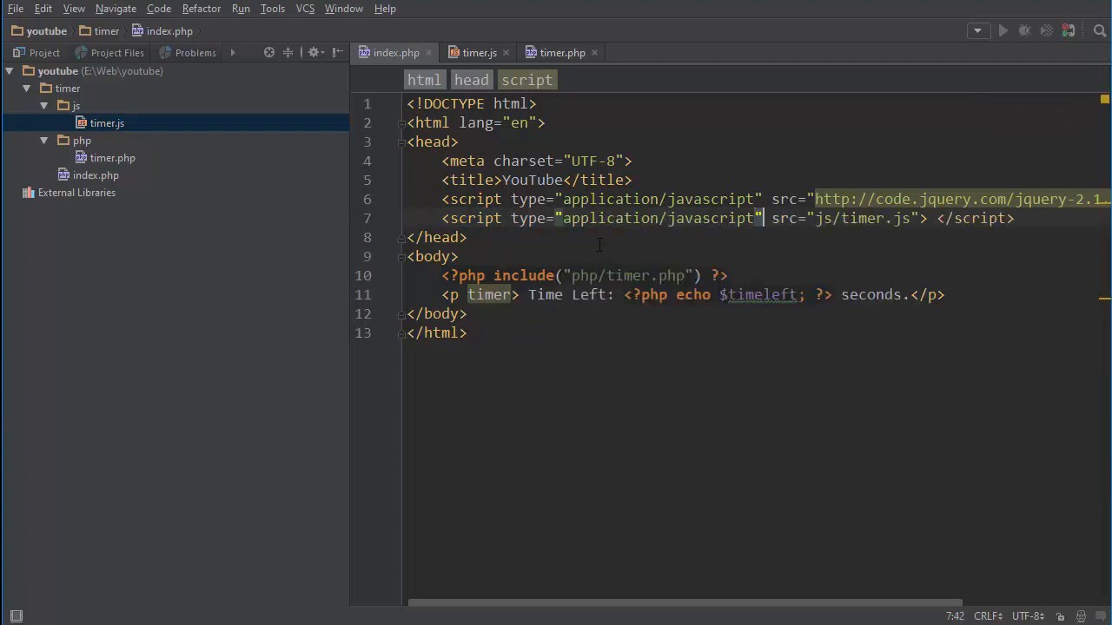
{"action": "left_click", "coordinate": [467, 237]}
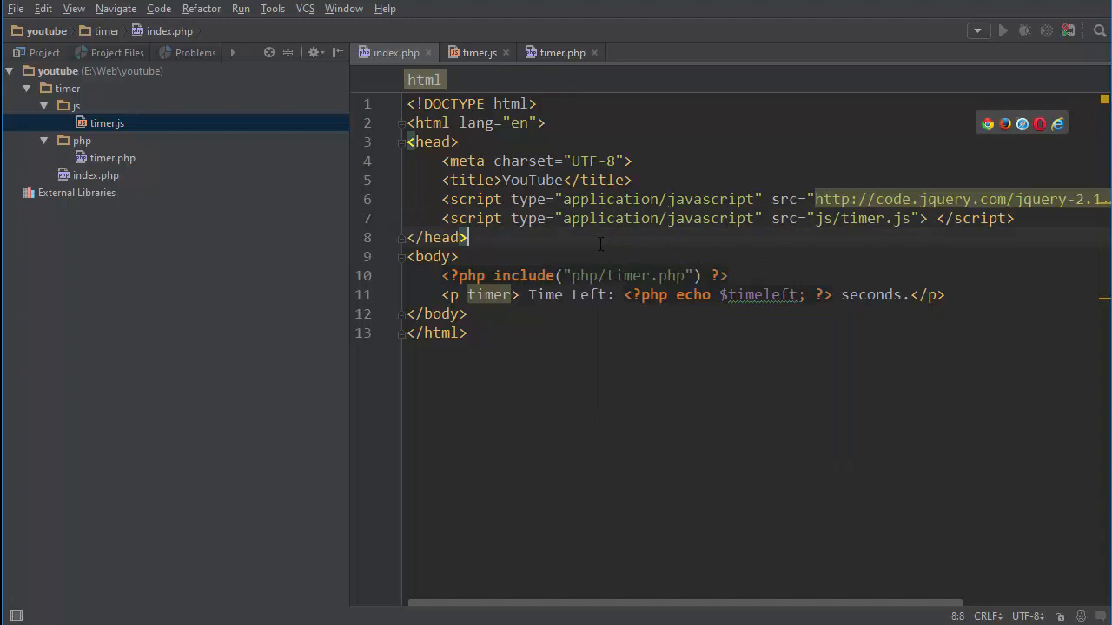
{"action": "left_click", "coordinate": [479, 52]}
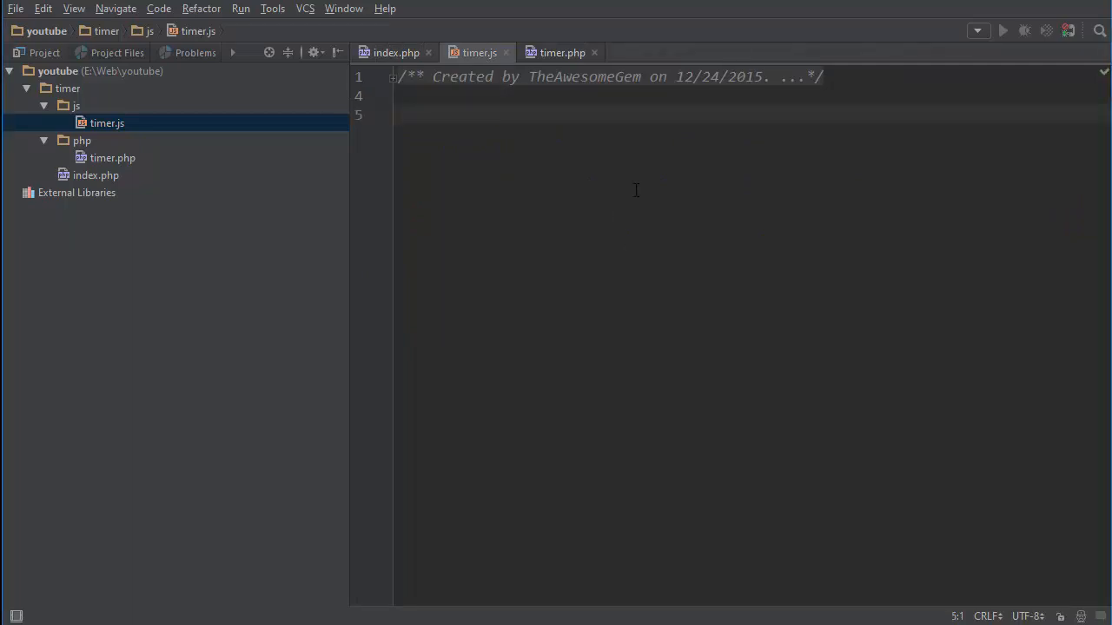
- Start timer.js with the jQuery ready wrapper $(function(){ });
{"action": "type", "text": "$(function("}
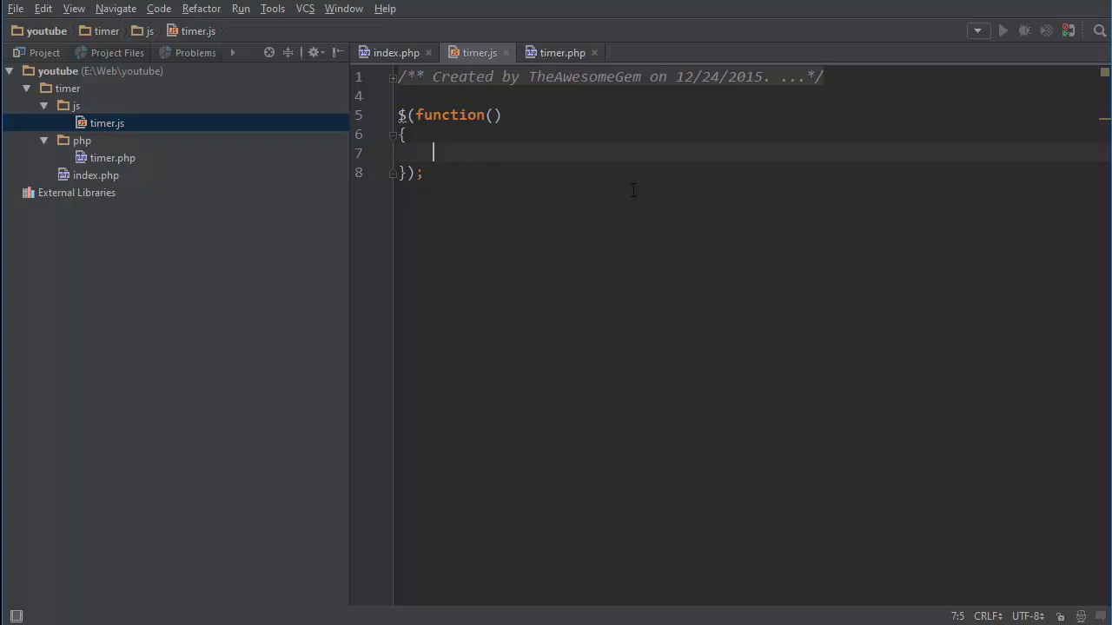
{"action": "left_click", "coordinate": [395, 52]}
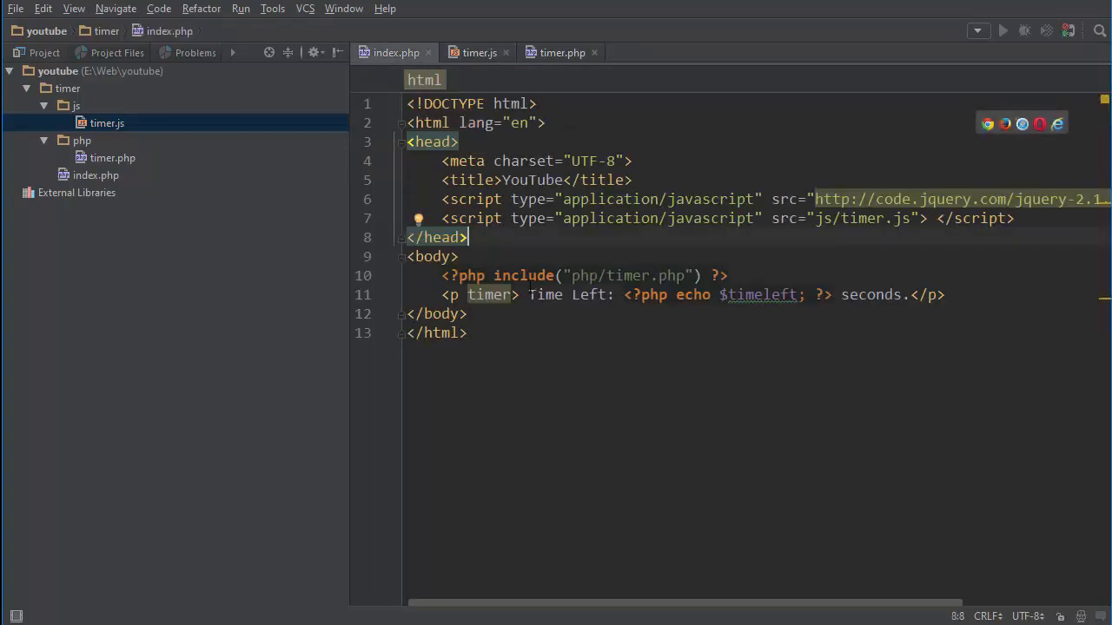
{"action": "left_click", "coordinate": [480, 52]}
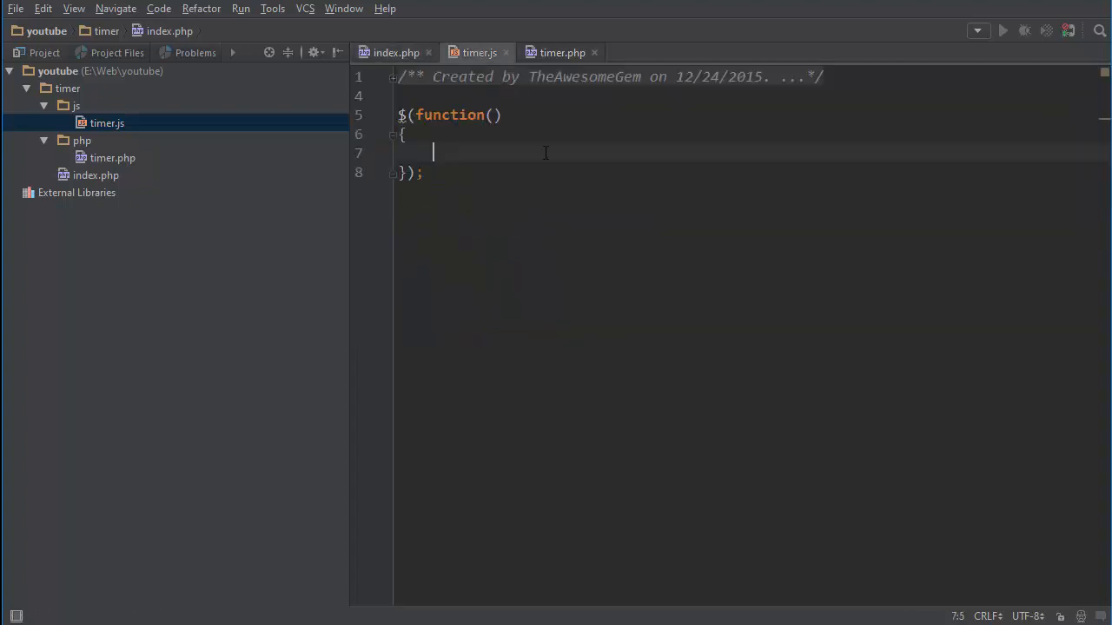
- Inside it, assign var timertext = $("[timer]"), checking the attribute in index.php
{"action": "type", "text": "var timer"}
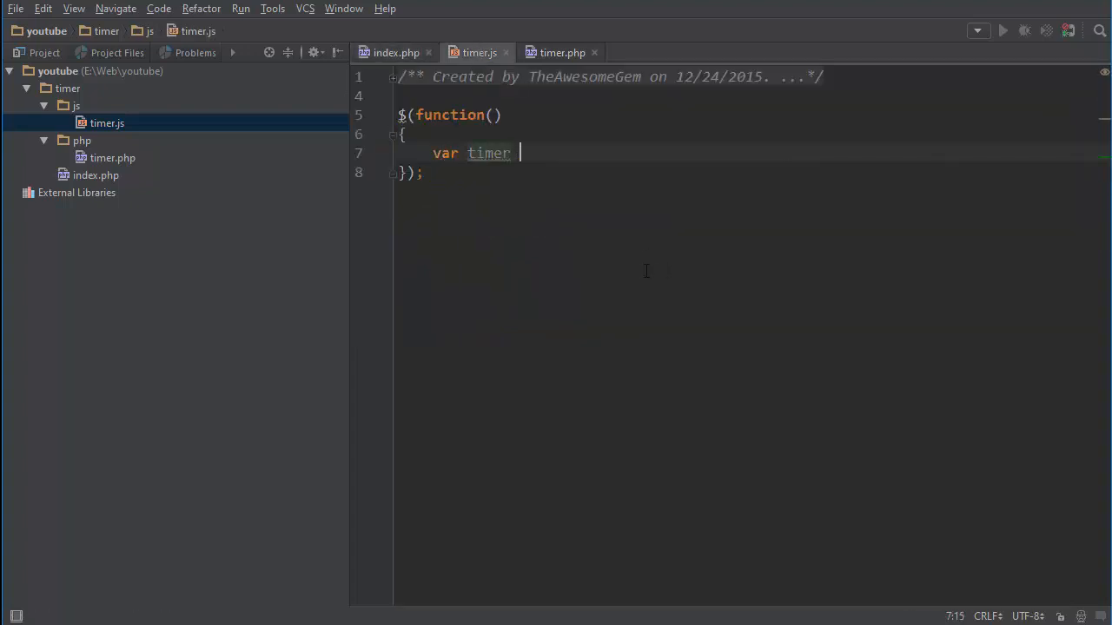
{"action": "type", "text": "="}
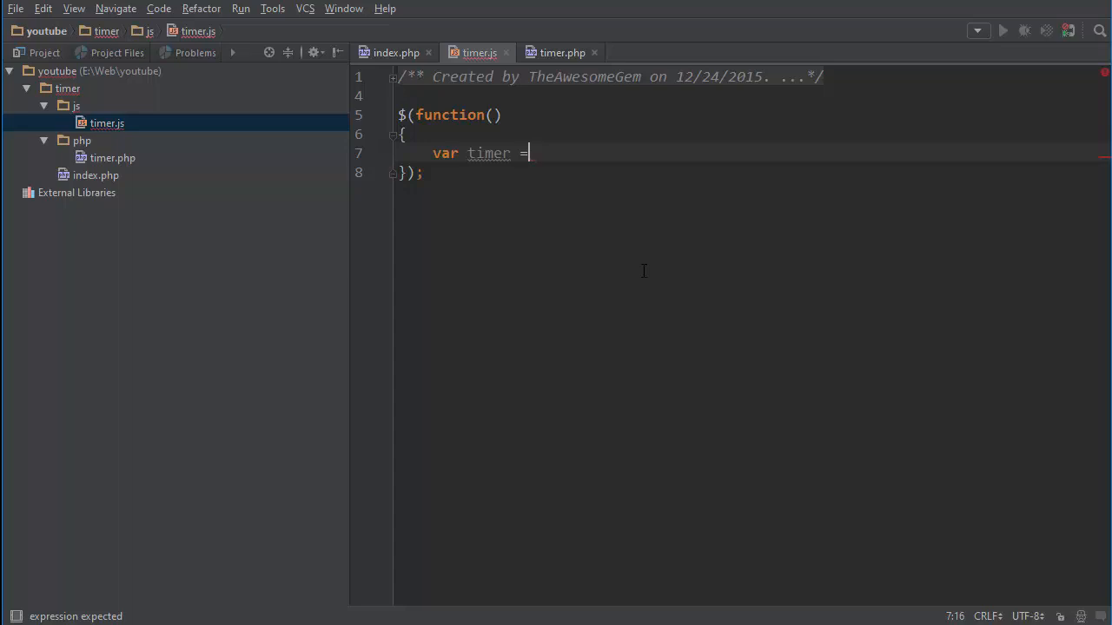
{"action": "type", "text": "text"}
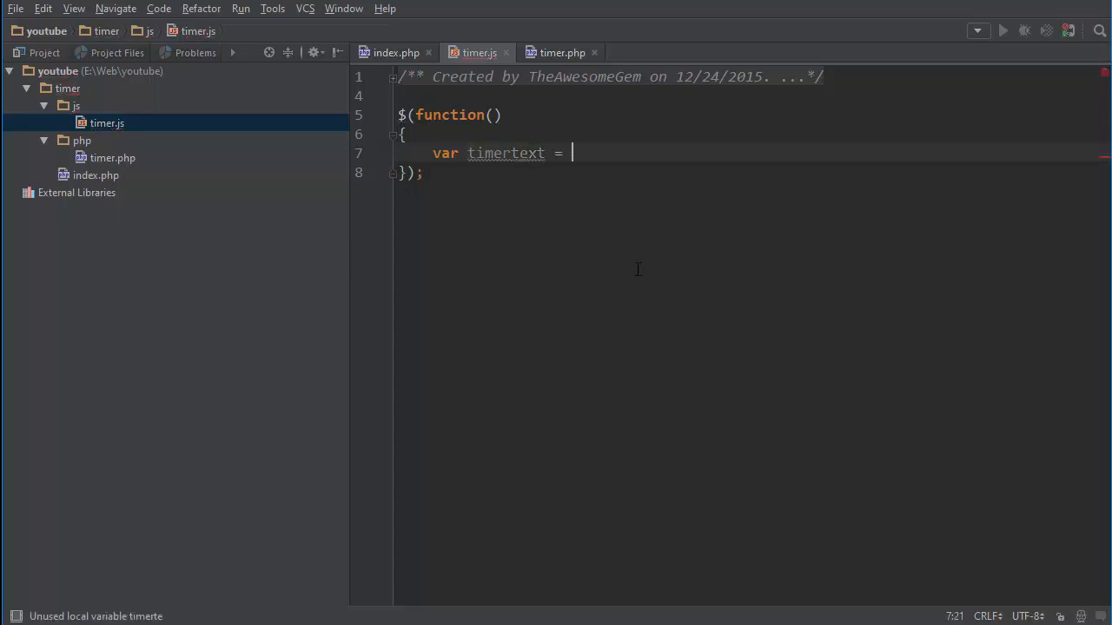
{"action": "type", "text": "${"}
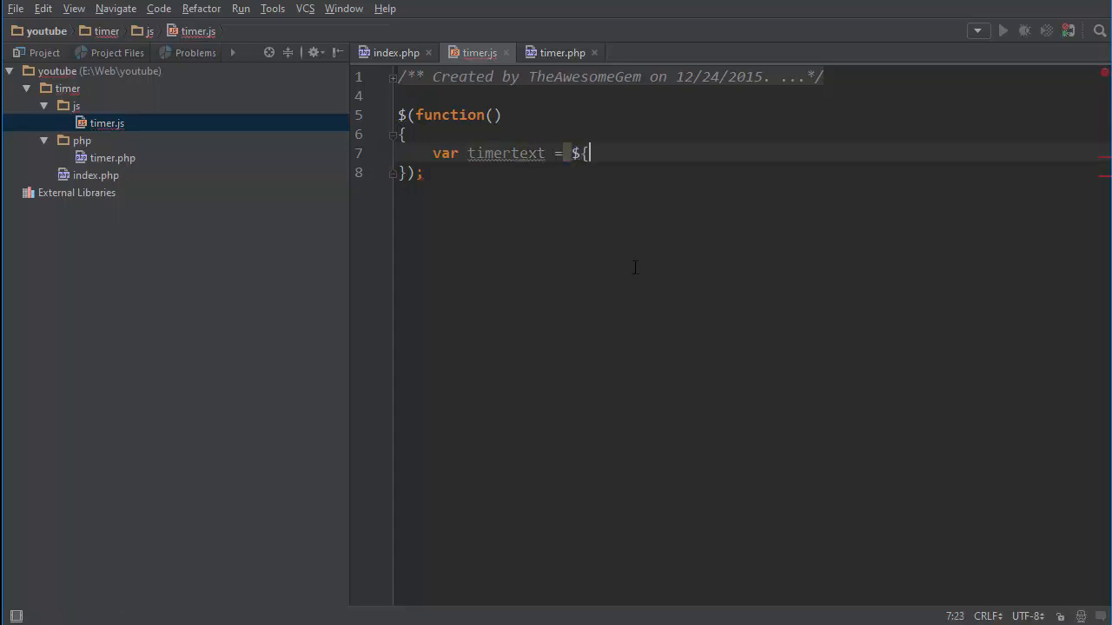
{"action": "type", "text": "(\"[timer\""}
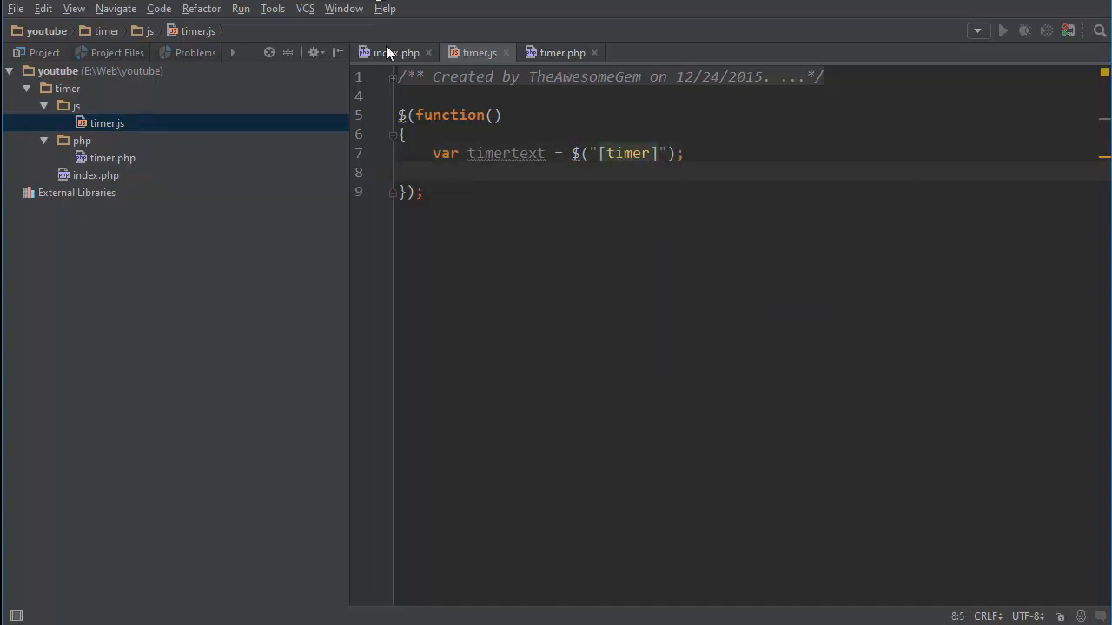
{"action": "left_click", "coordinate": [395, 52]}
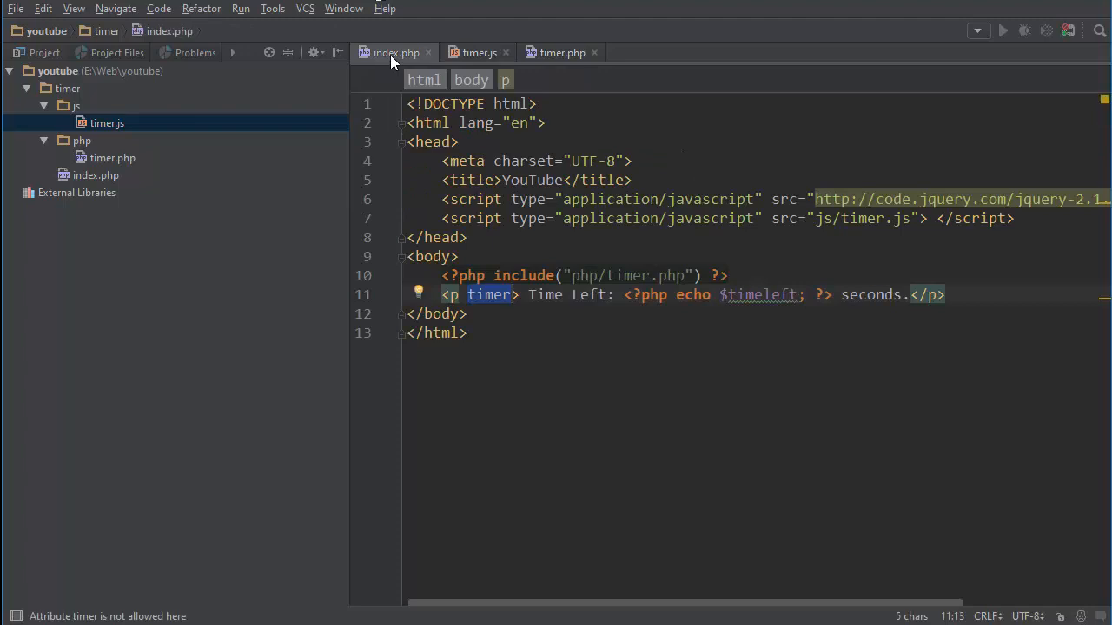
{"action": "left_click", "coordinate": [479, 52]}
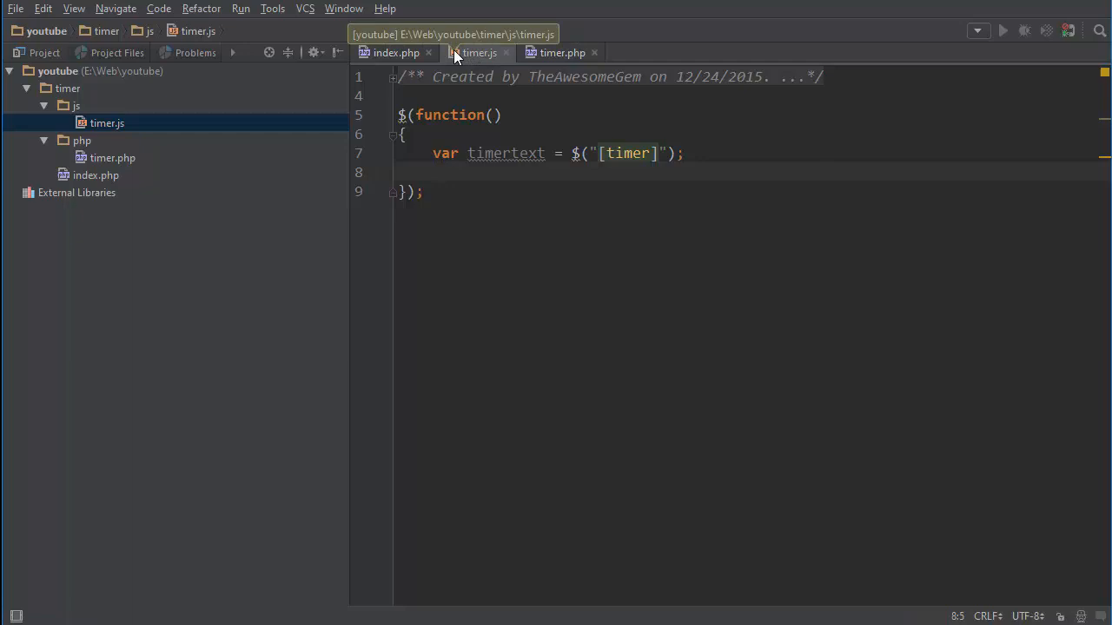
{"action": "left_click", "coordinate": [395, 52]}
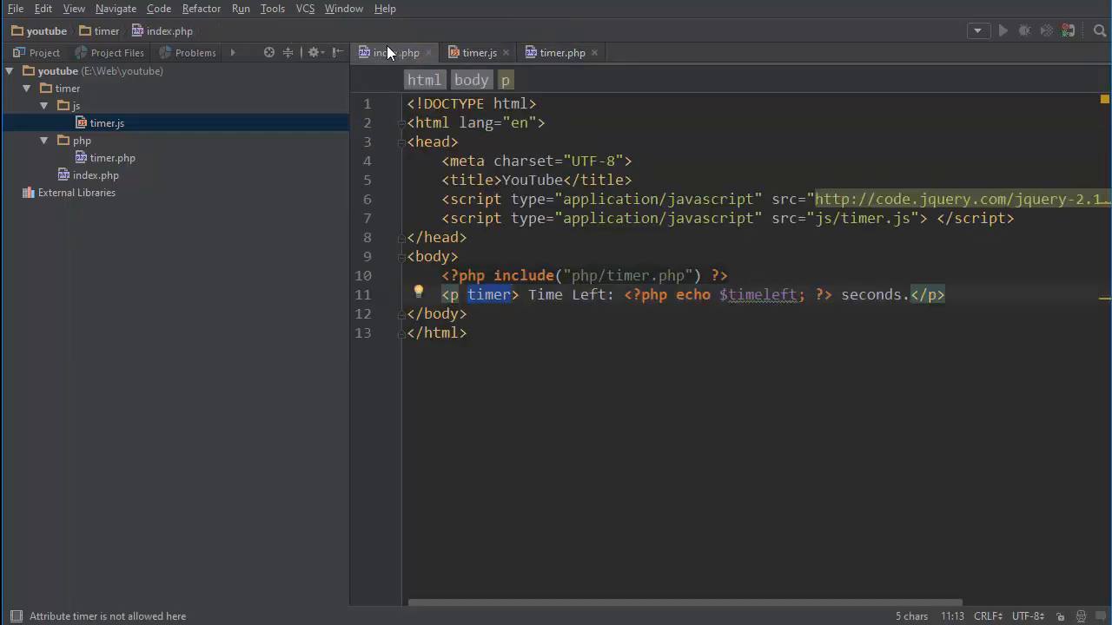
{"action": "left_click", "coordinate": [479, 52]}
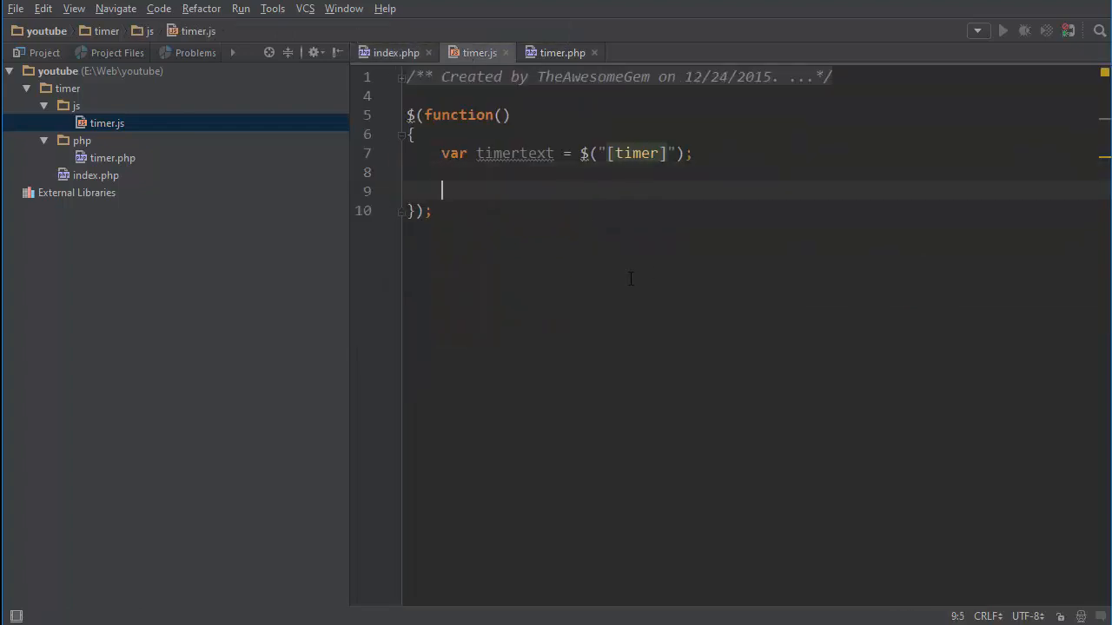
- Add setInterval(function(){}, 1000) in timer.js and begin a $.post call inside
{"action": "type", "text": "setInter"}
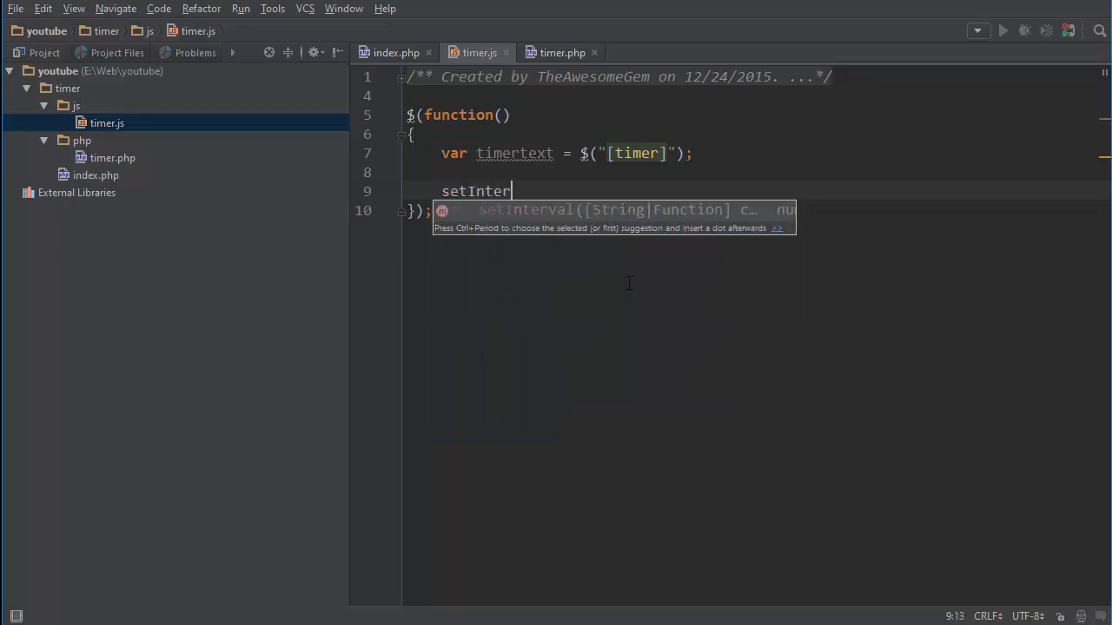
{"action": "type", "text": "val(function("}
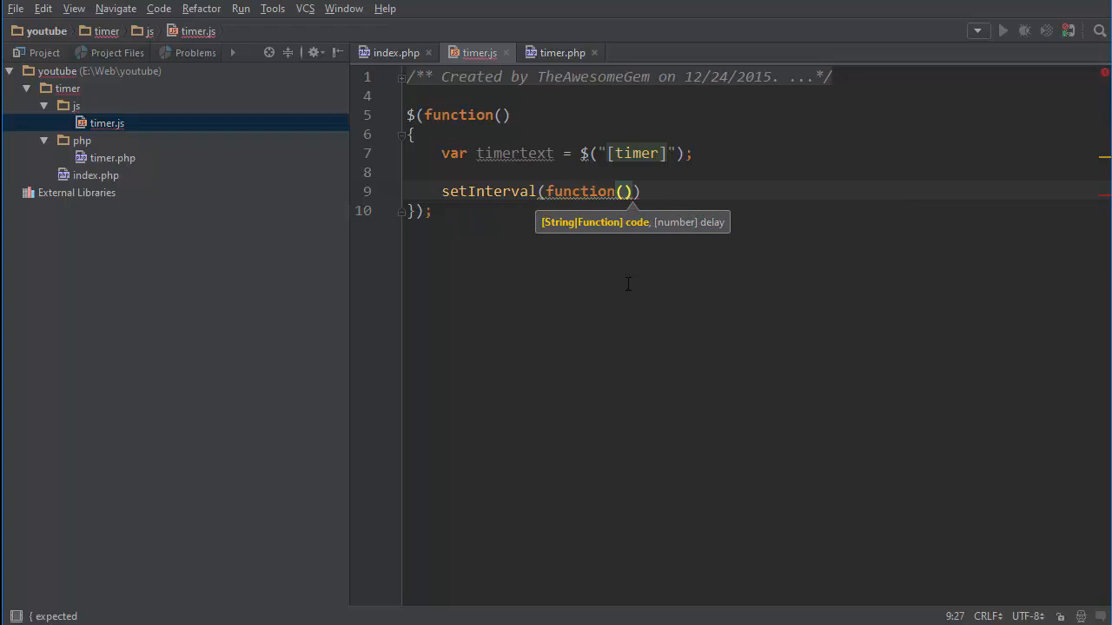
{"action": "type", "text": "{},"}
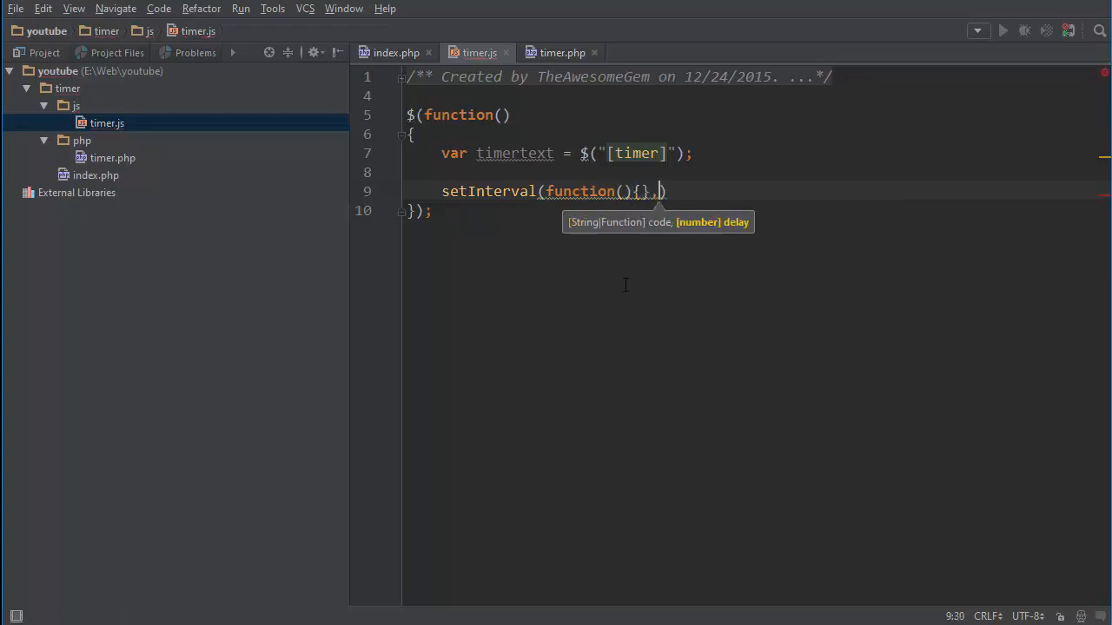
{"action": "type", "text": "10"}
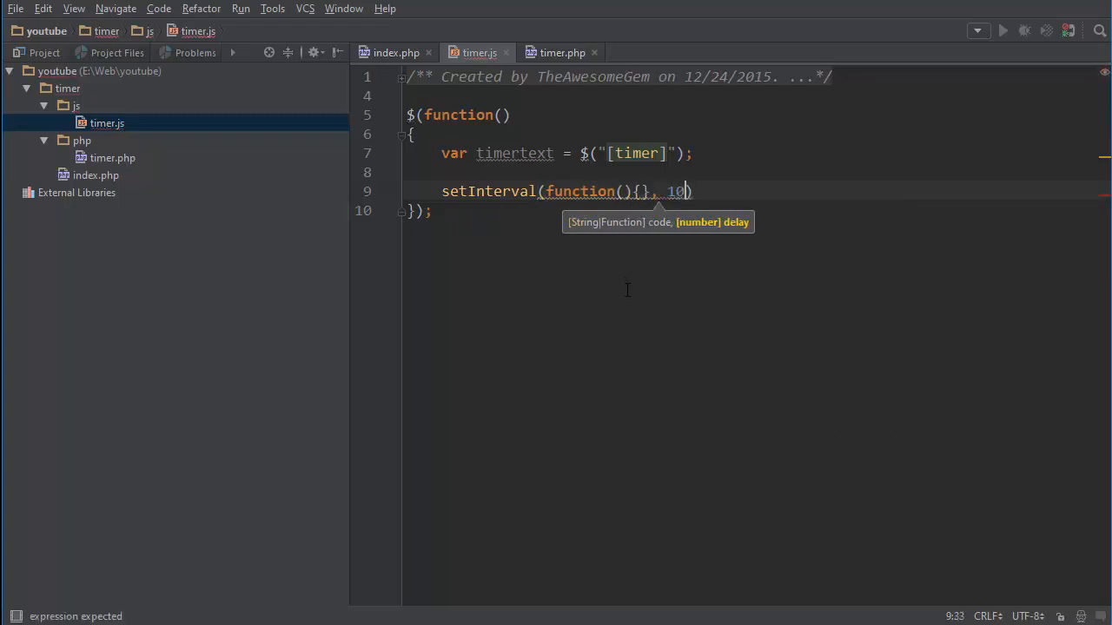
{"action": "type", "text": "000);"}
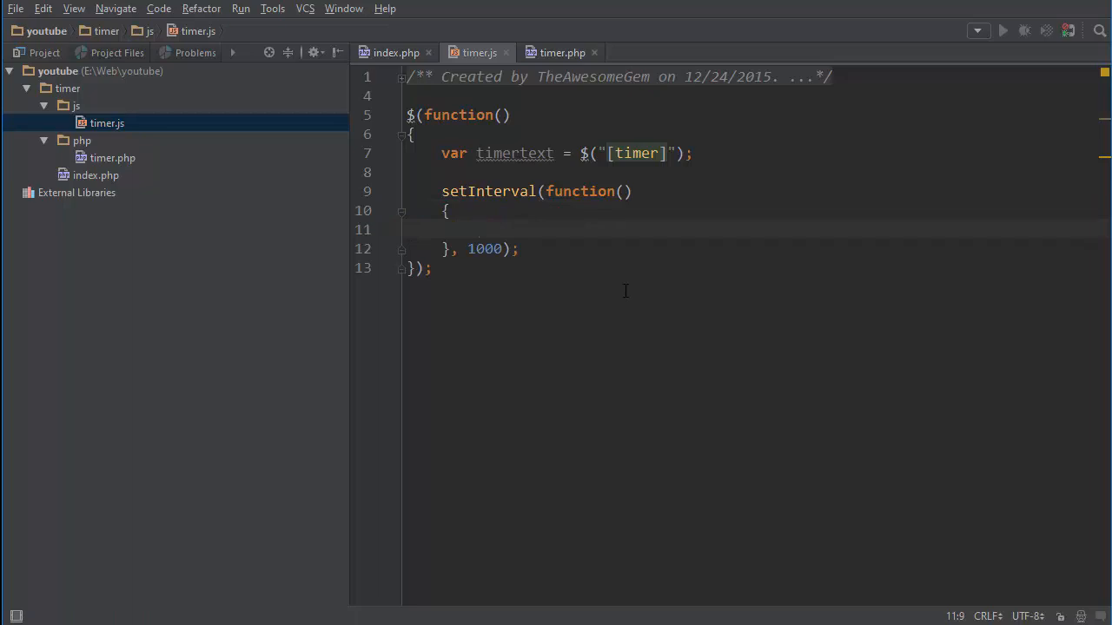
{"action": "type", "text": ".post("}
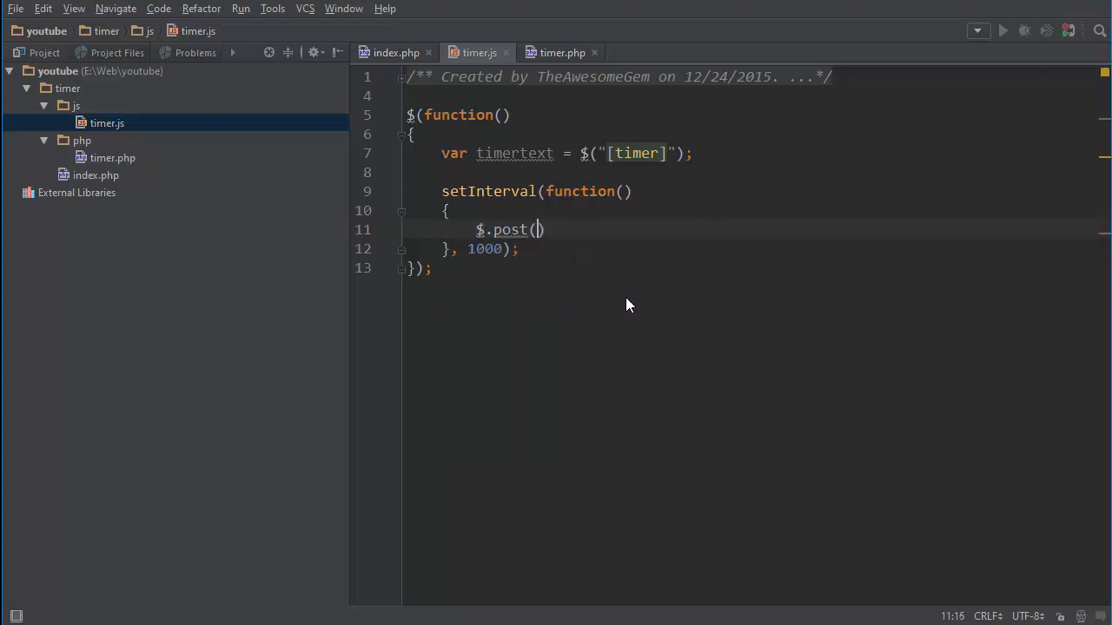
- Give the $.post call the URL "php/timer.php"
{"action": "type", "text": "\"\""}
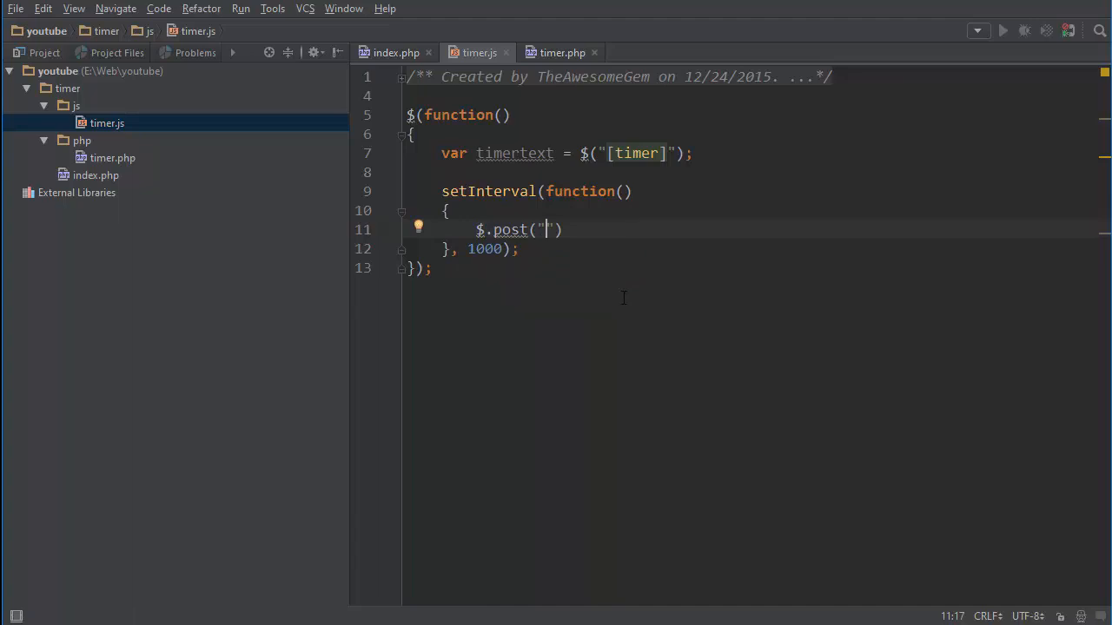
{"action": "type", "text": "php/"}
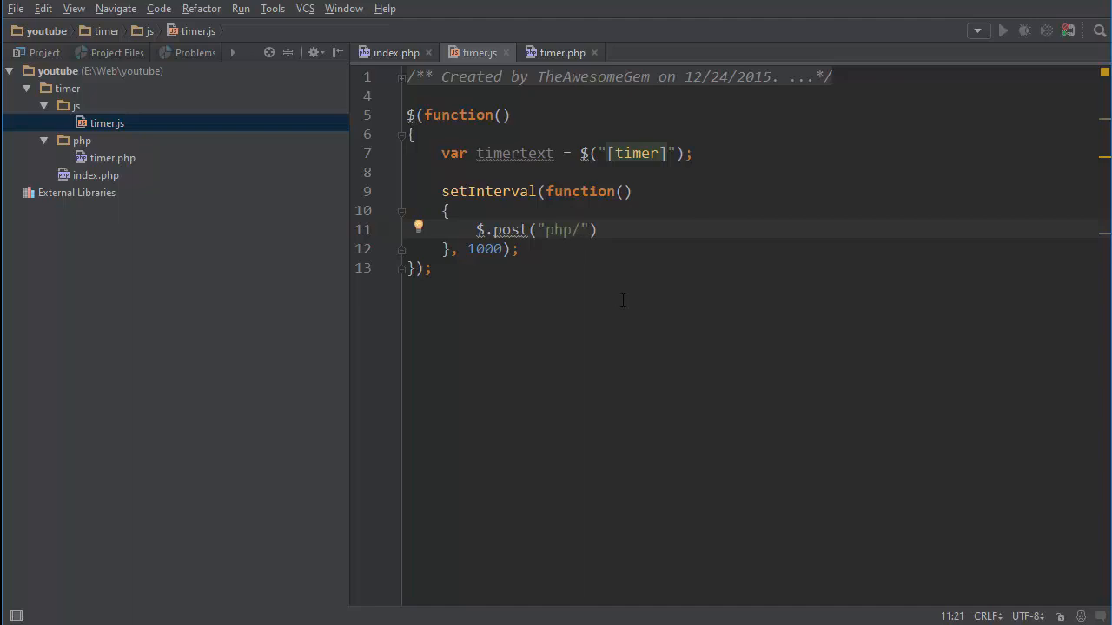
{"action": "type", "text": "timer"}
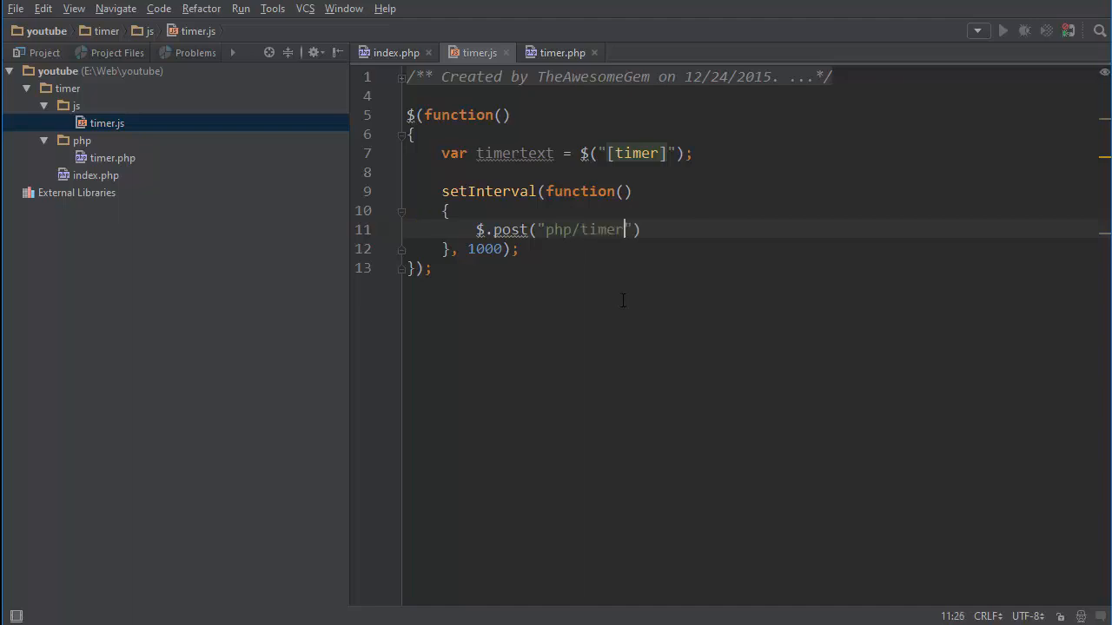
{"action": "type", "text": ".php"}
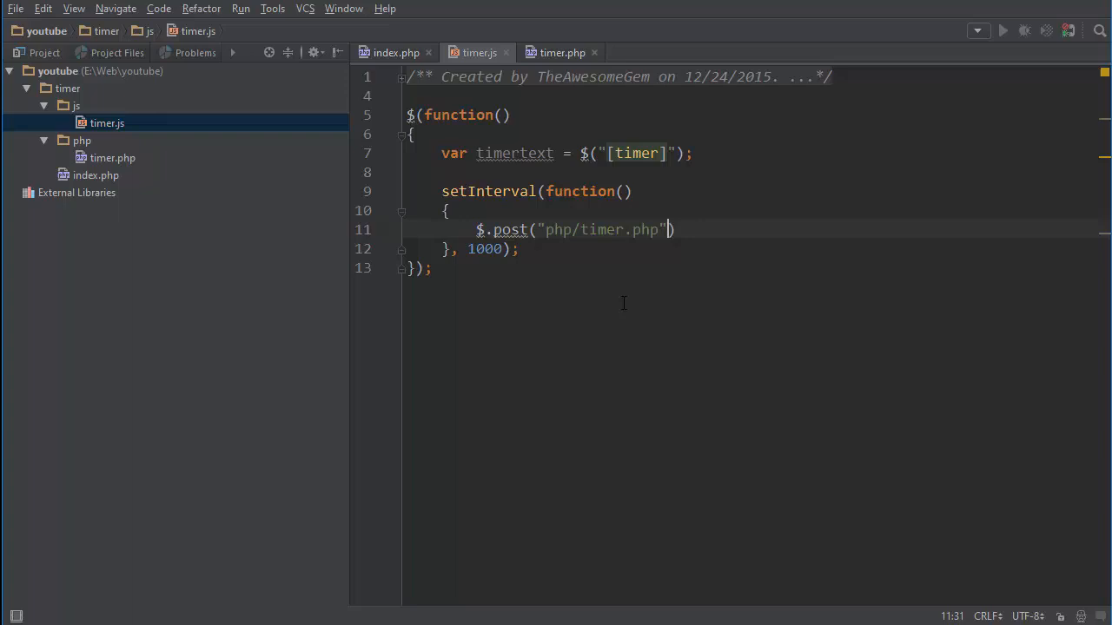
- Pass {type : "timerupdate"} and an expanded function(data) callback to the post
{"action": "type", "text": ", {}"}
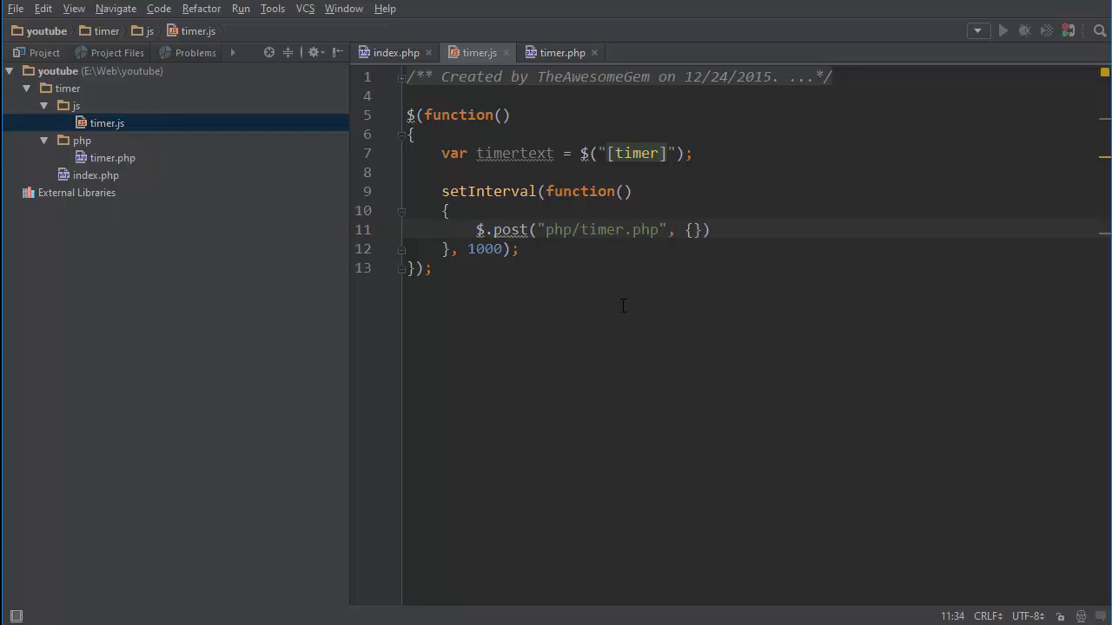
{"action": "type", "text": "name ="}
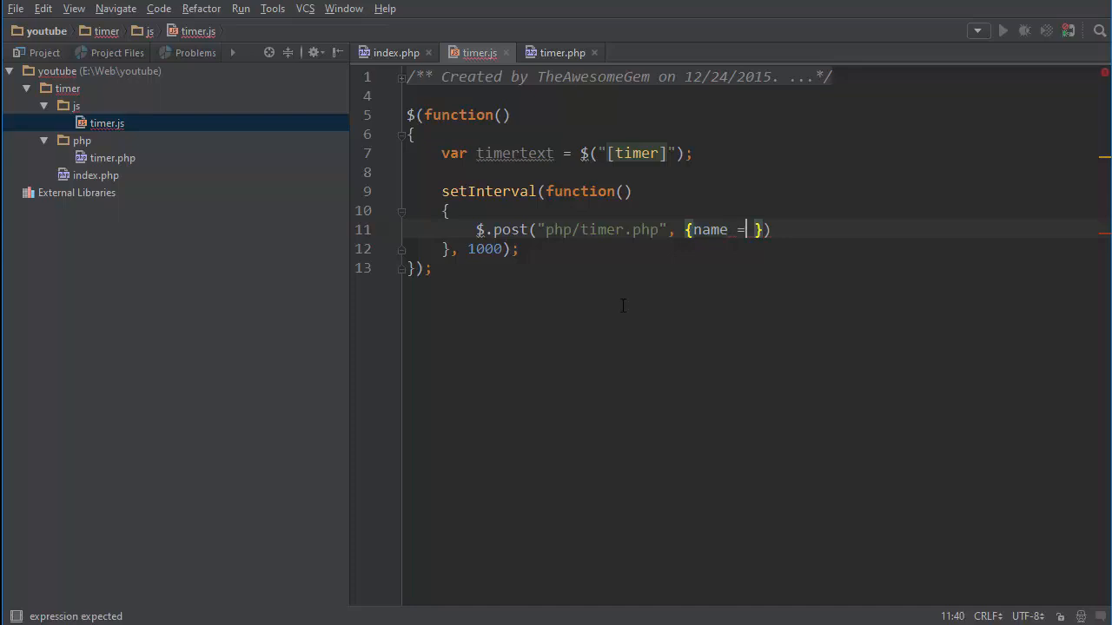
{"action": "type", "text": "type = \""}
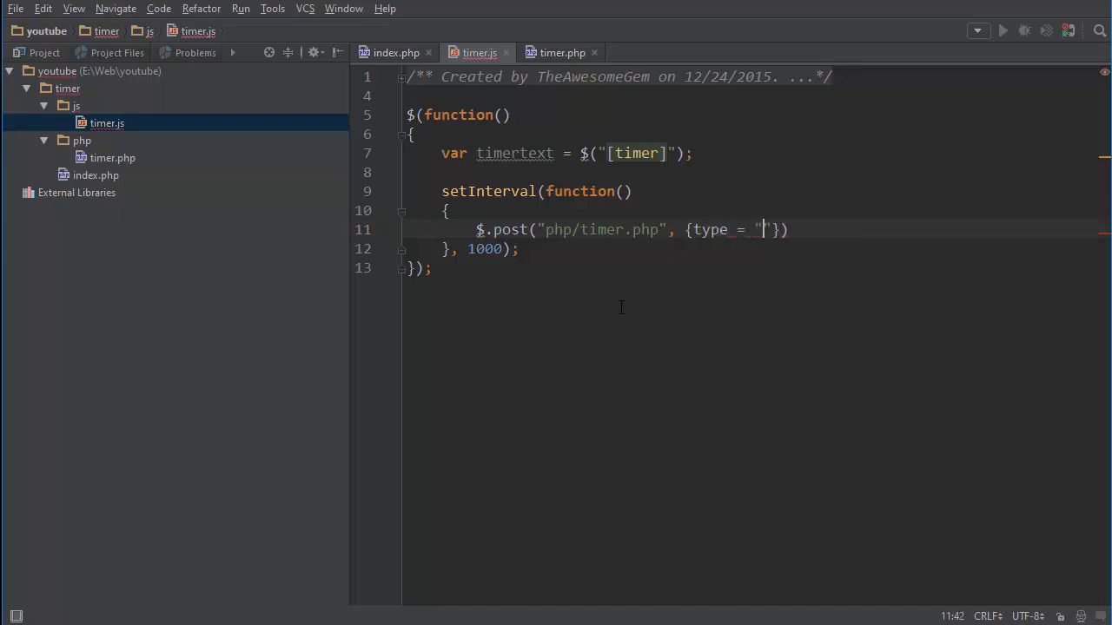
{"action": "type", "text": "timerupdate"}
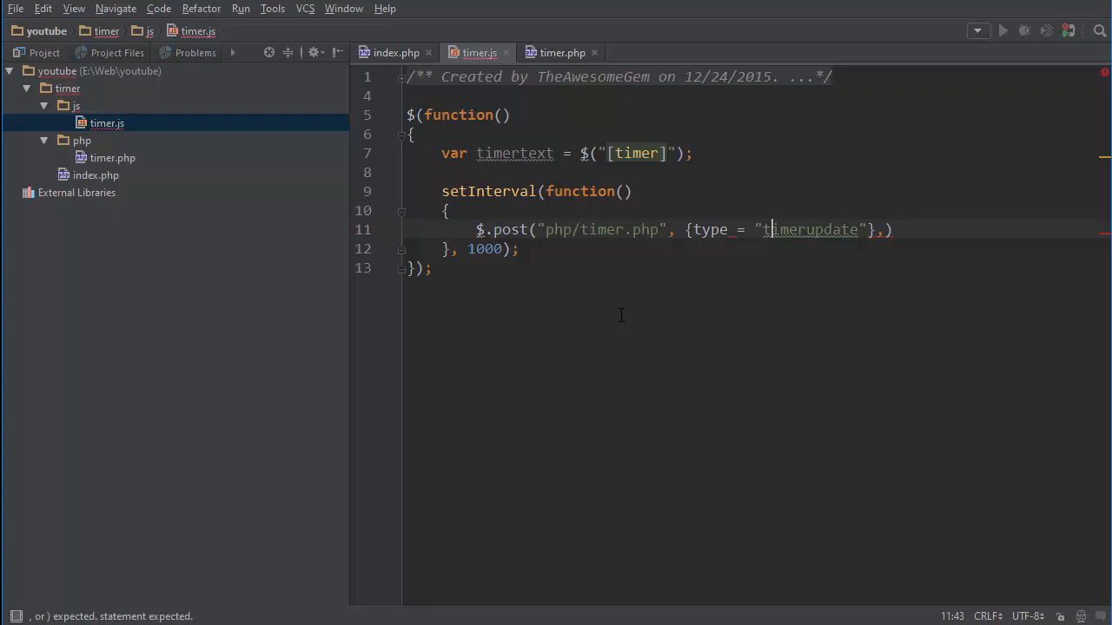
{"action": "type", "text": ":"}
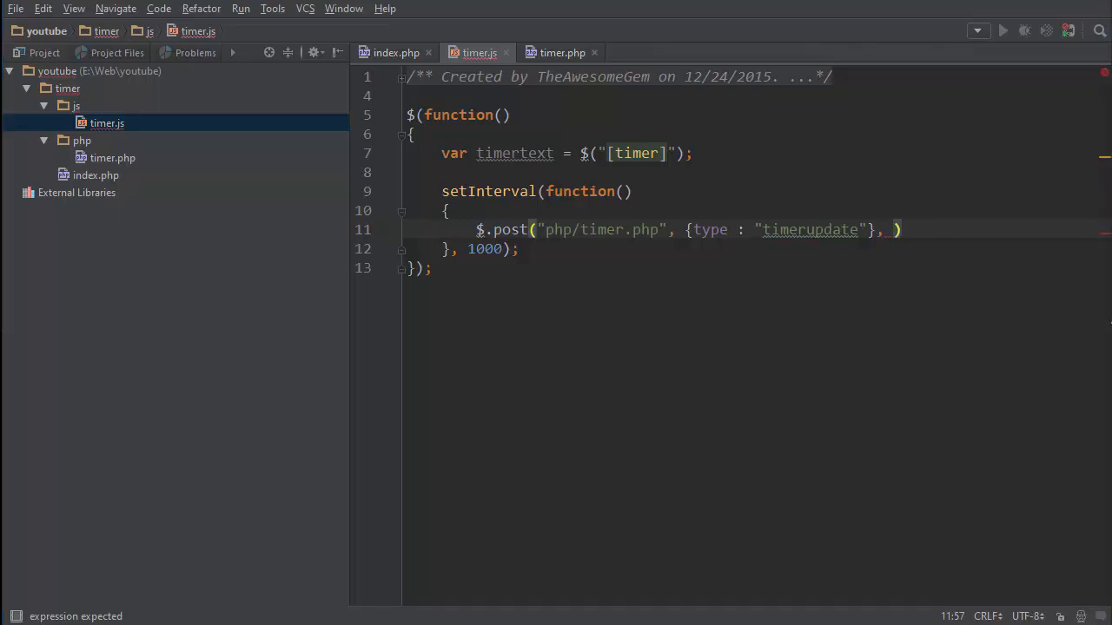
{"action": "mouse_move", "coordinate": [1041, 433]}
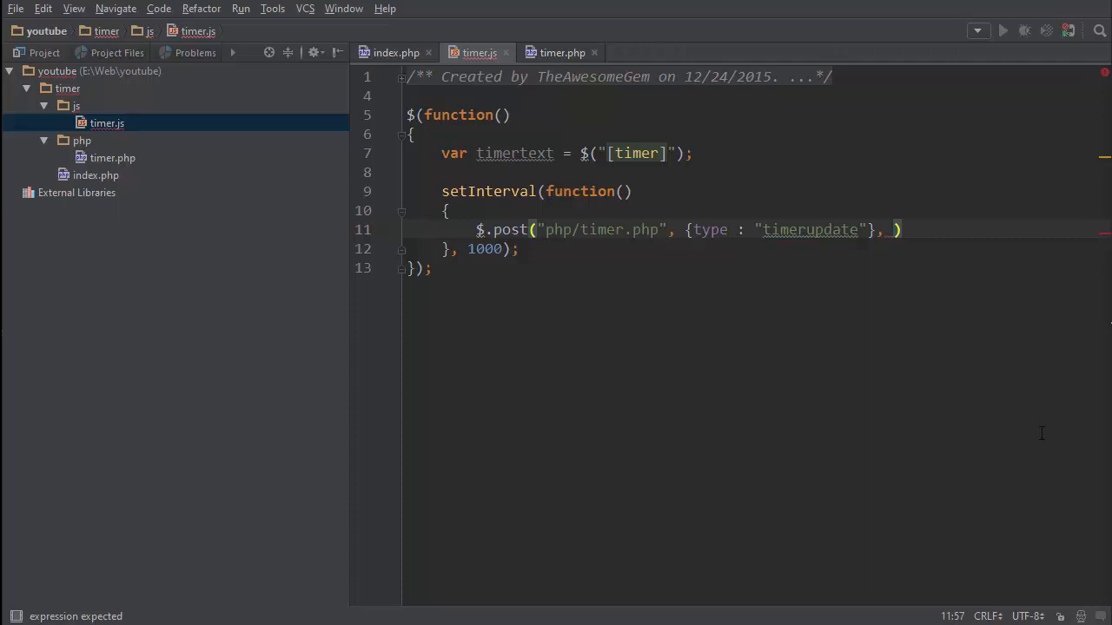
{"action": "type", "text": "function("}
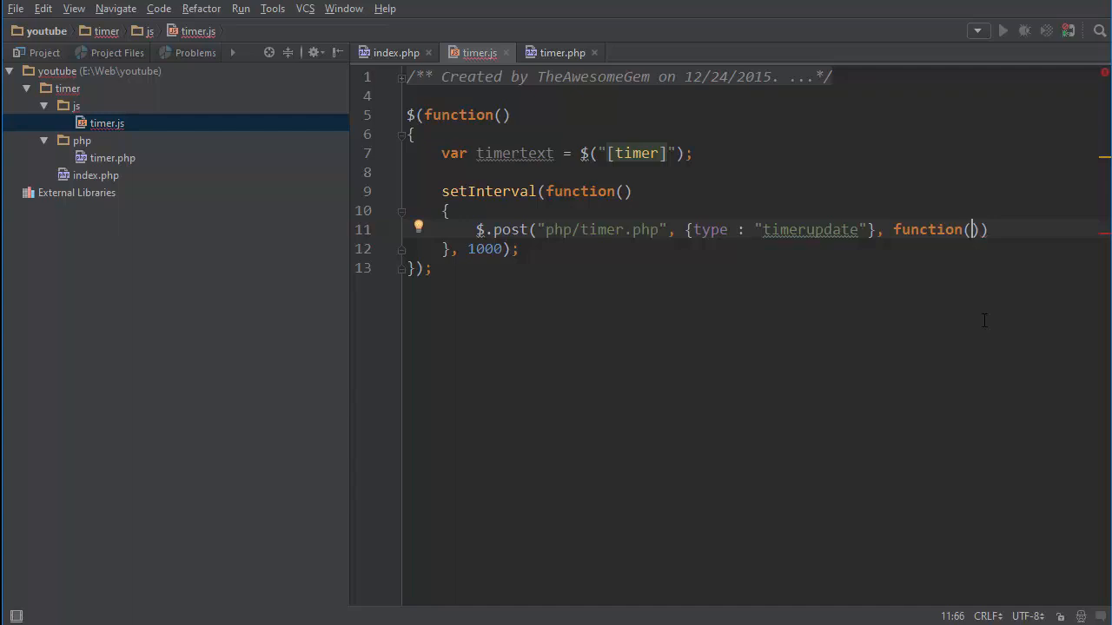
{"action": "type", "text": "data"}
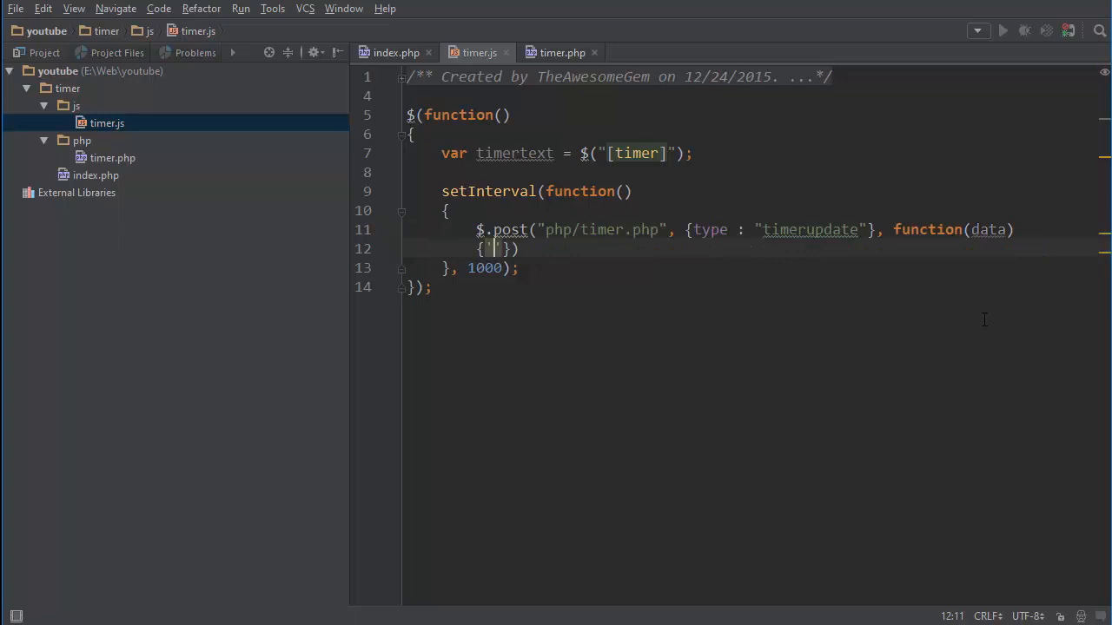
{"action": "key", "text": "Enter"}
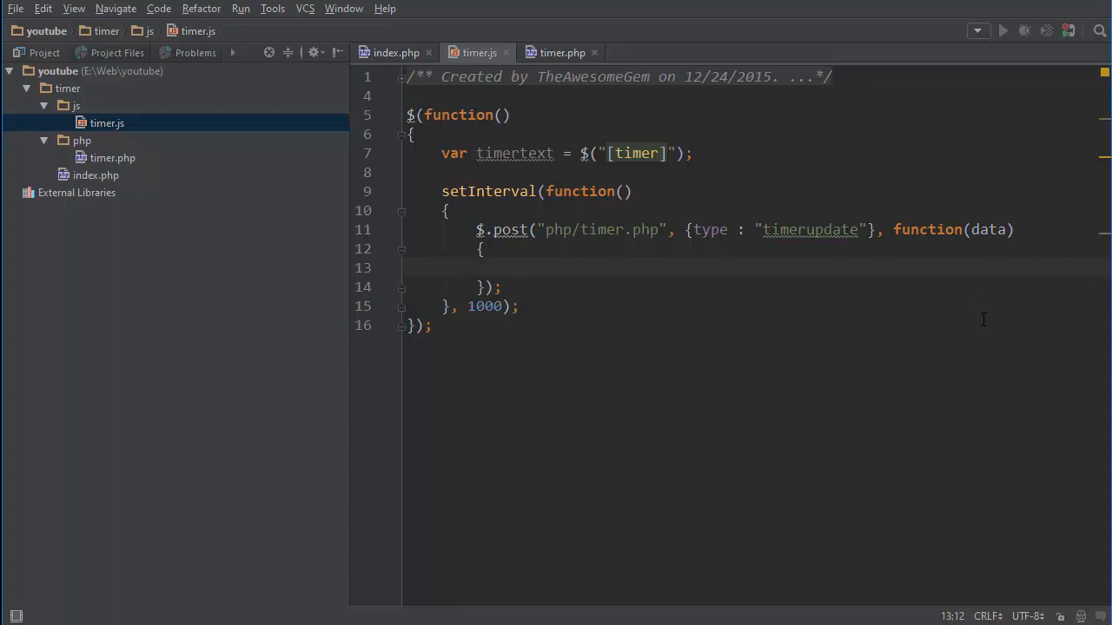
- Make the callback run timertext.html("Time Left: " + data + " seconds.")
{"action": "type", "text": "timertext."}
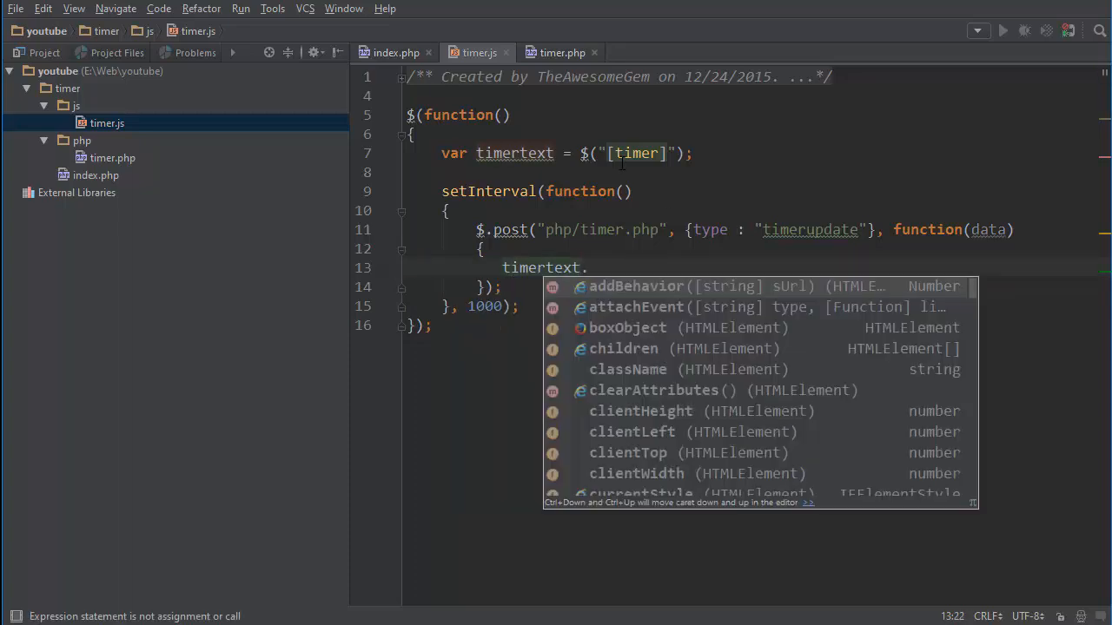
{"action": "type", "text": "html(\""}
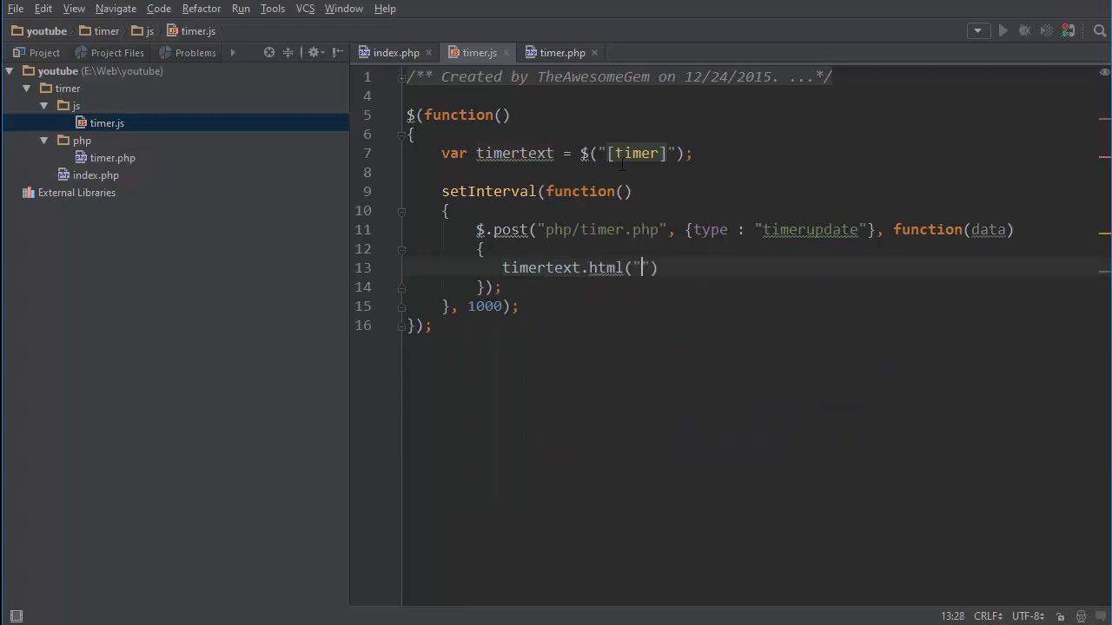
{"action": "left_click", "coordinate": [395, 52]}
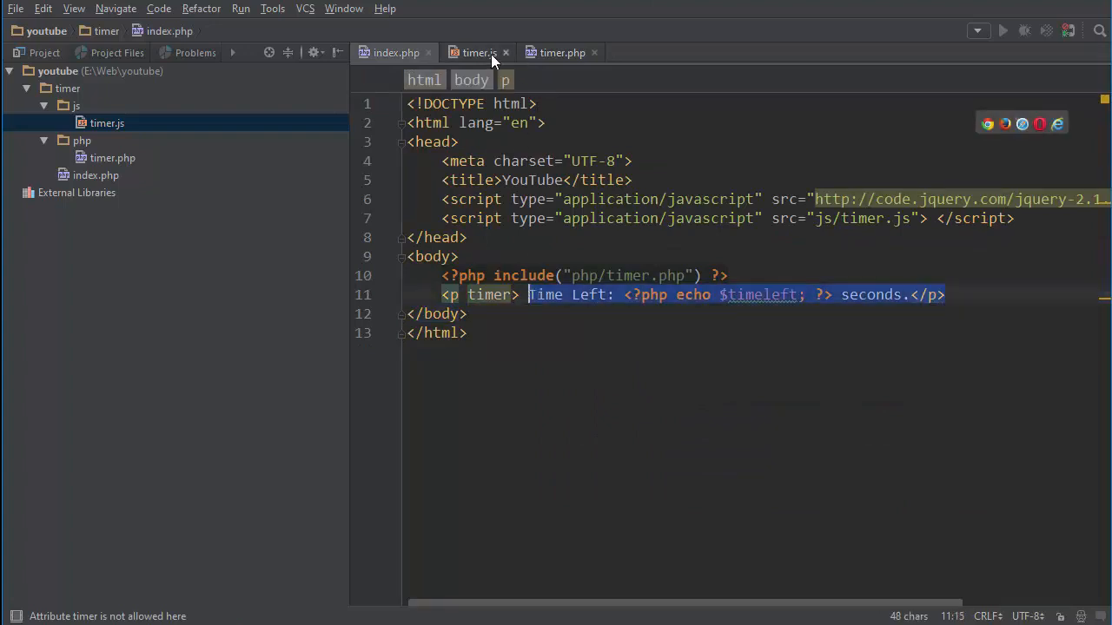
{"action": "left_click", "coordinate": [477, 52]}
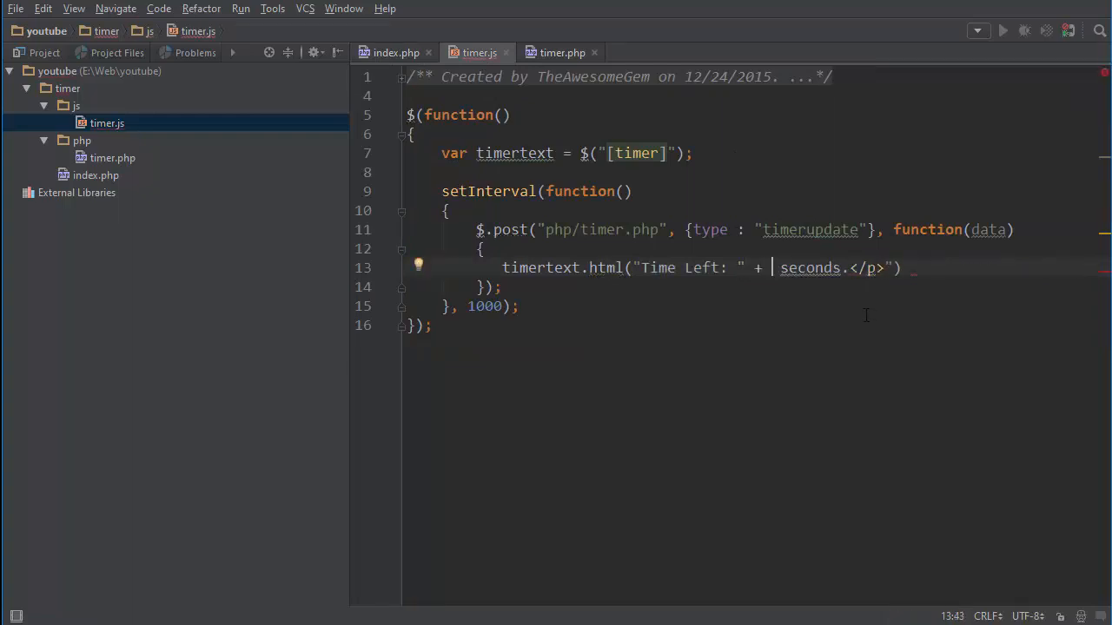
{"action": "type", "text": "data + \""}
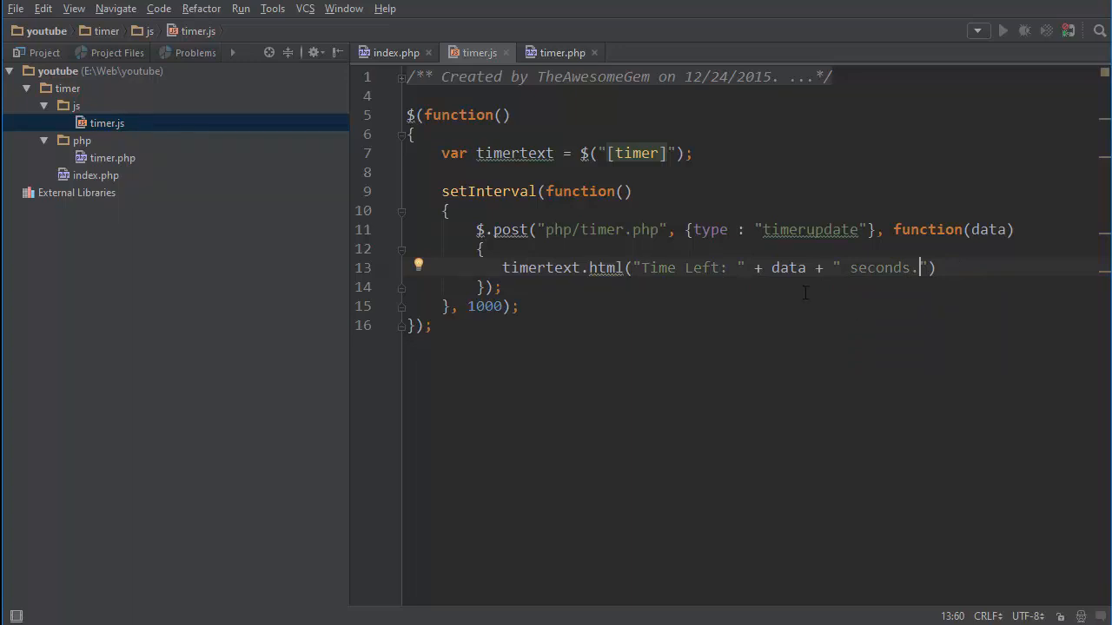
{"action": "mouse_move", "coordinate": [641, 293]}
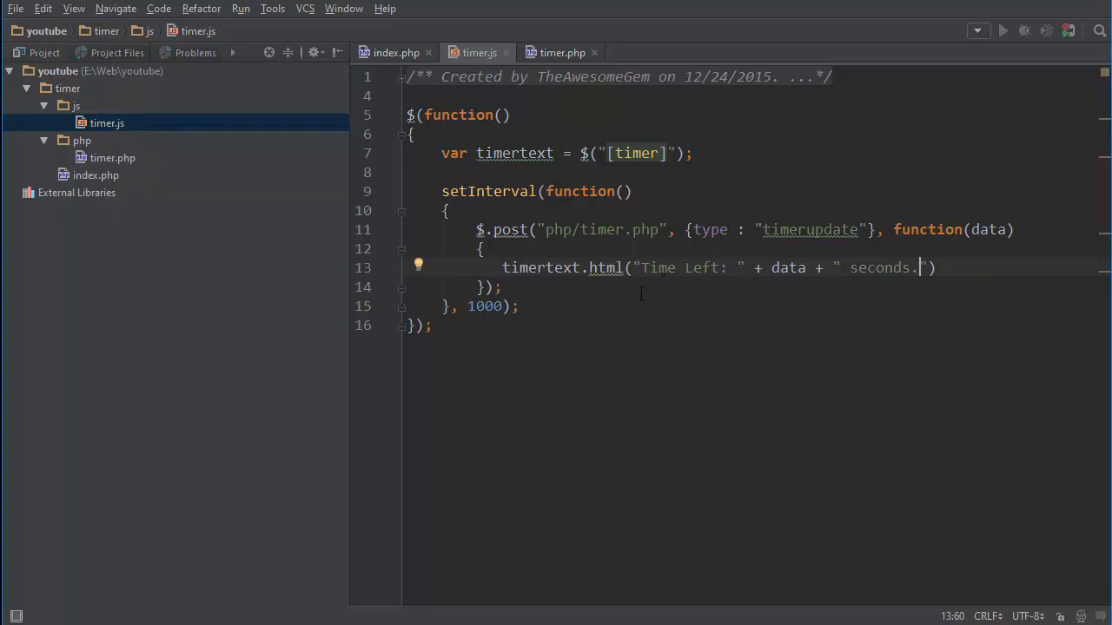
{"action": "mouse_move", "coordinate": [605, 267]}
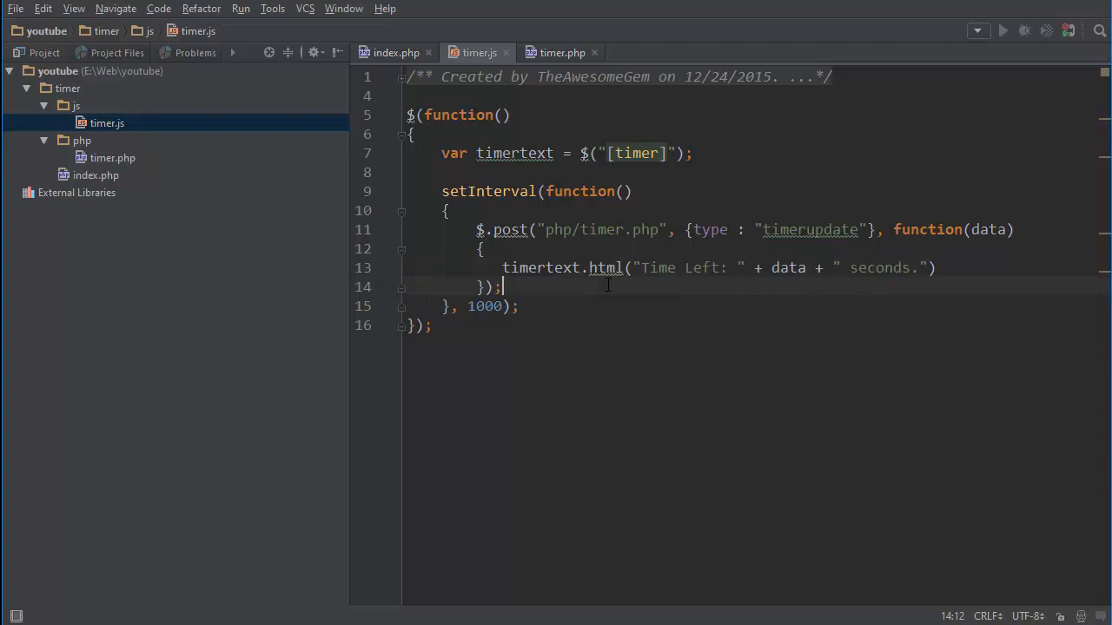
{"action": "mouse_move", "coordinate": [606, 267]}
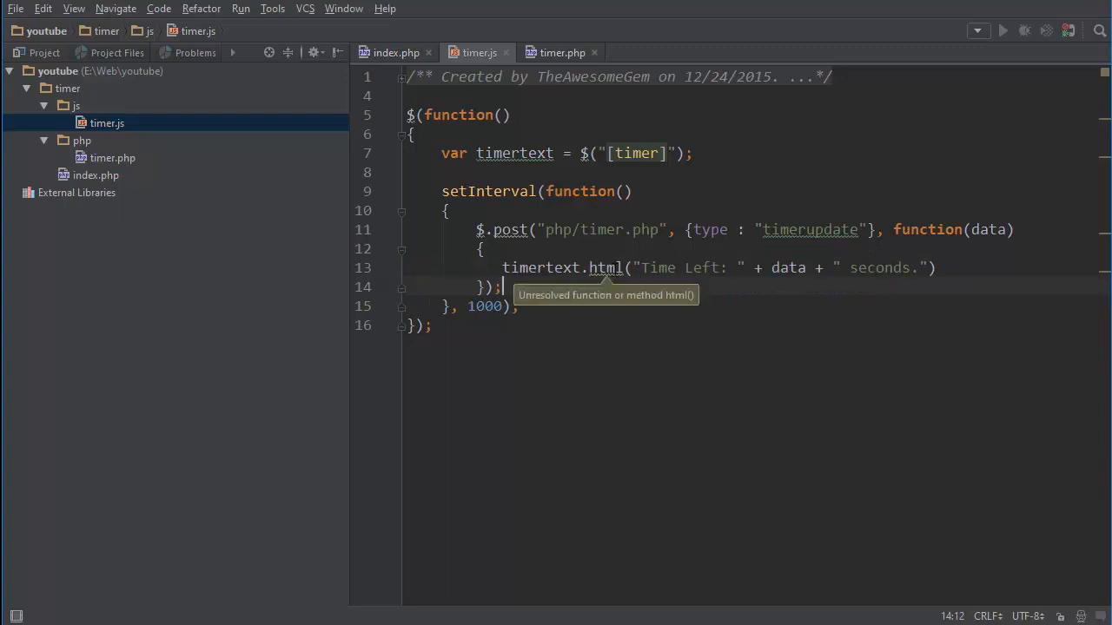
{"action": "left_click", "coordinate": [486, 249]}
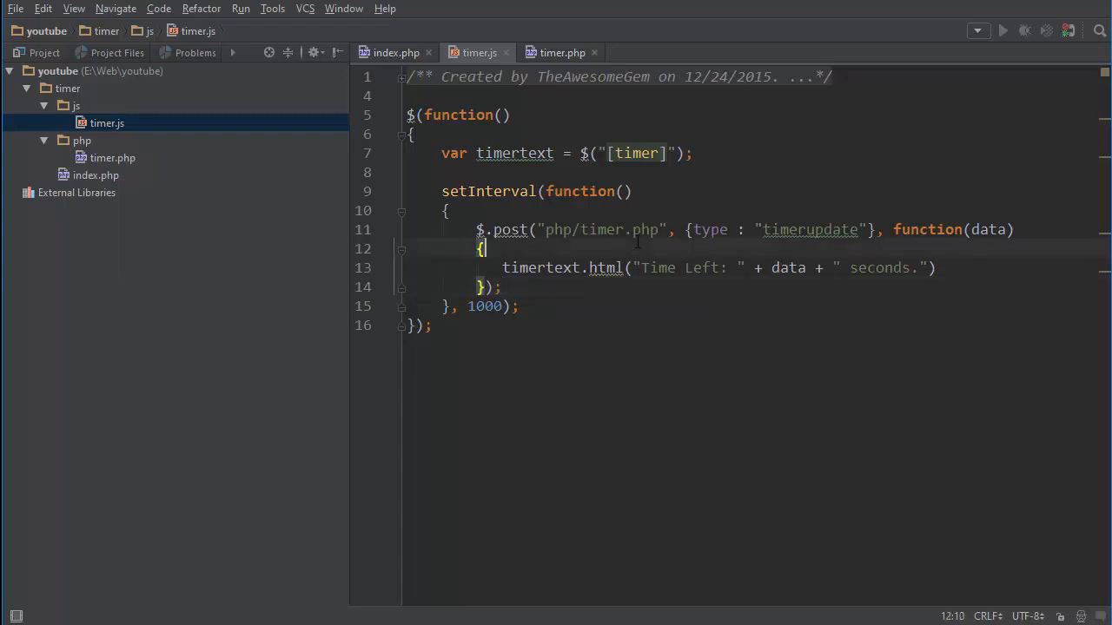
{"action": "left_click", "coordinate": [560, 53]}
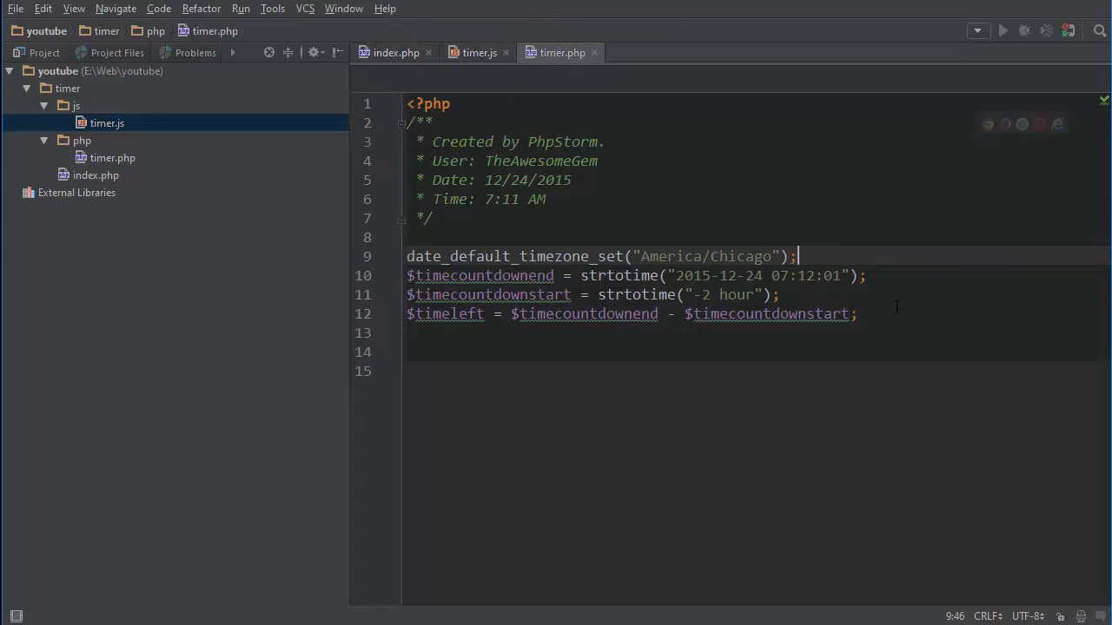
- Start the timer.php condition with if(isset($_POST["type"])
{"action": "left_click", "coordinate": [480, 52]}
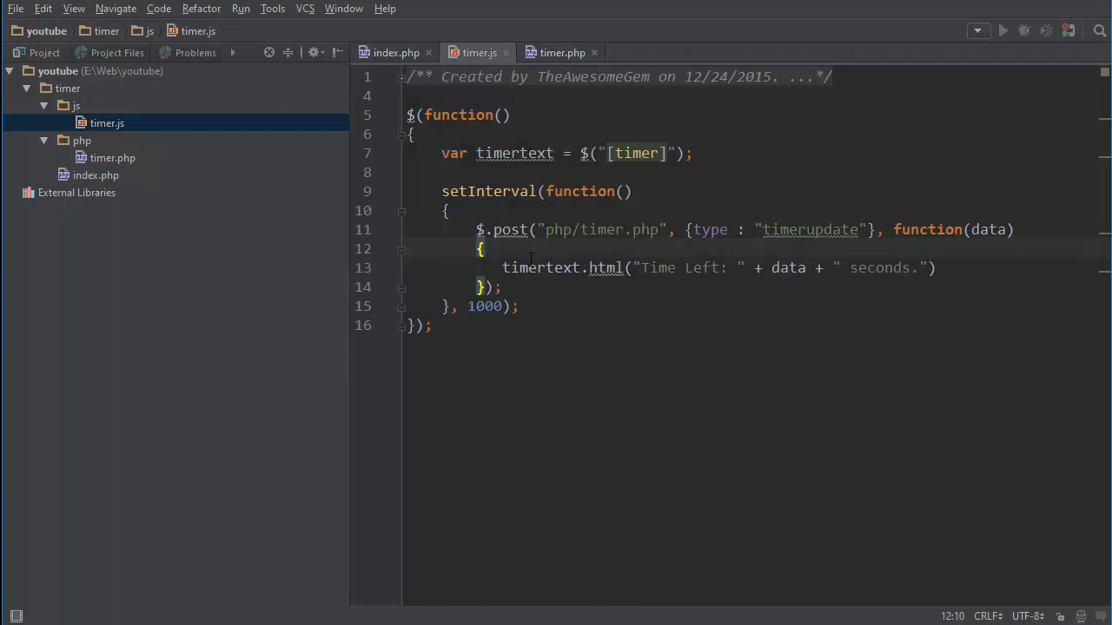
{"action": "double_click", "coordinate": [511, 229]}
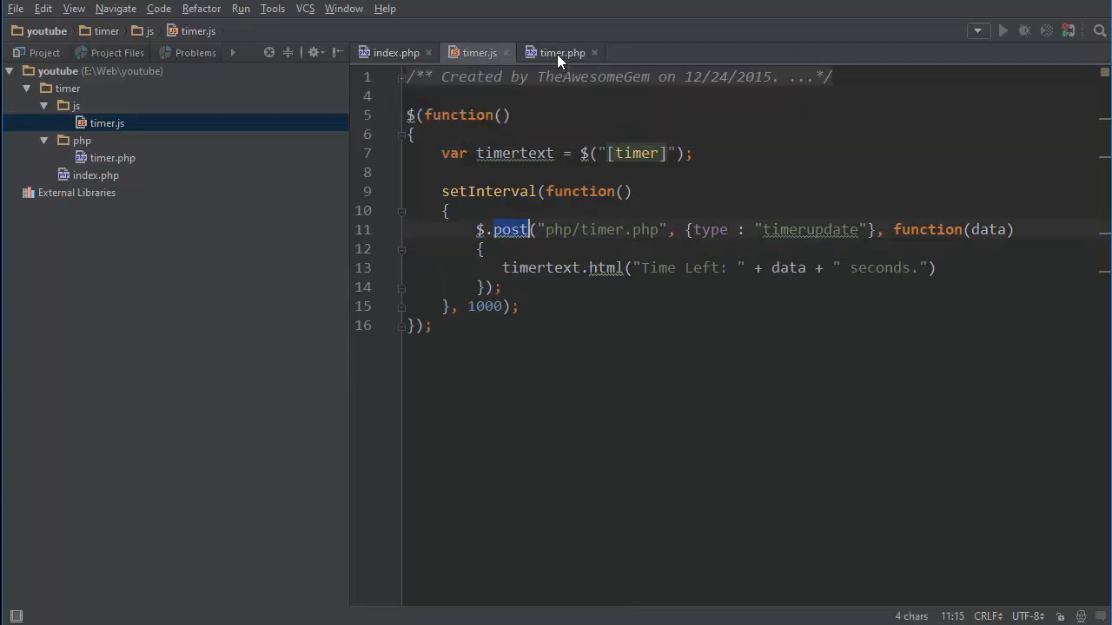
{"action": "left_click", "coordinate": [562, 52]}
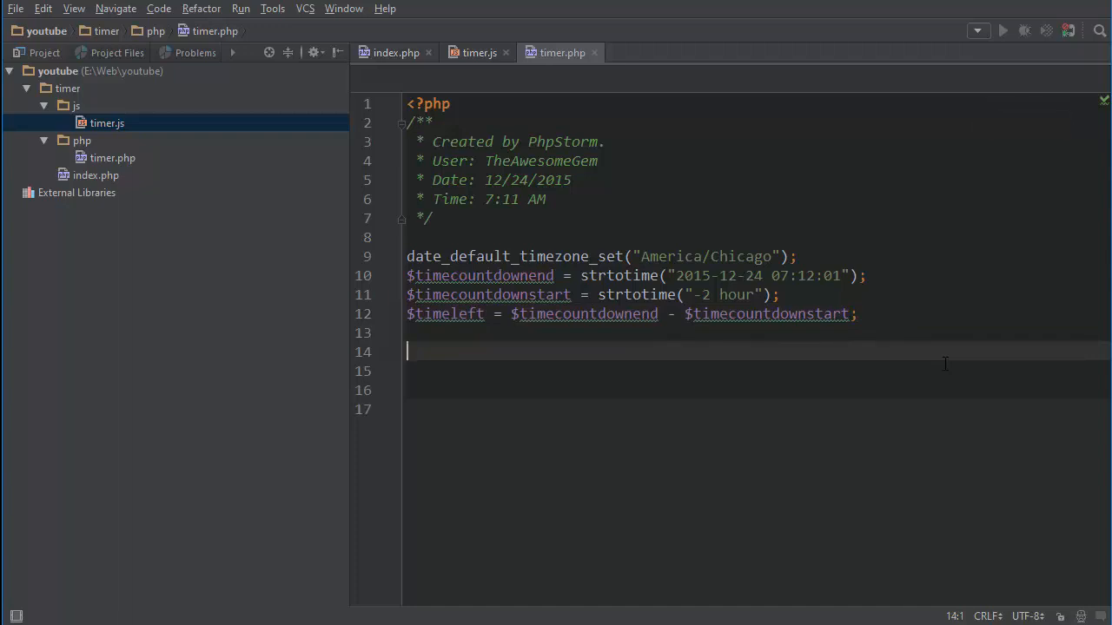
{"action": "type", "text": "if(isset("}
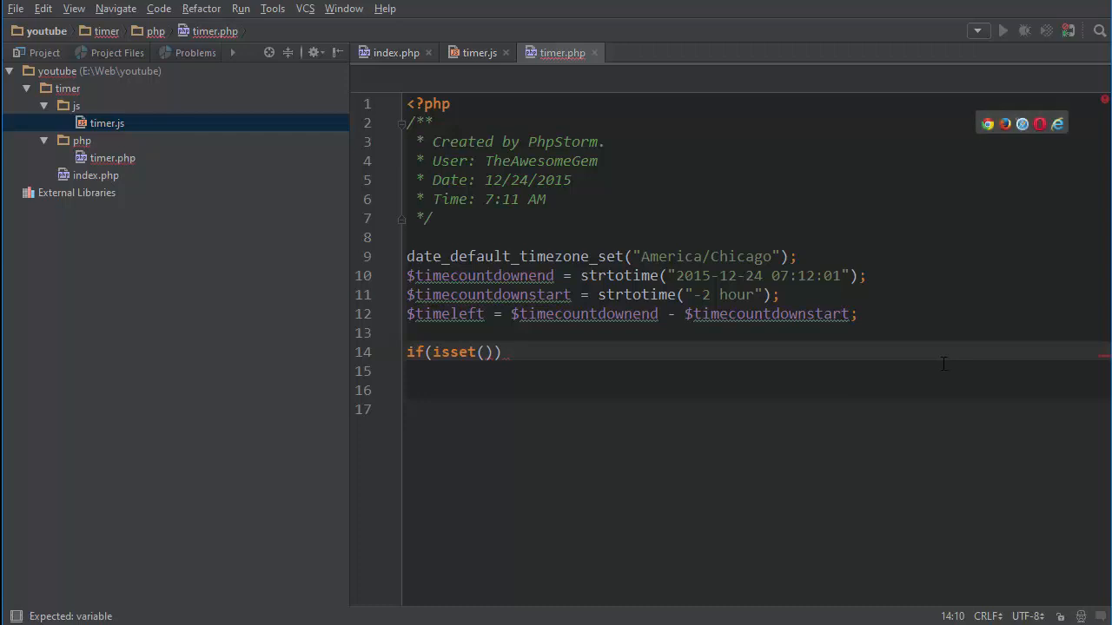
{"action": "type", "text": "$"}
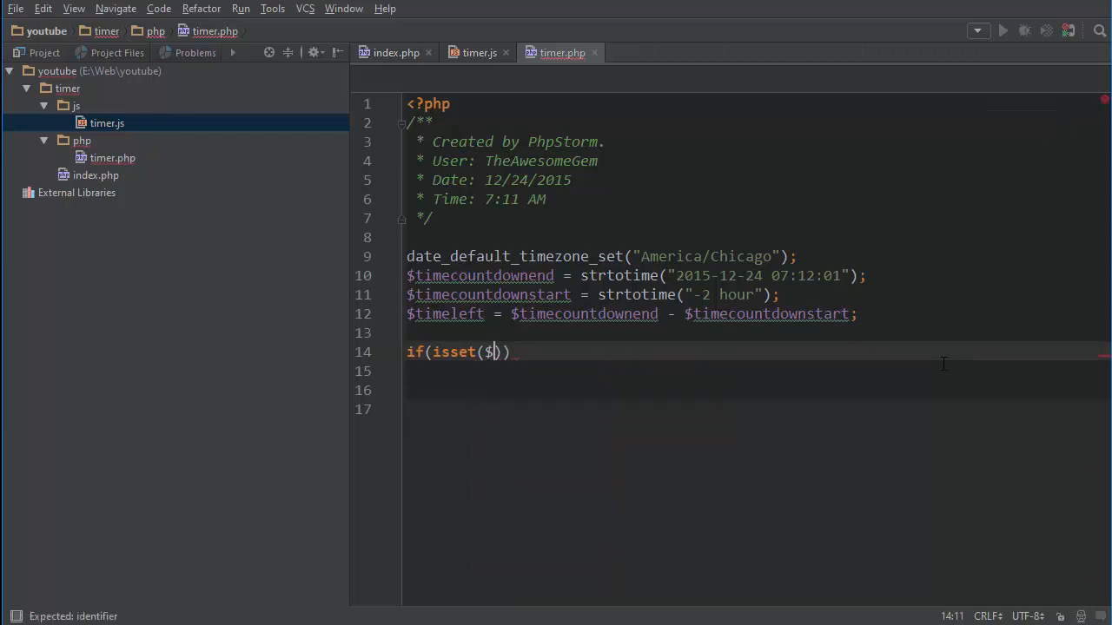
{"action": "type", "text": "_{"}
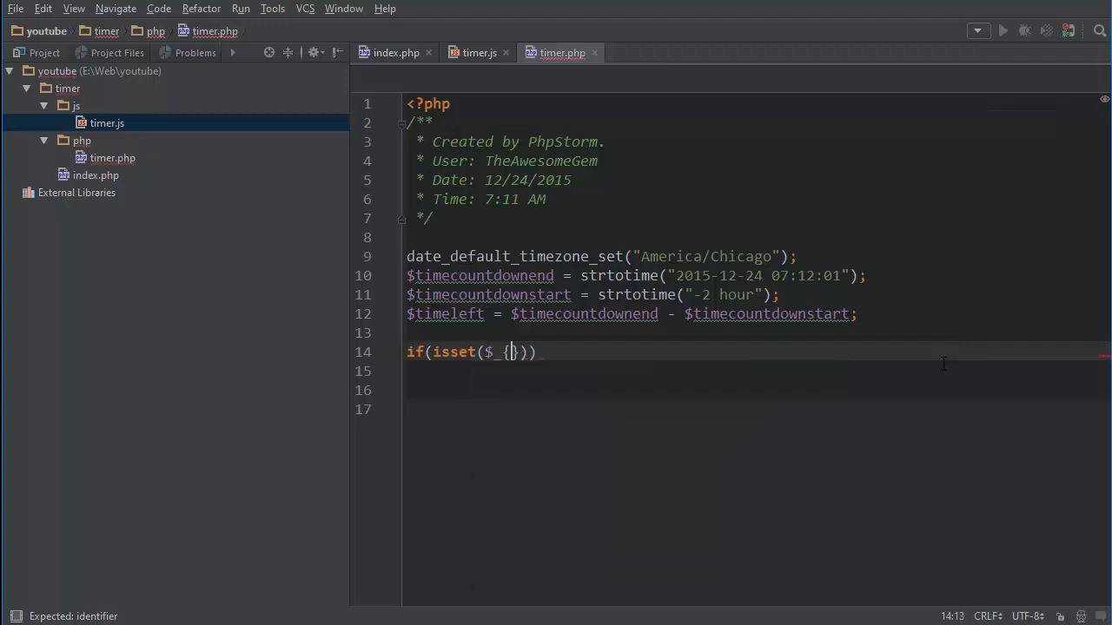
{"action": "type", "text": "POST"}
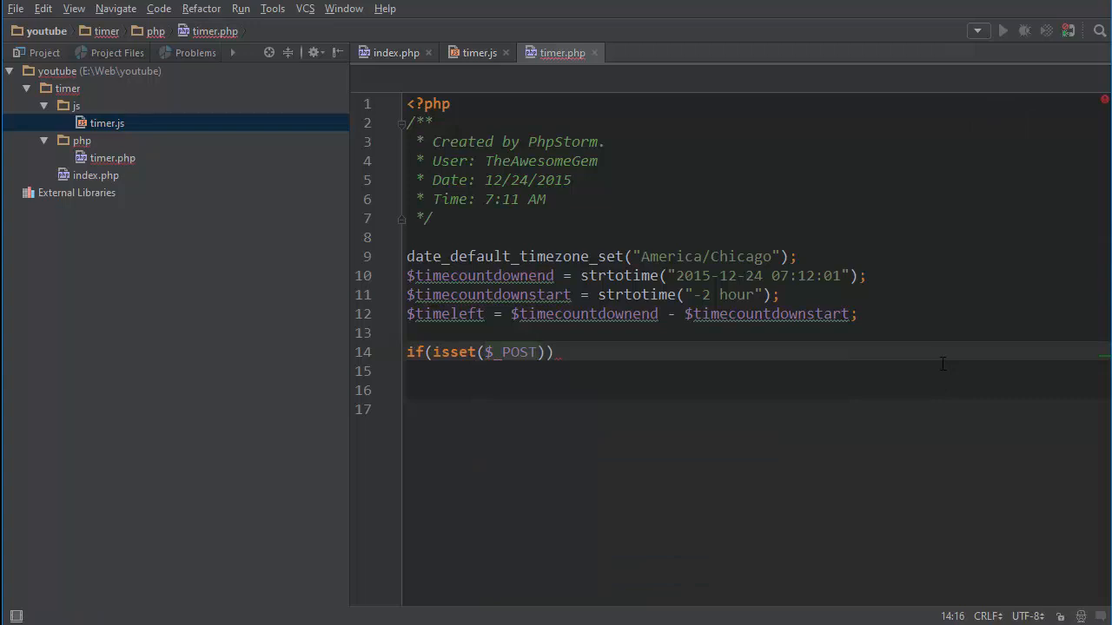
{"action": "type", "text": "[]"}
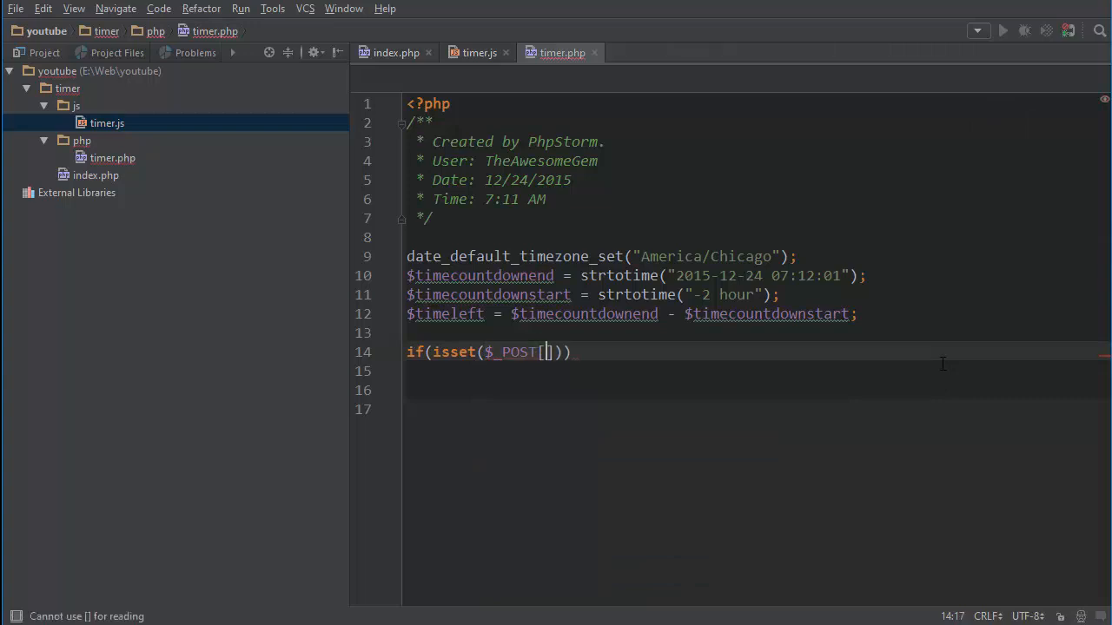
{"action": "type", "text": "\"type\""}
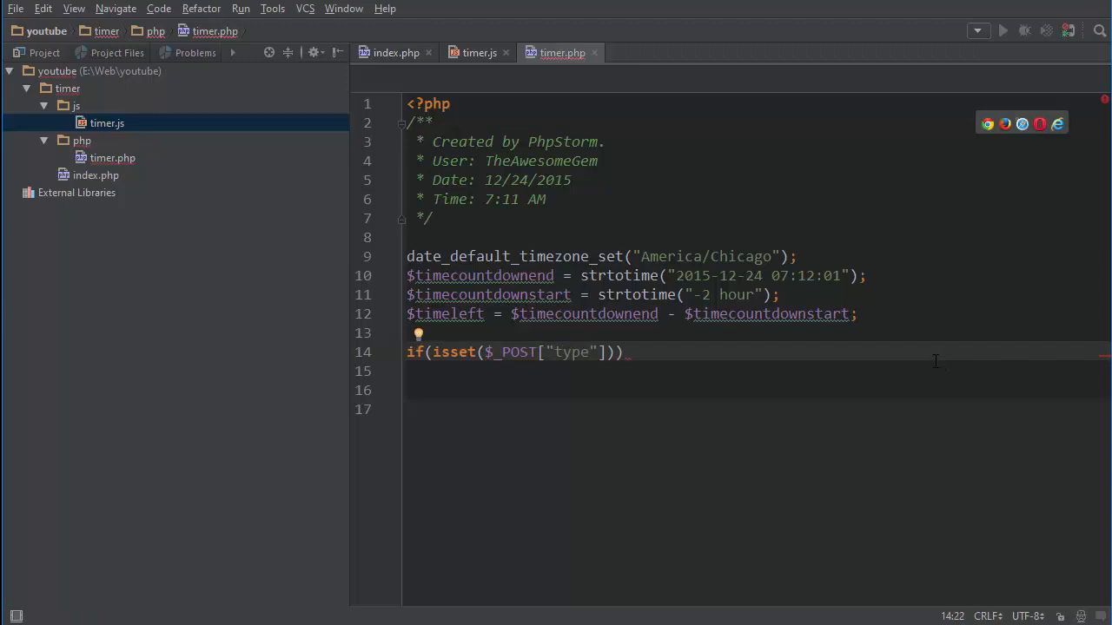
- Complete the condition with === true and move past its closing parenthesis
{"action": "left_click", "coordinate": [479, 53]}
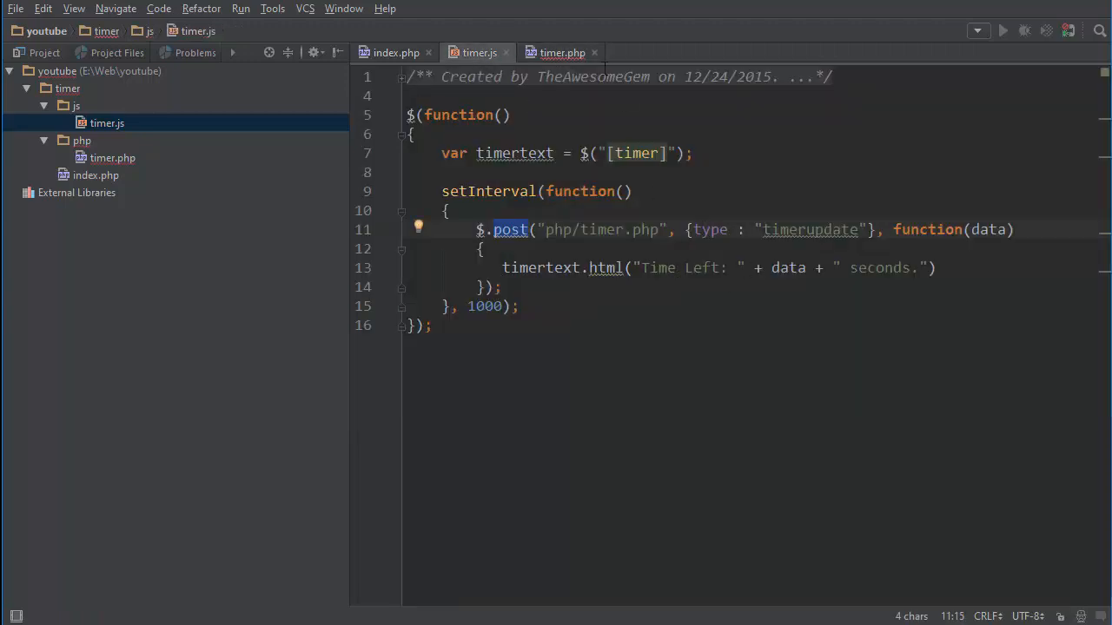
{"action": "left_click", "coordinate": [561, 53]}
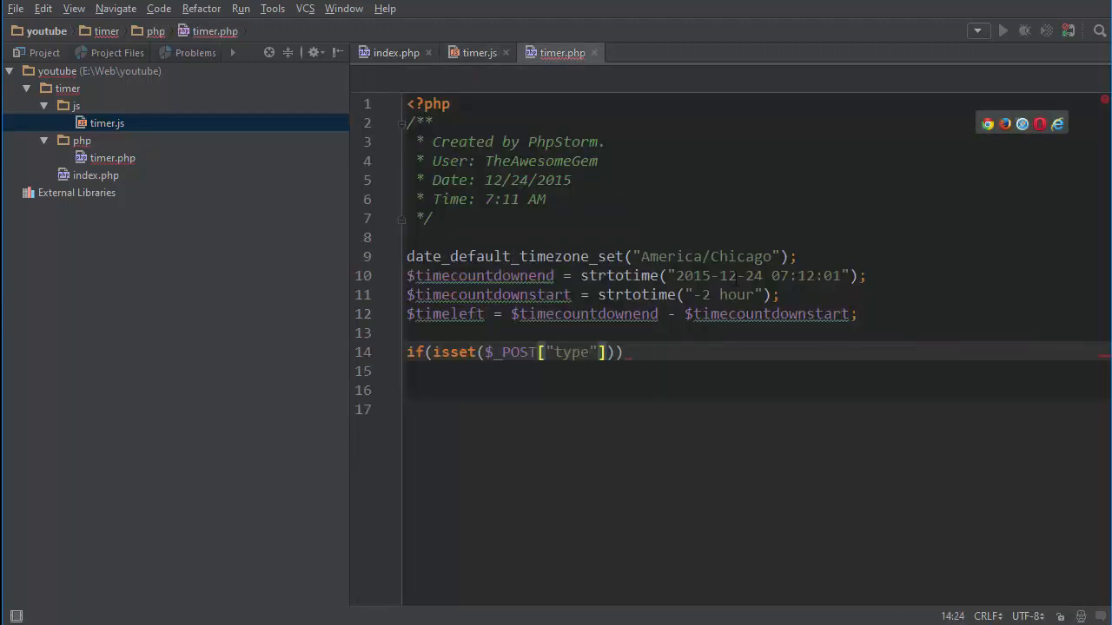
{"action": "type", "text": "=== fa"}
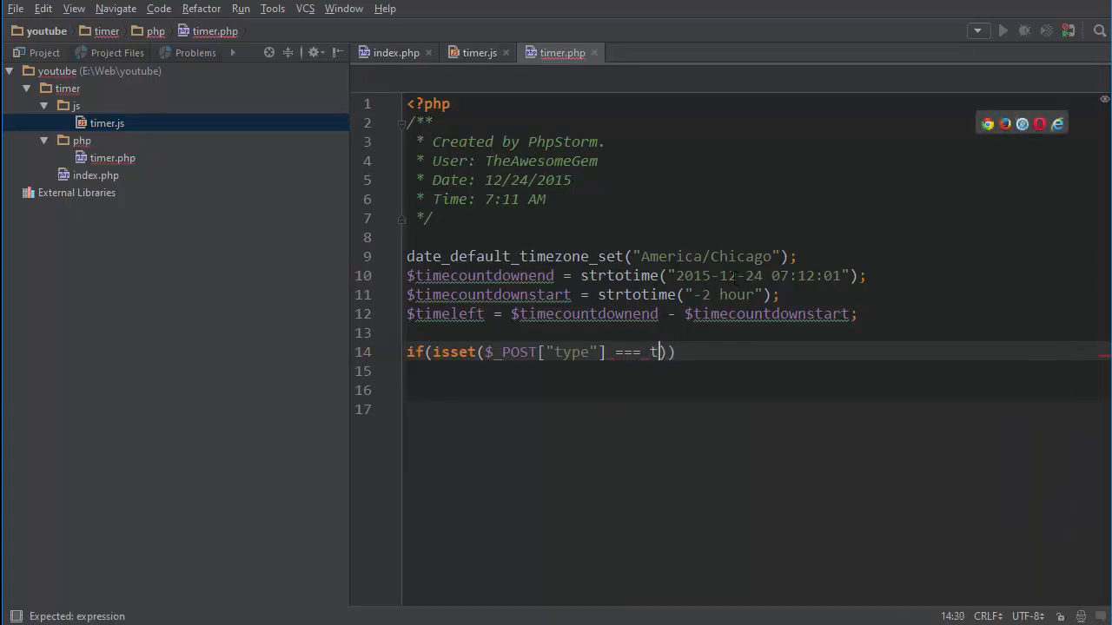
{"action": "type", "text": "rue"}
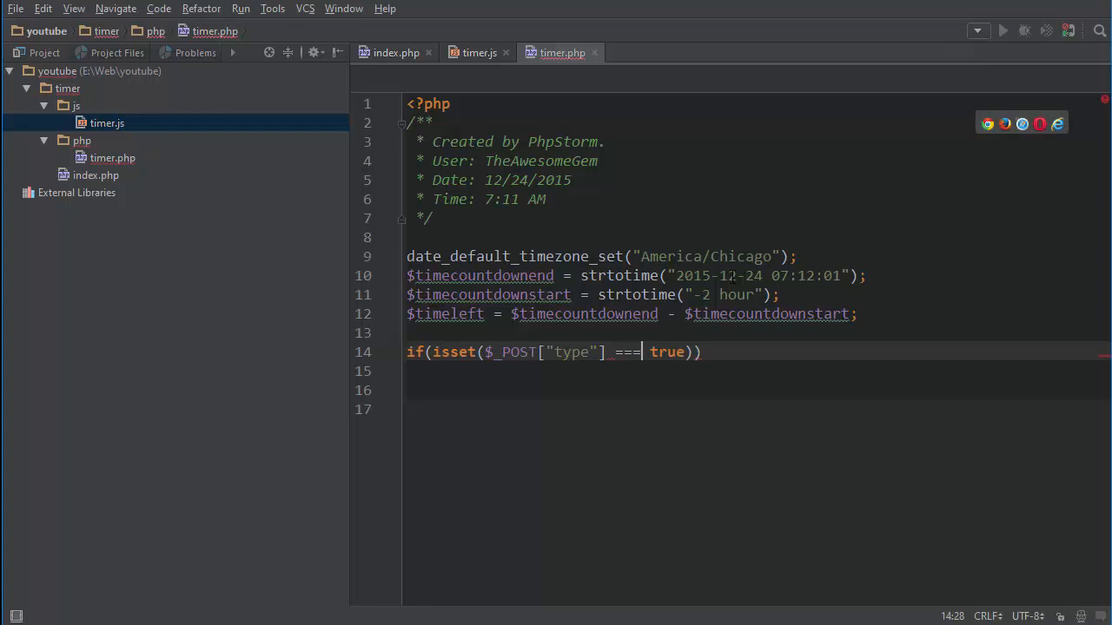
{"action": "type", "text": "\""}
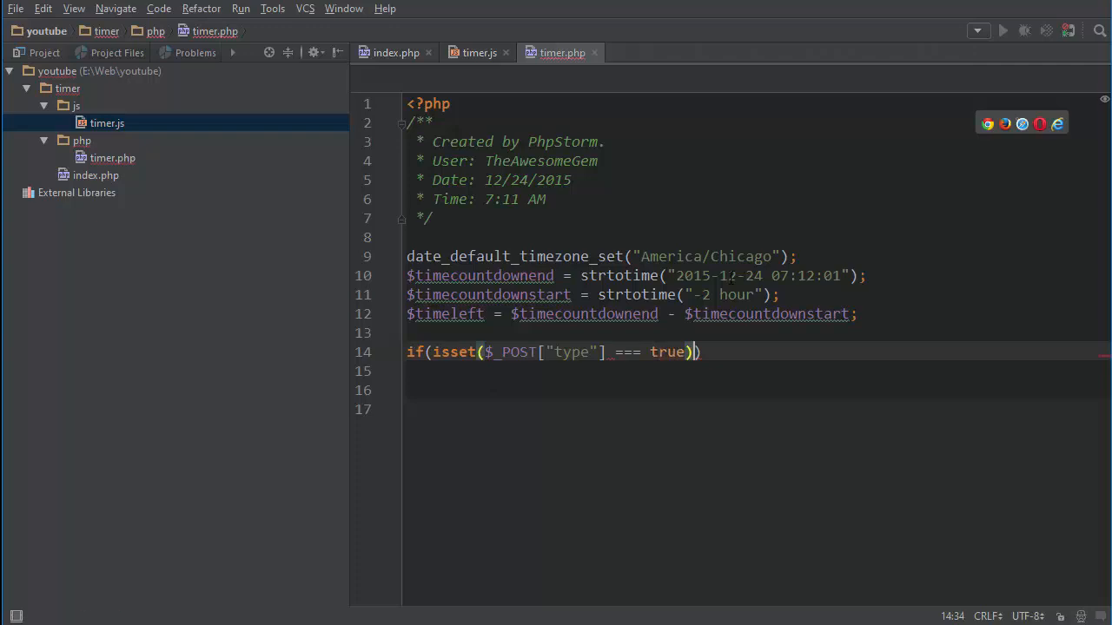
{"action": "type", "text": "2"}
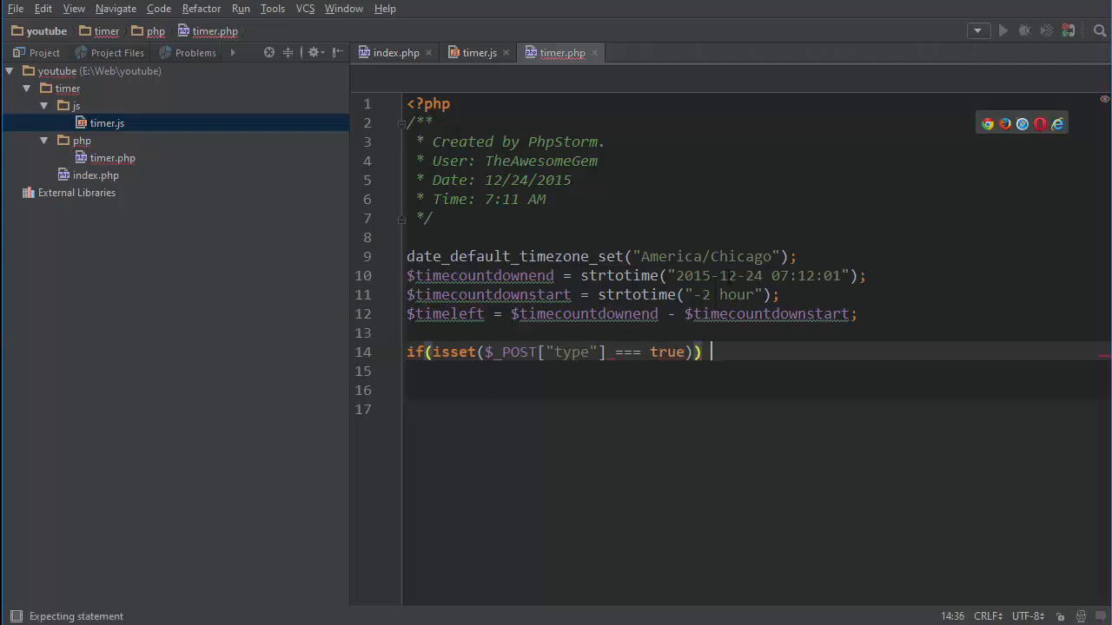
{"action": "key", "text": "backspace"}
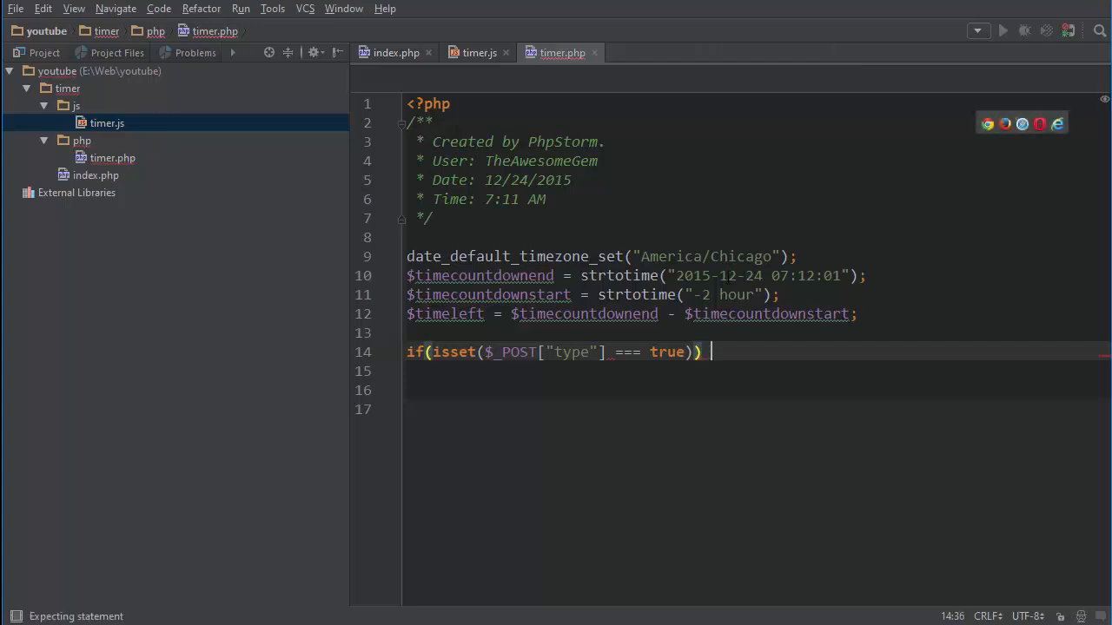
- Append && $_POST["type"] == "timerupdate", add a braced body, and begin an echo
{"action": "type", "text": "&&"}
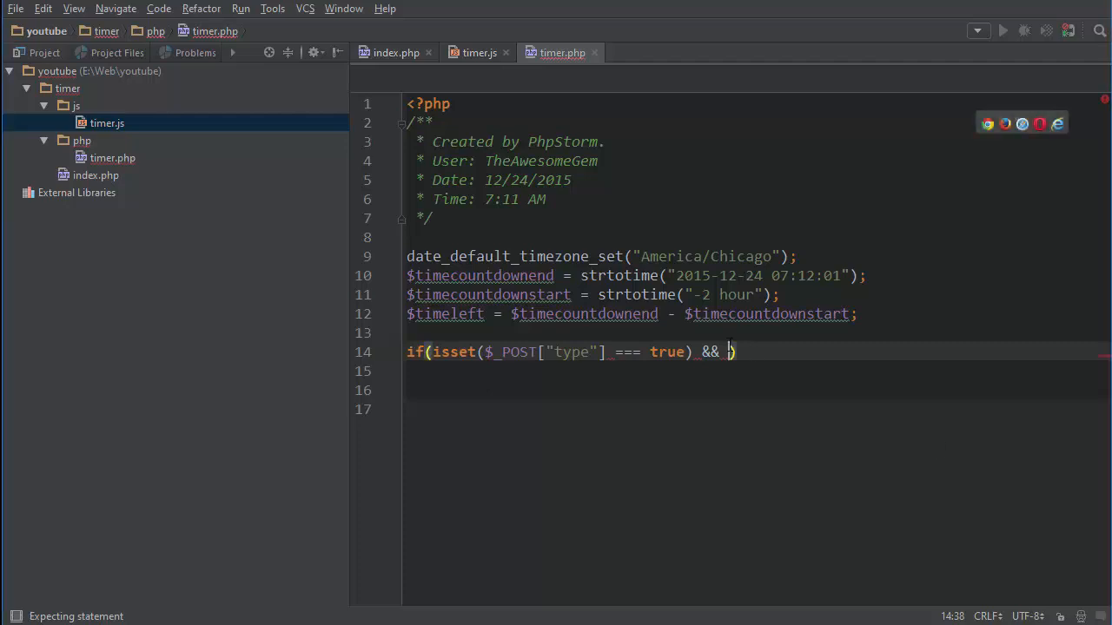
{"action": "type", "text": "$_POST[\"type\"] == \"timerupdate"}
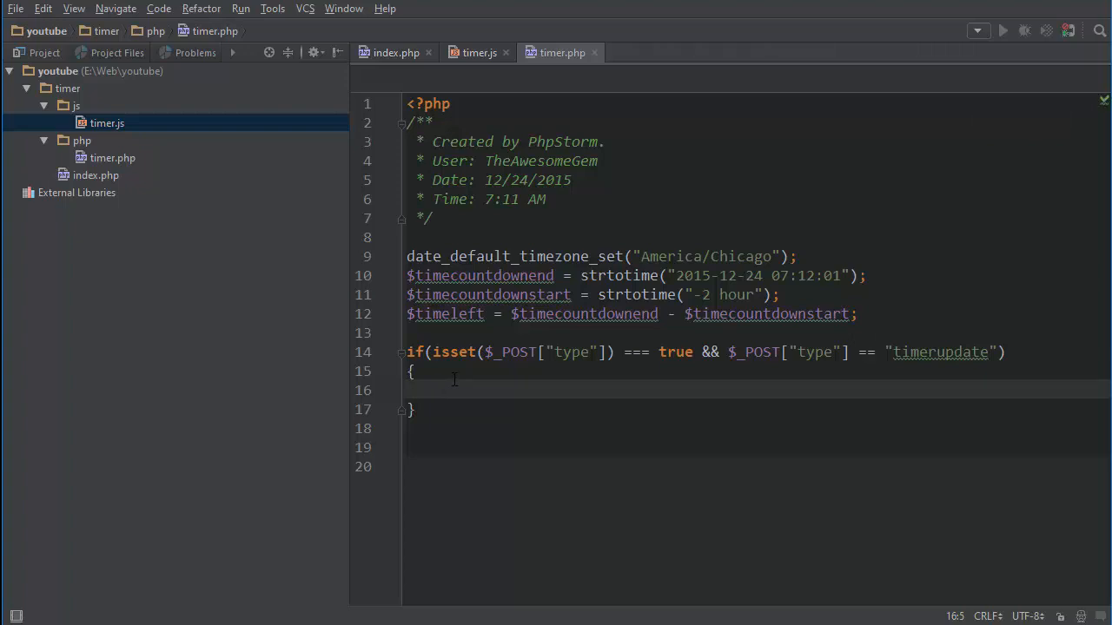
{"action": "type", "text": "echo ("}
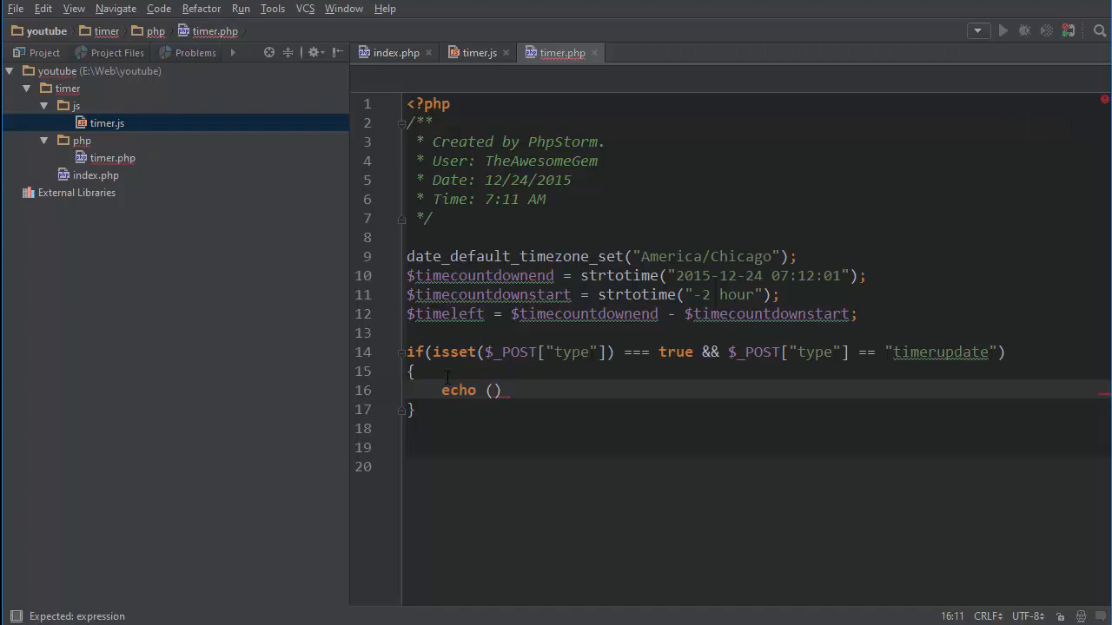
{"action": "mouse_move", "coordinate": [488, 60]}
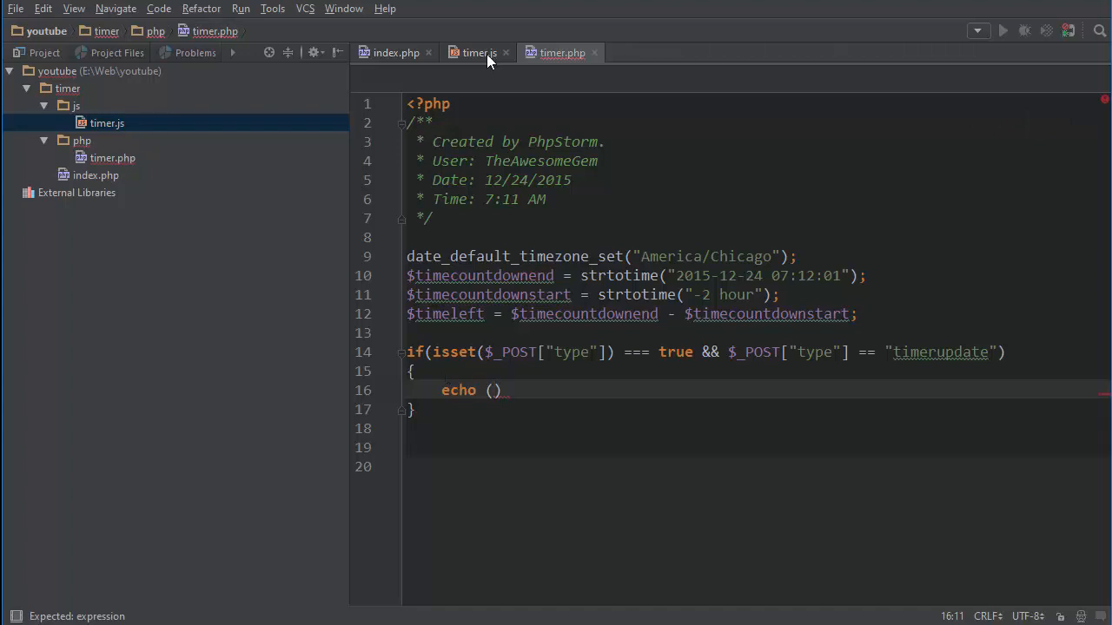
- Complete the statement as echo ($timeleft); inside the timerupdate block
{"action": "left_click", "coordinate": [479, 53]}
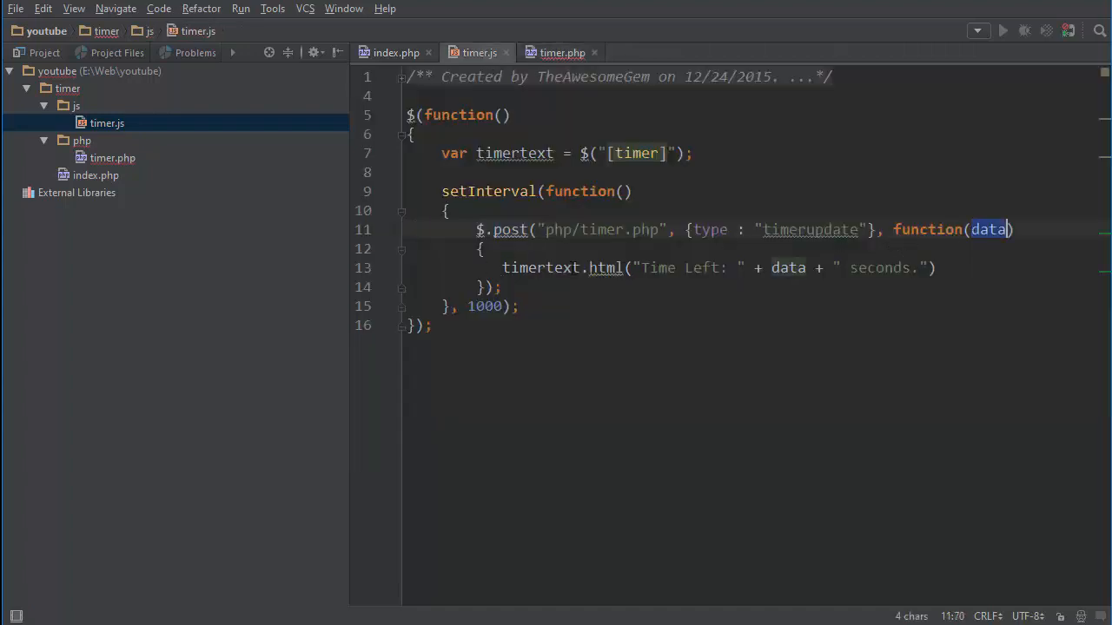
{"action": "left_click", "coordinate": [562, 52]}
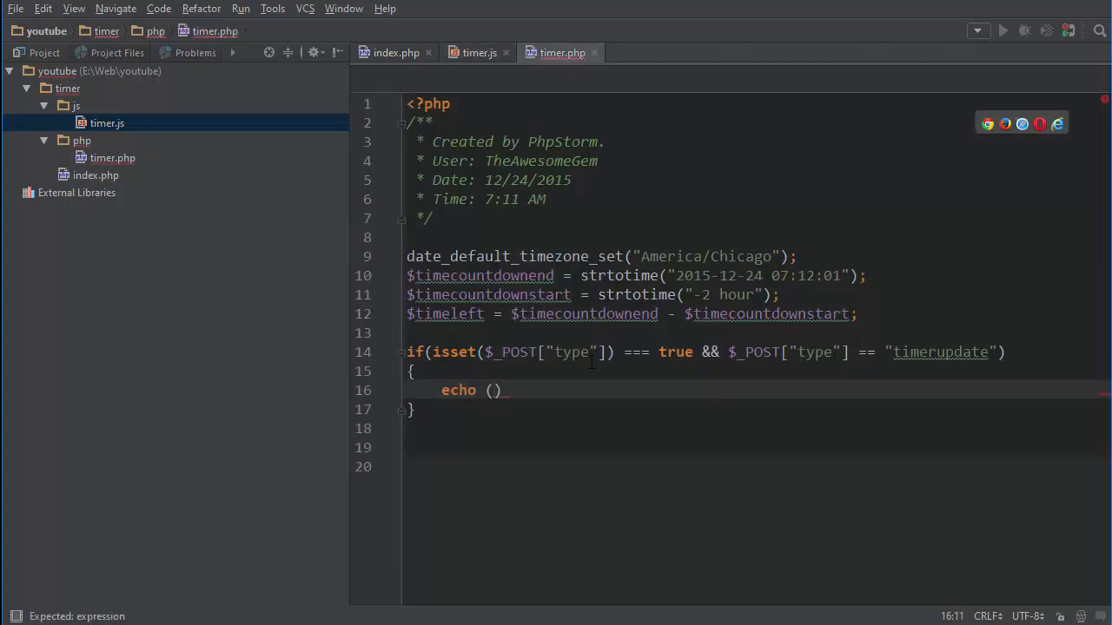
{"action": "type", "text": "$timeleft"}
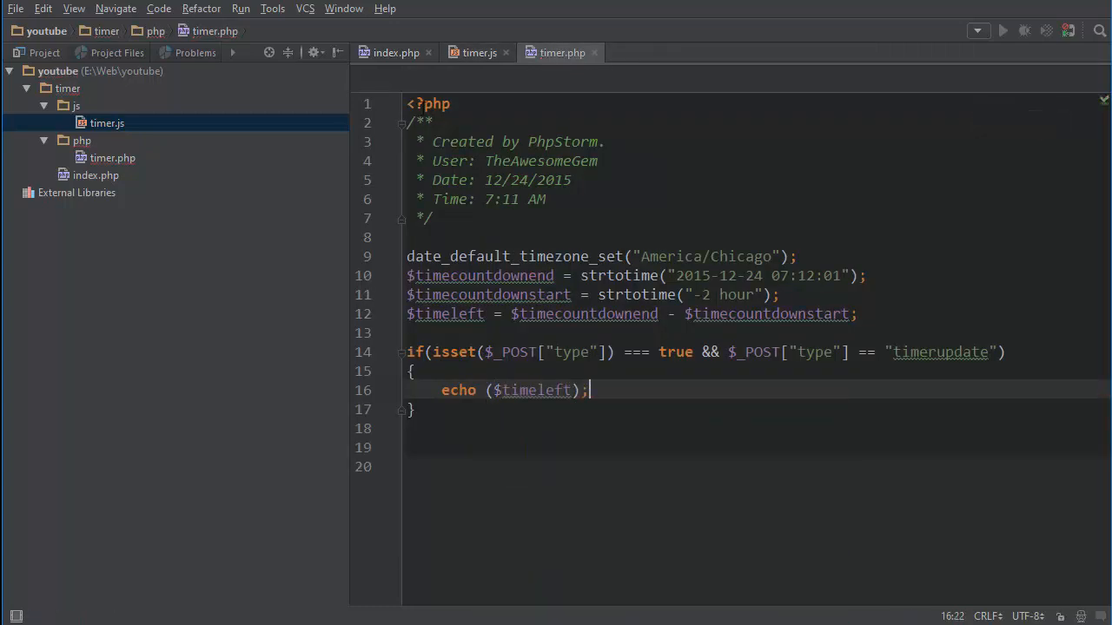
{"action": "left_click", "coordinate": [394, 52]}
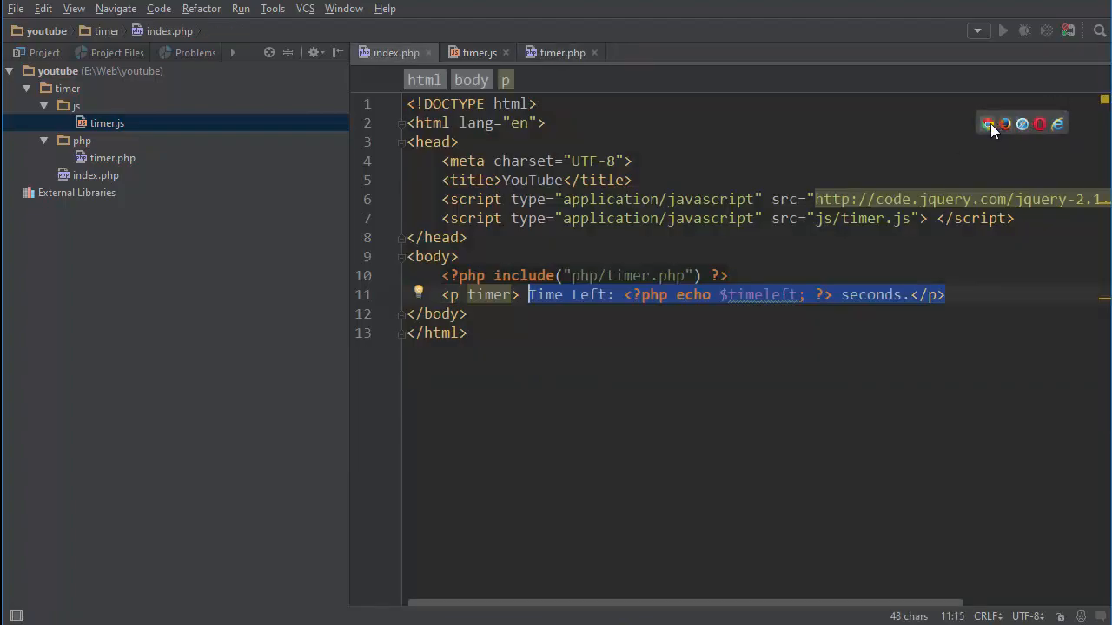